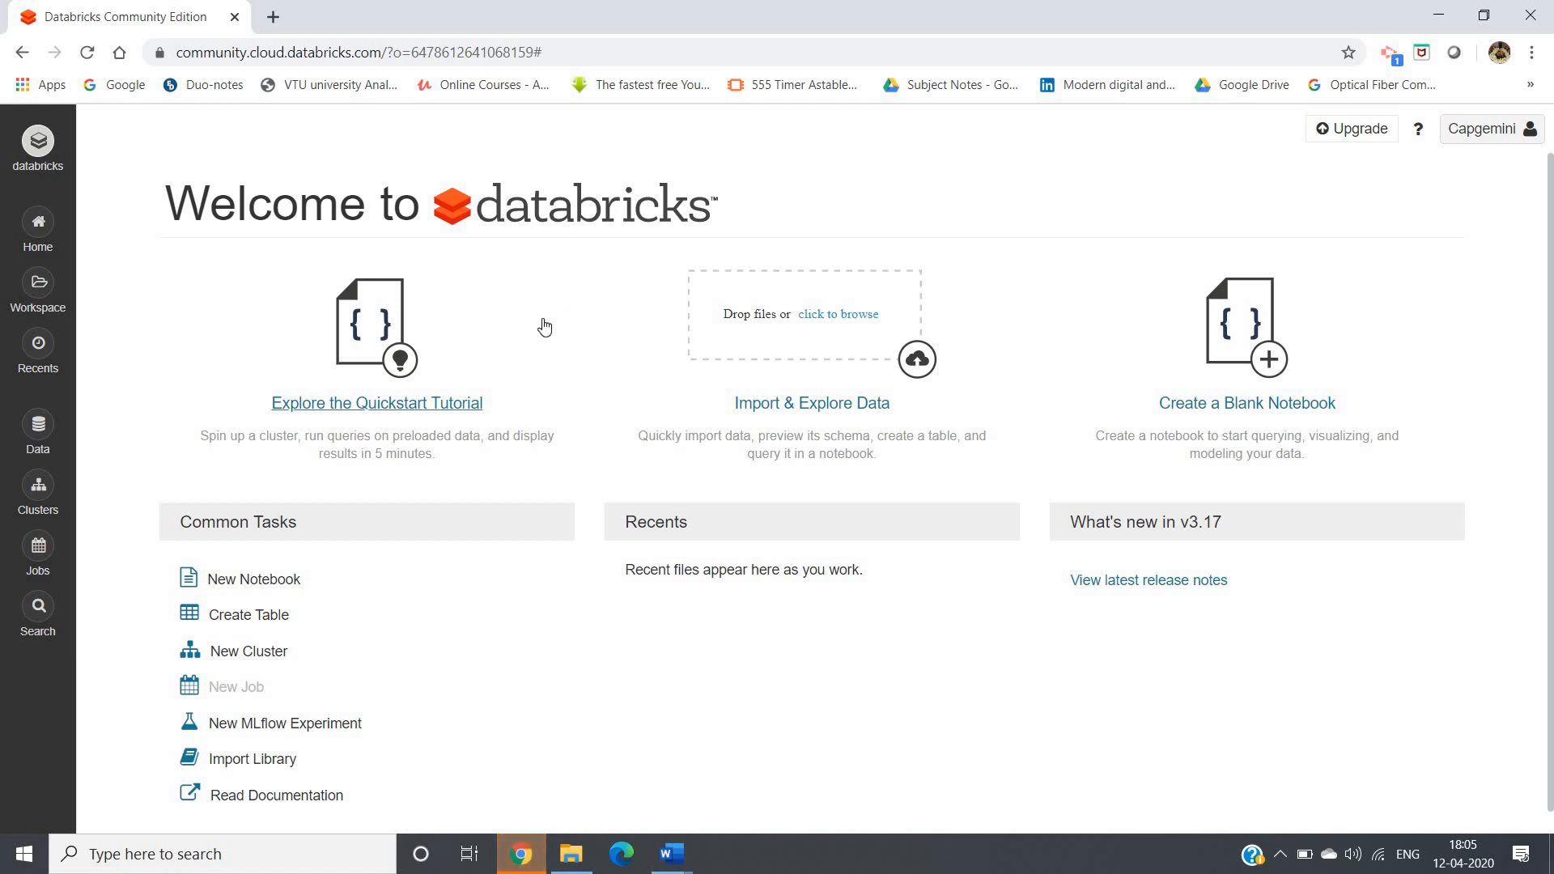
mouse_move(1098, 290)
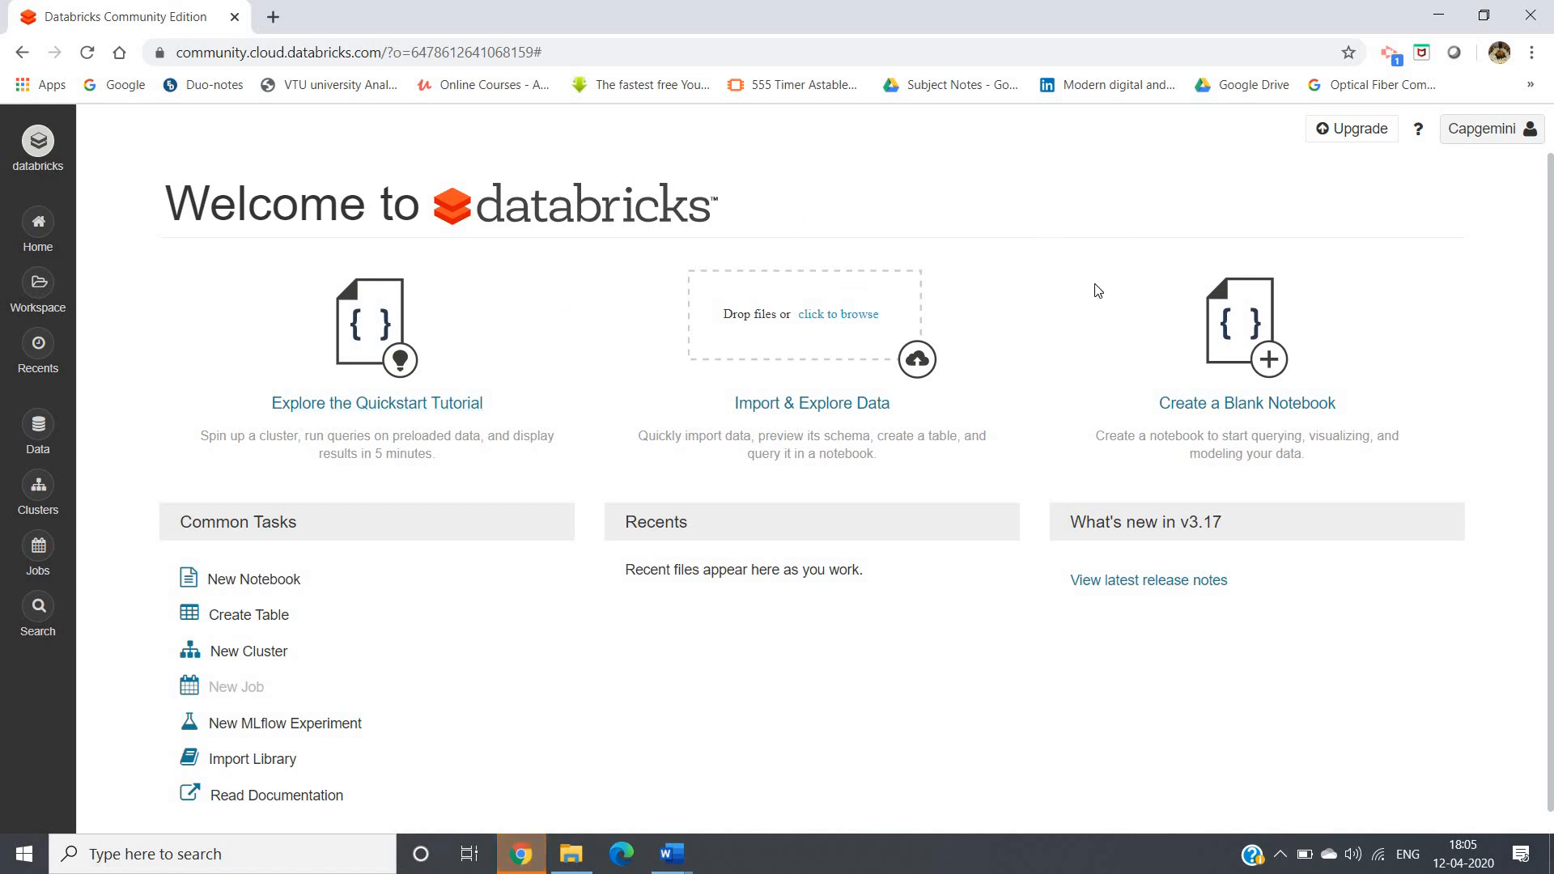
Create a new cluster named from the 'Satadr' suggestion on the default 6.4 runtime
scroll(down, 3)
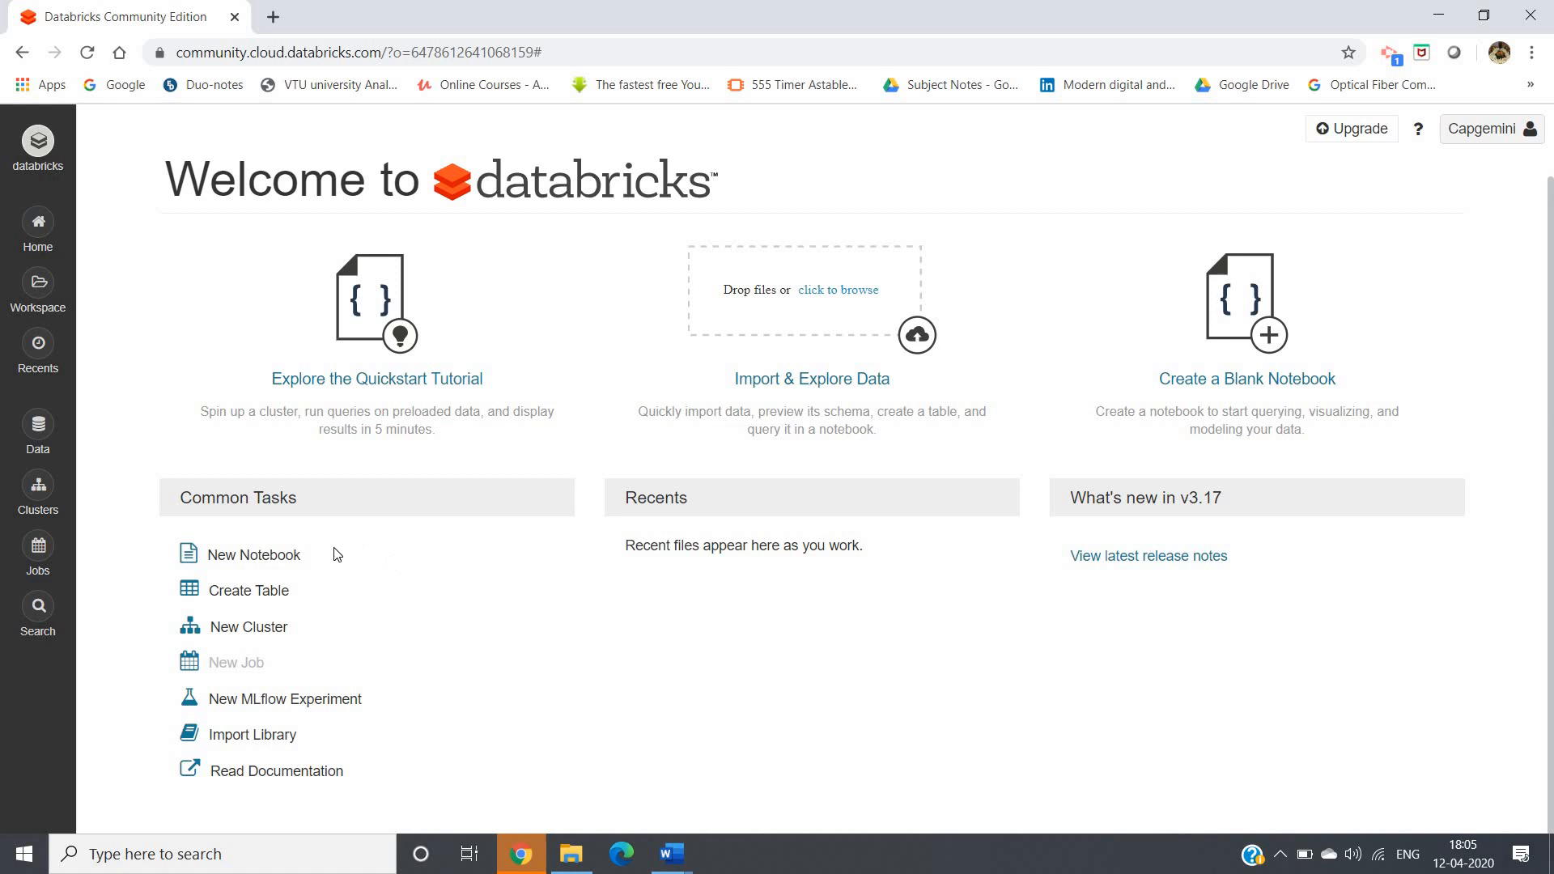
mouse_move(309, 632)
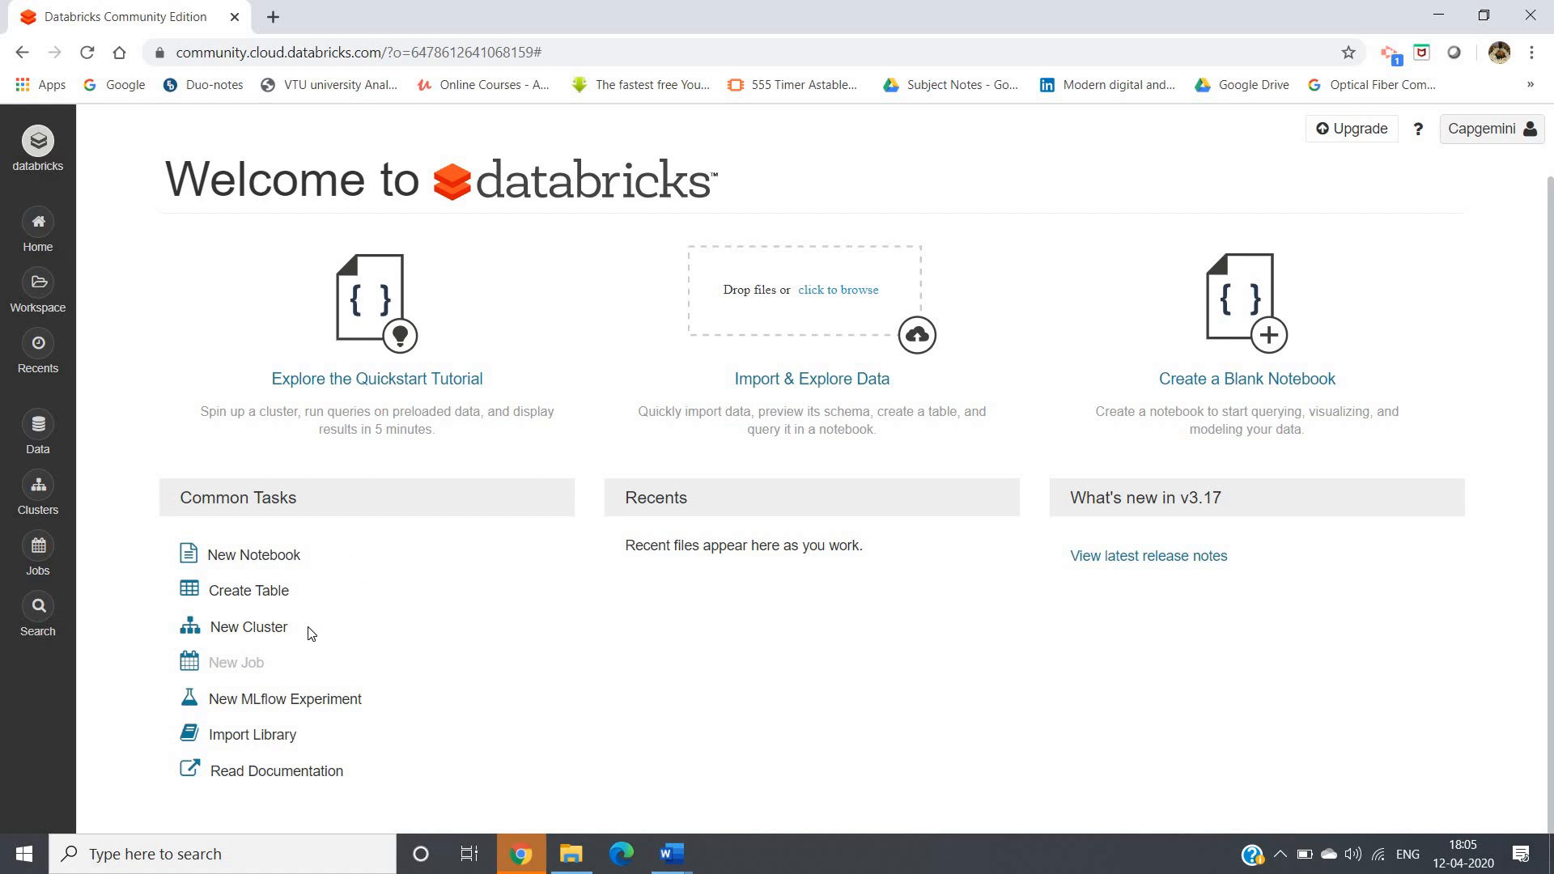
mouse_move(269, 602)
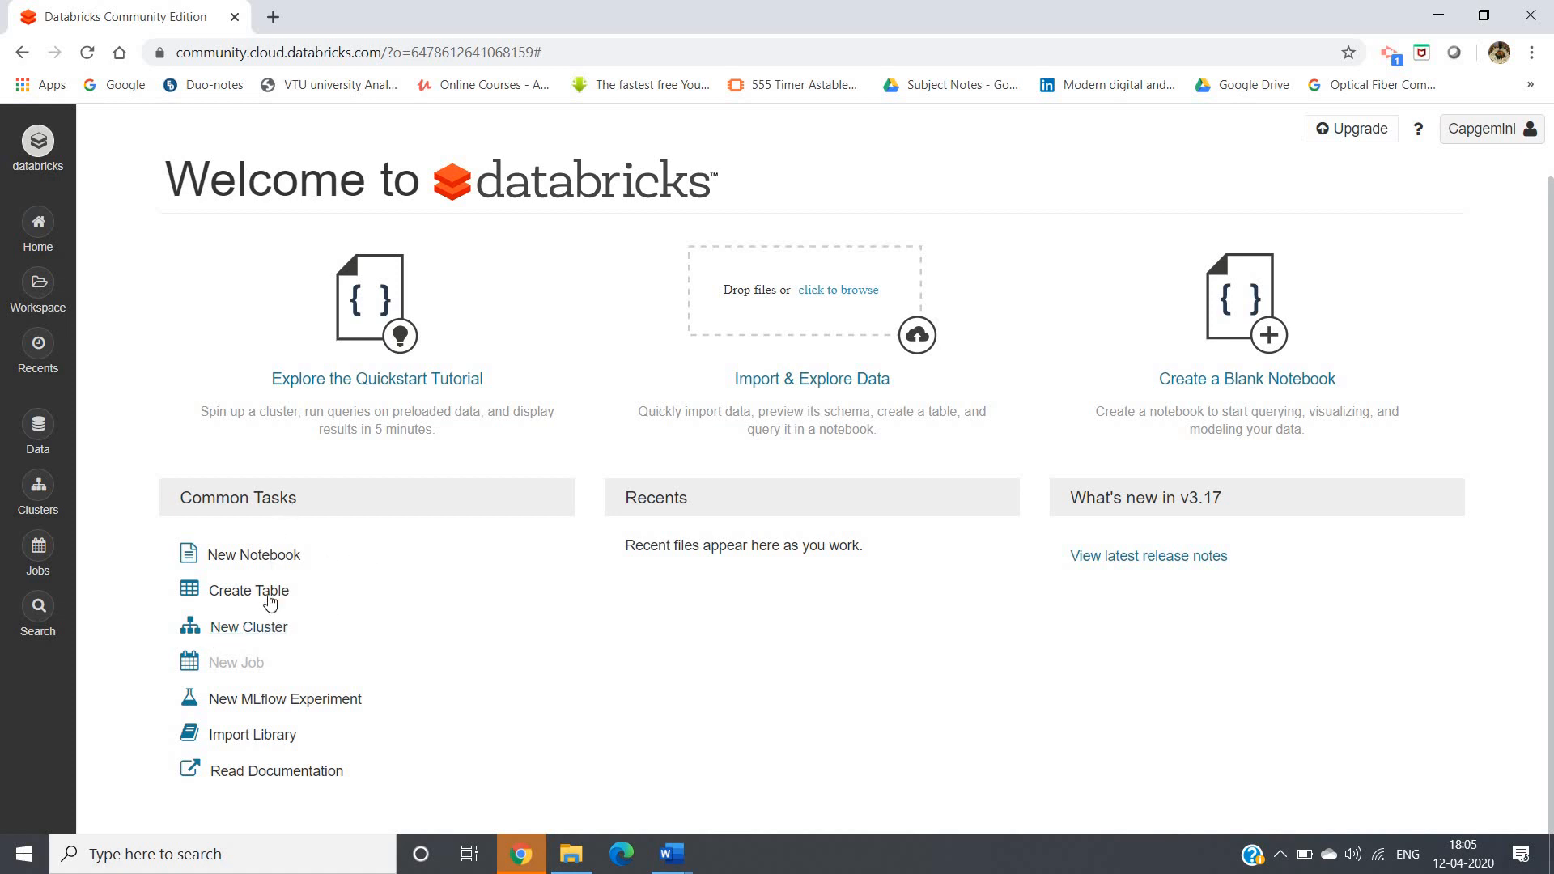
mouse_move(249, 627)
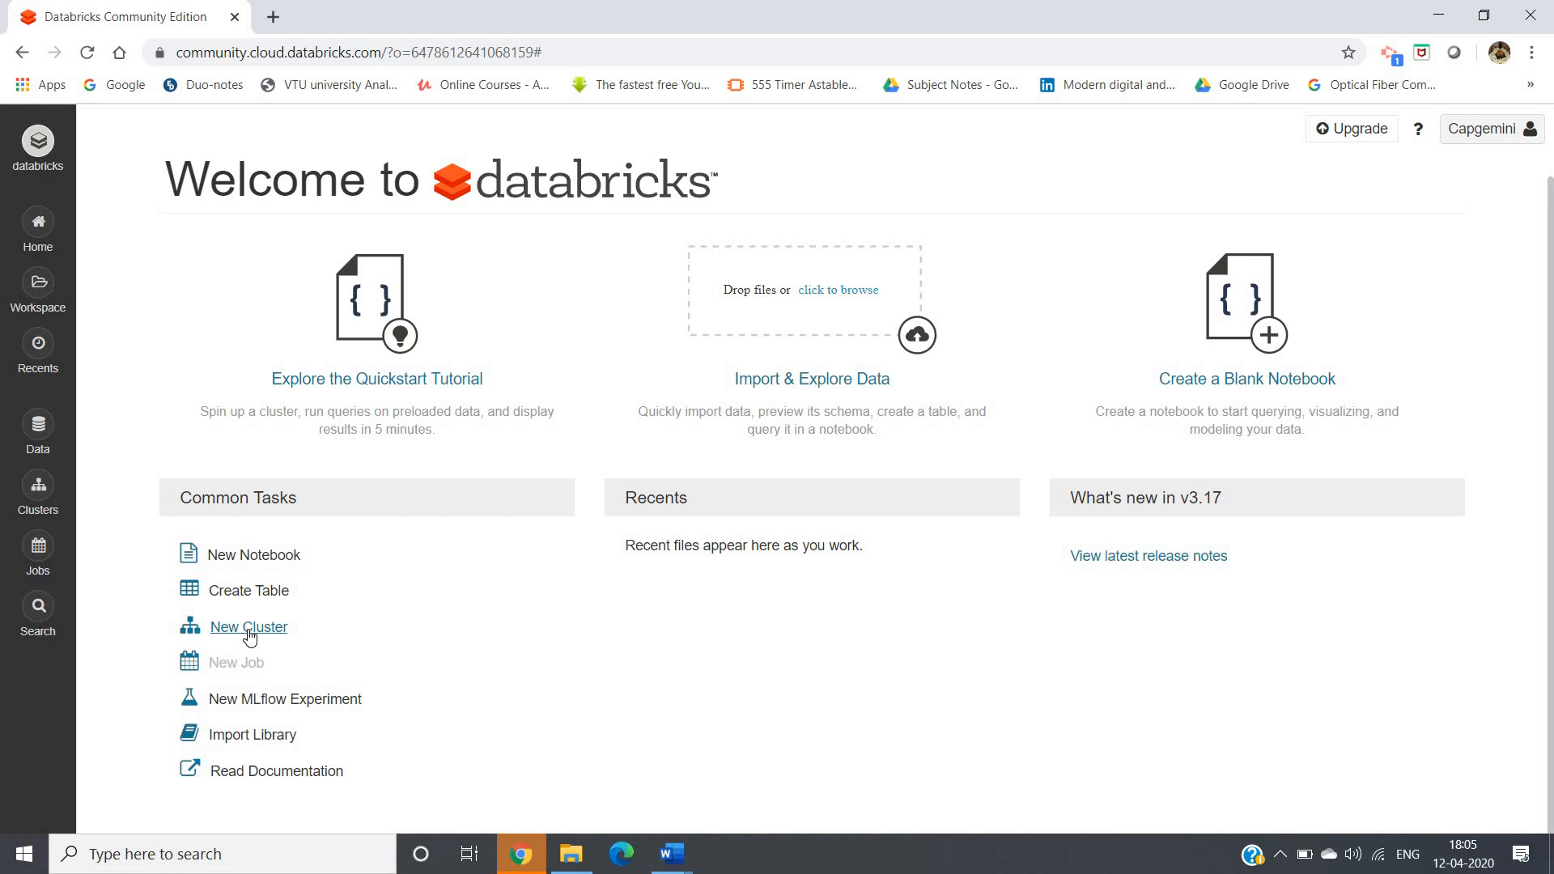
click(248, 627)
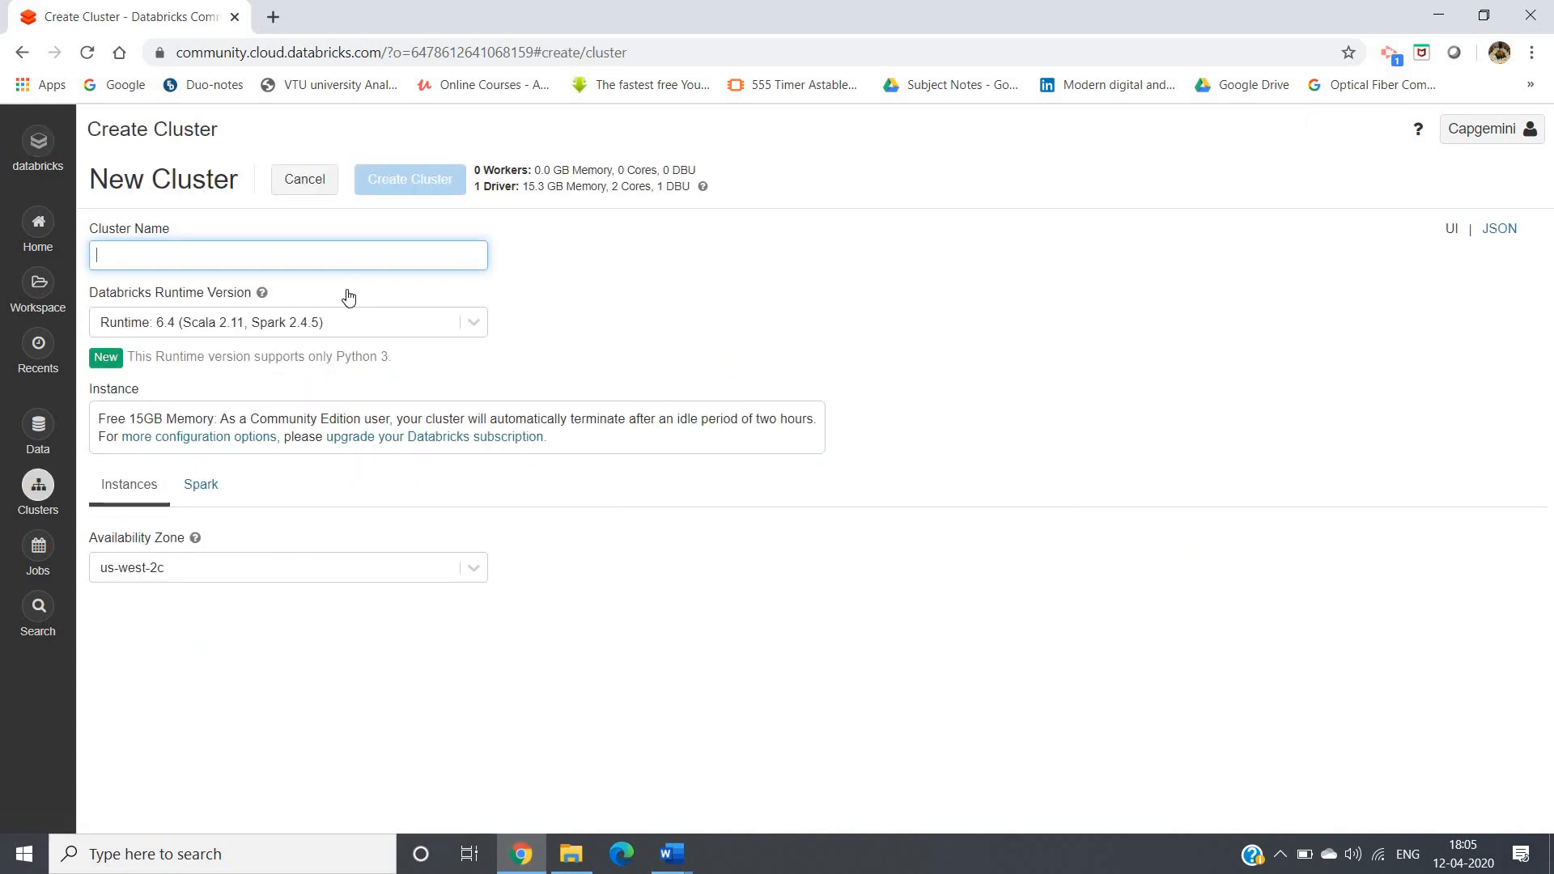
text(Satadr)
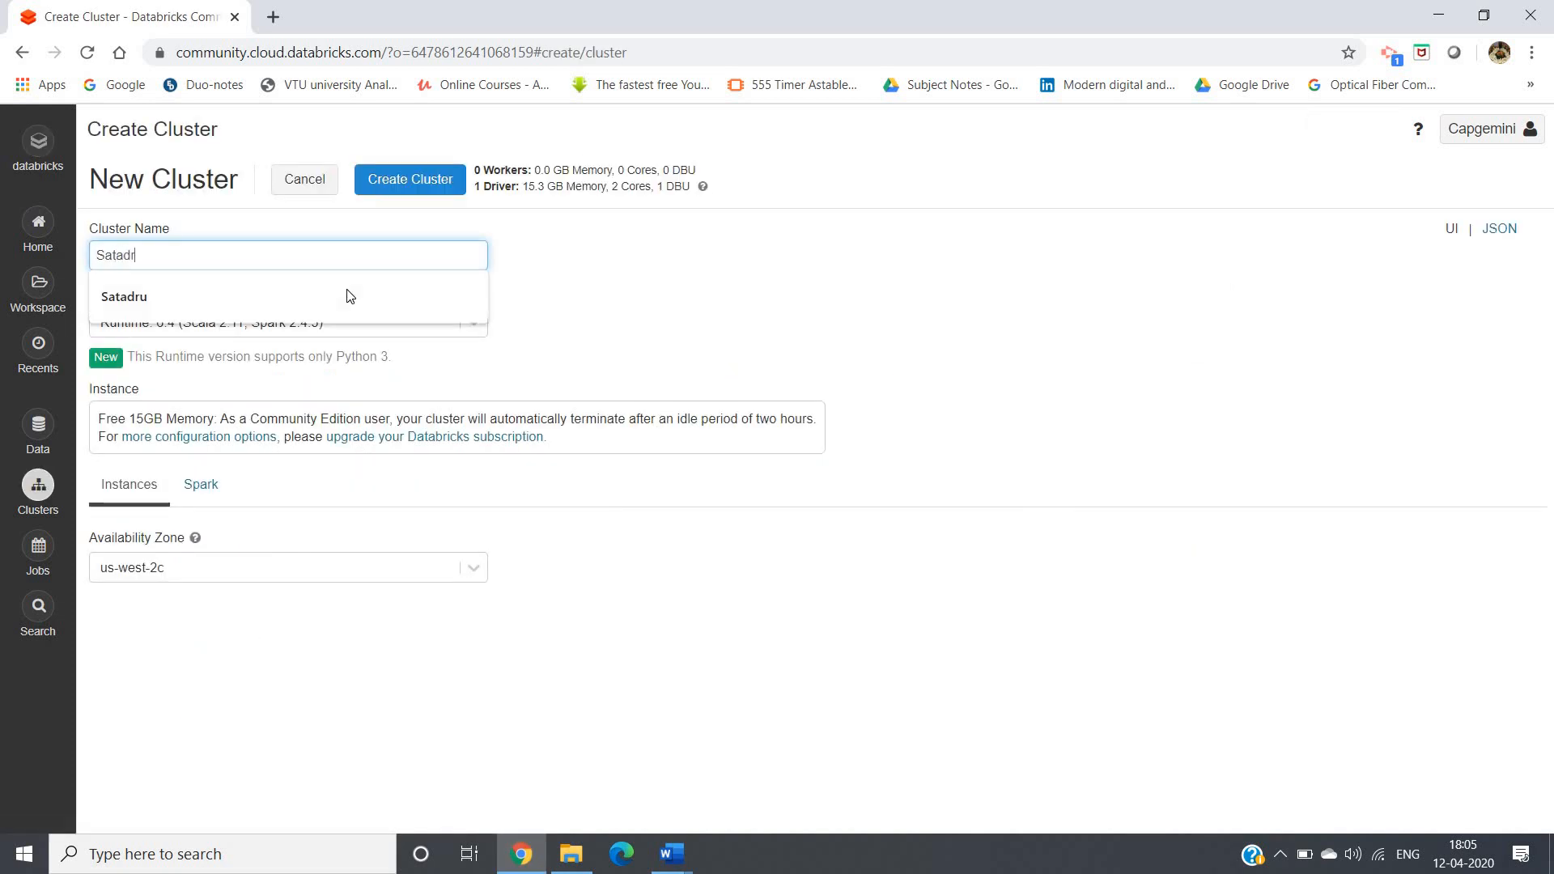
click(123, 296)
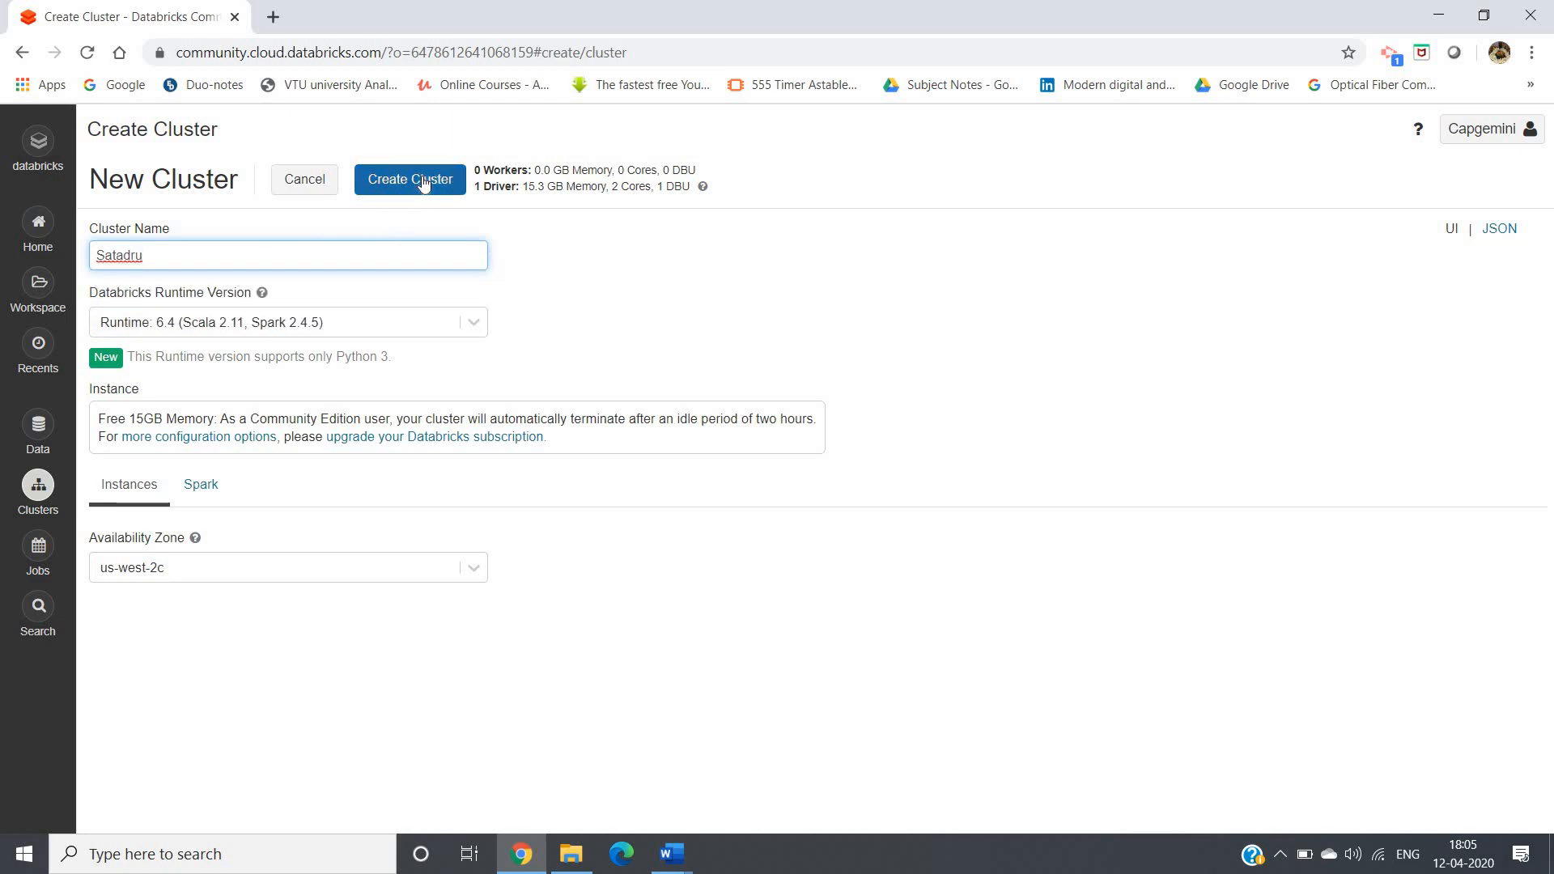
click(410, 180)
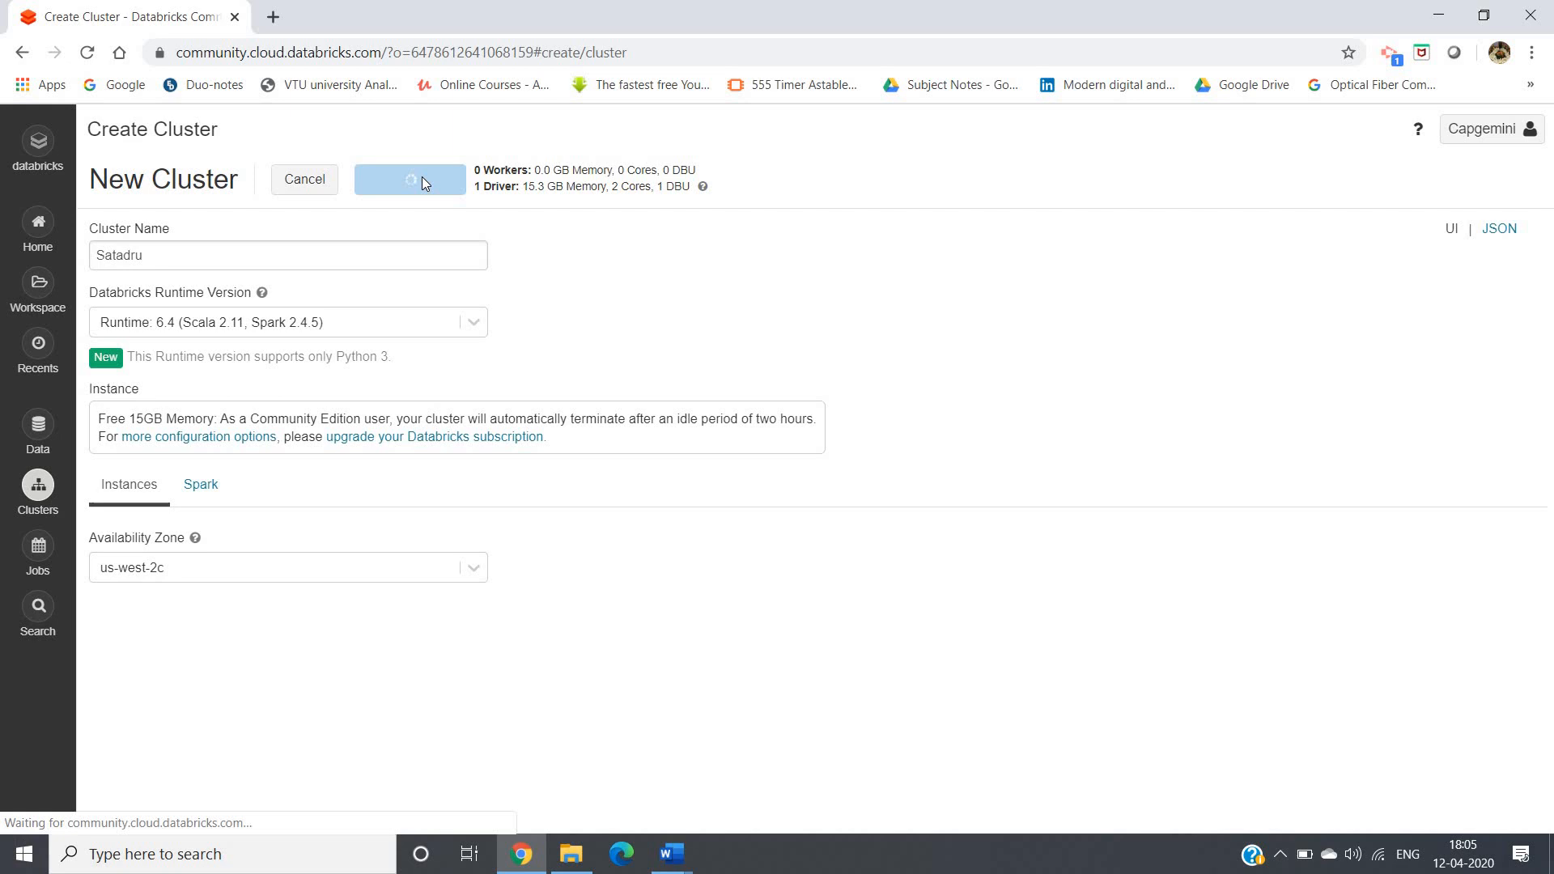
Watch the Clusters list while the new one-node cluster moves from Pending toward Running
click(410, 180)
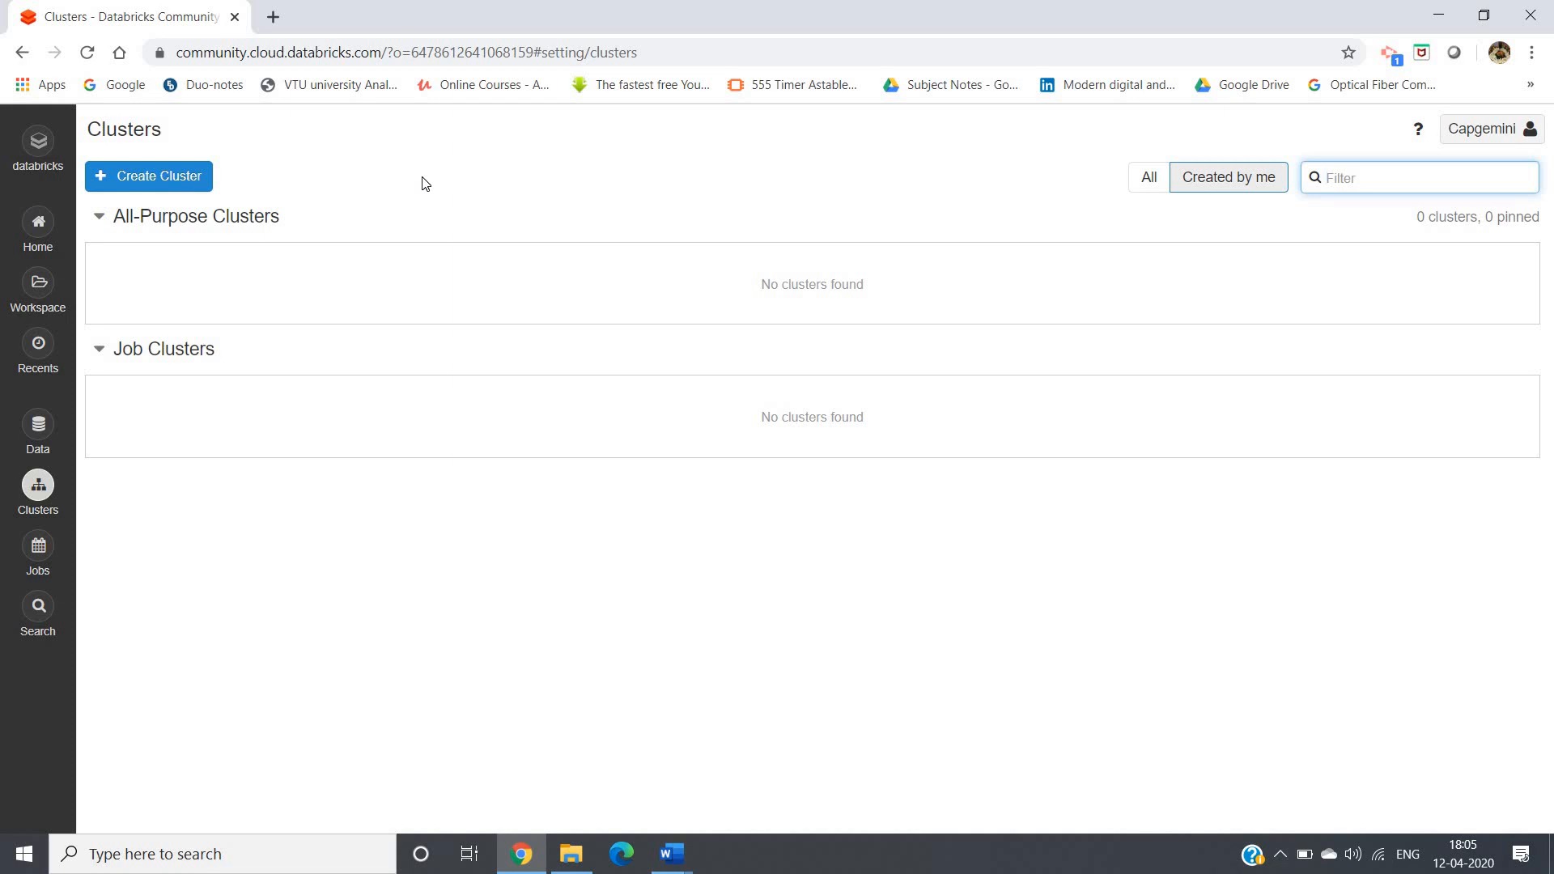
click(1418, 177)
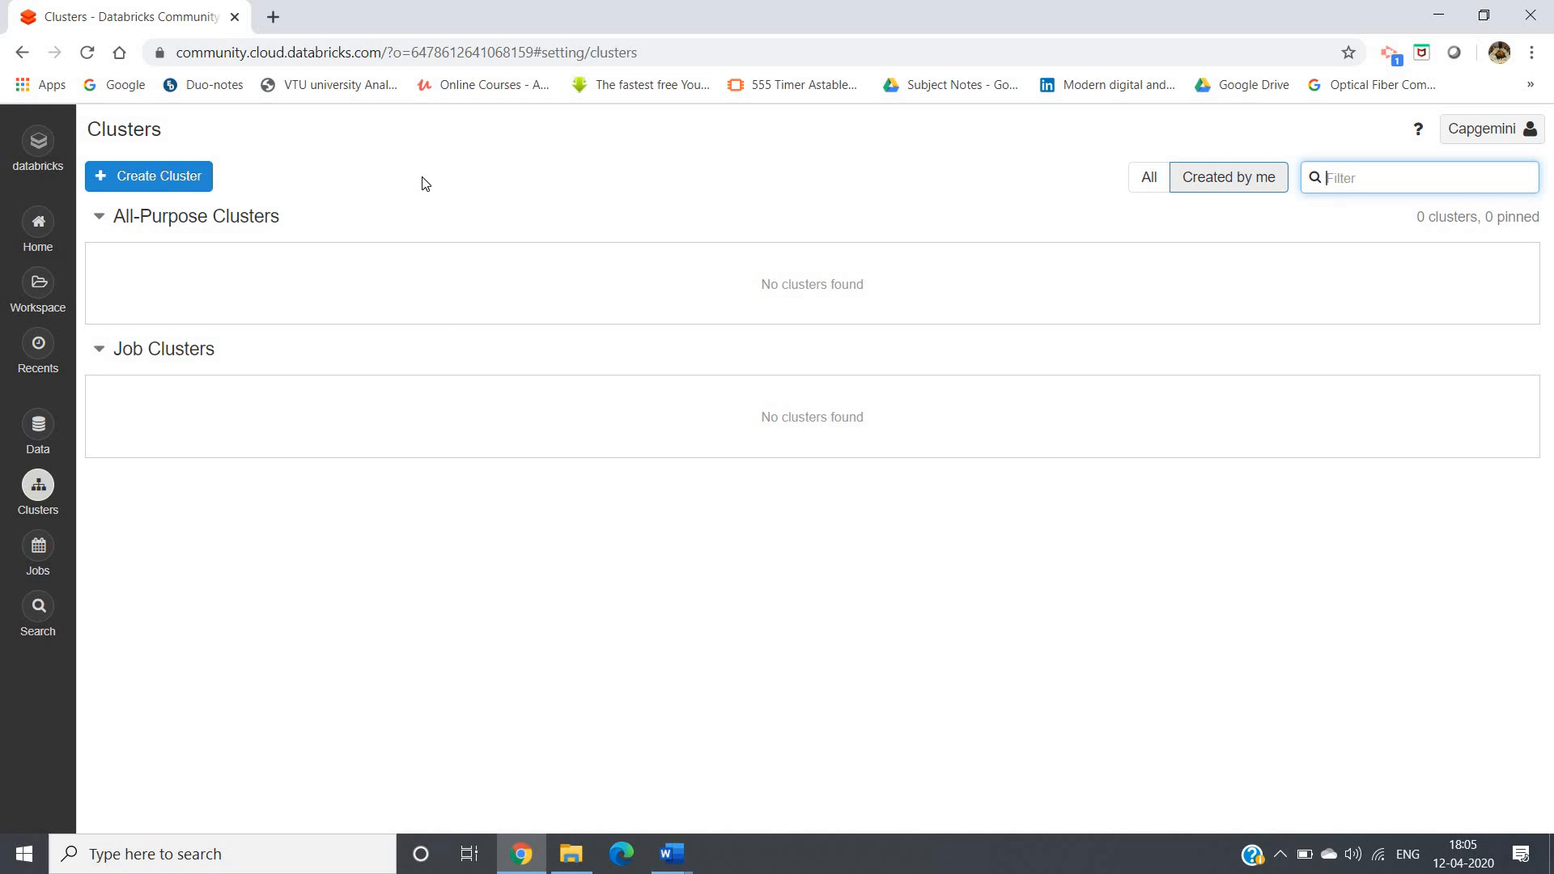
mouse_move(765, 323)
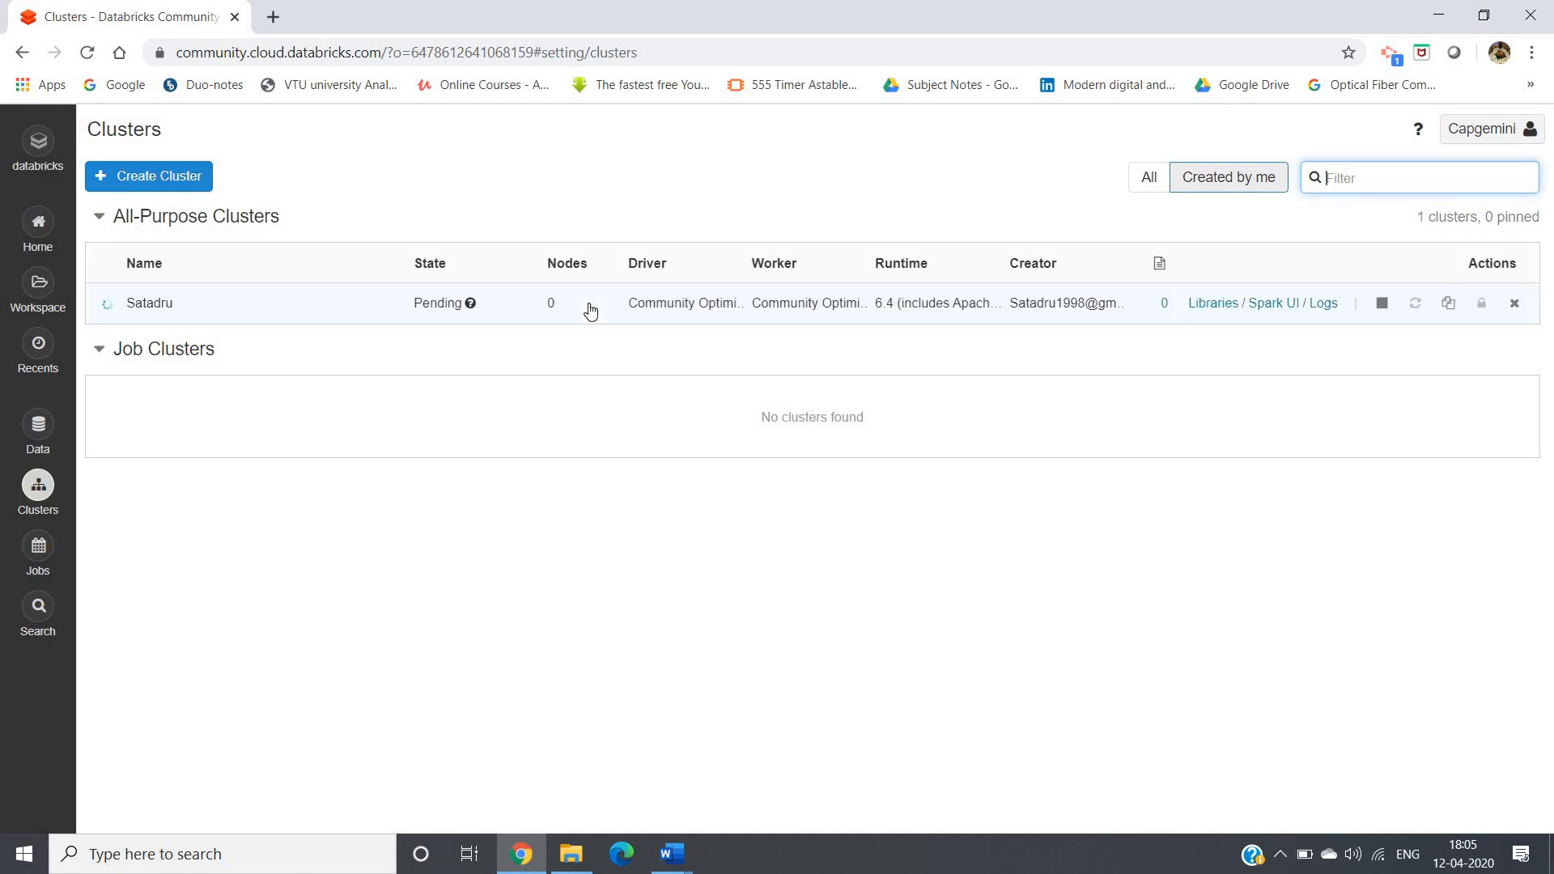
mouse_move(155, 335)
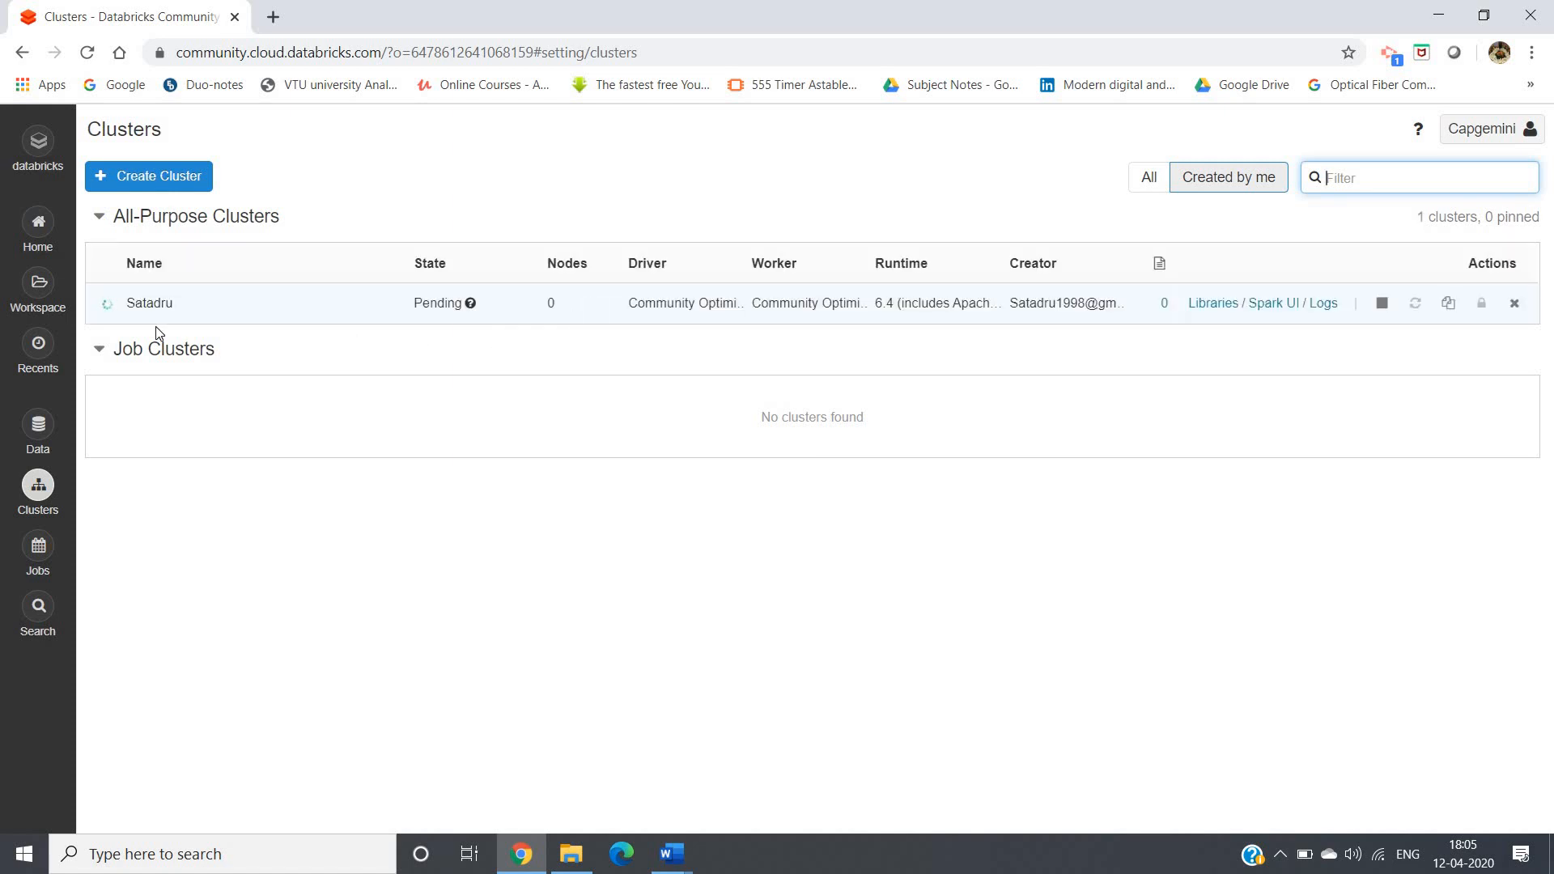
mouse_move(471, 304)
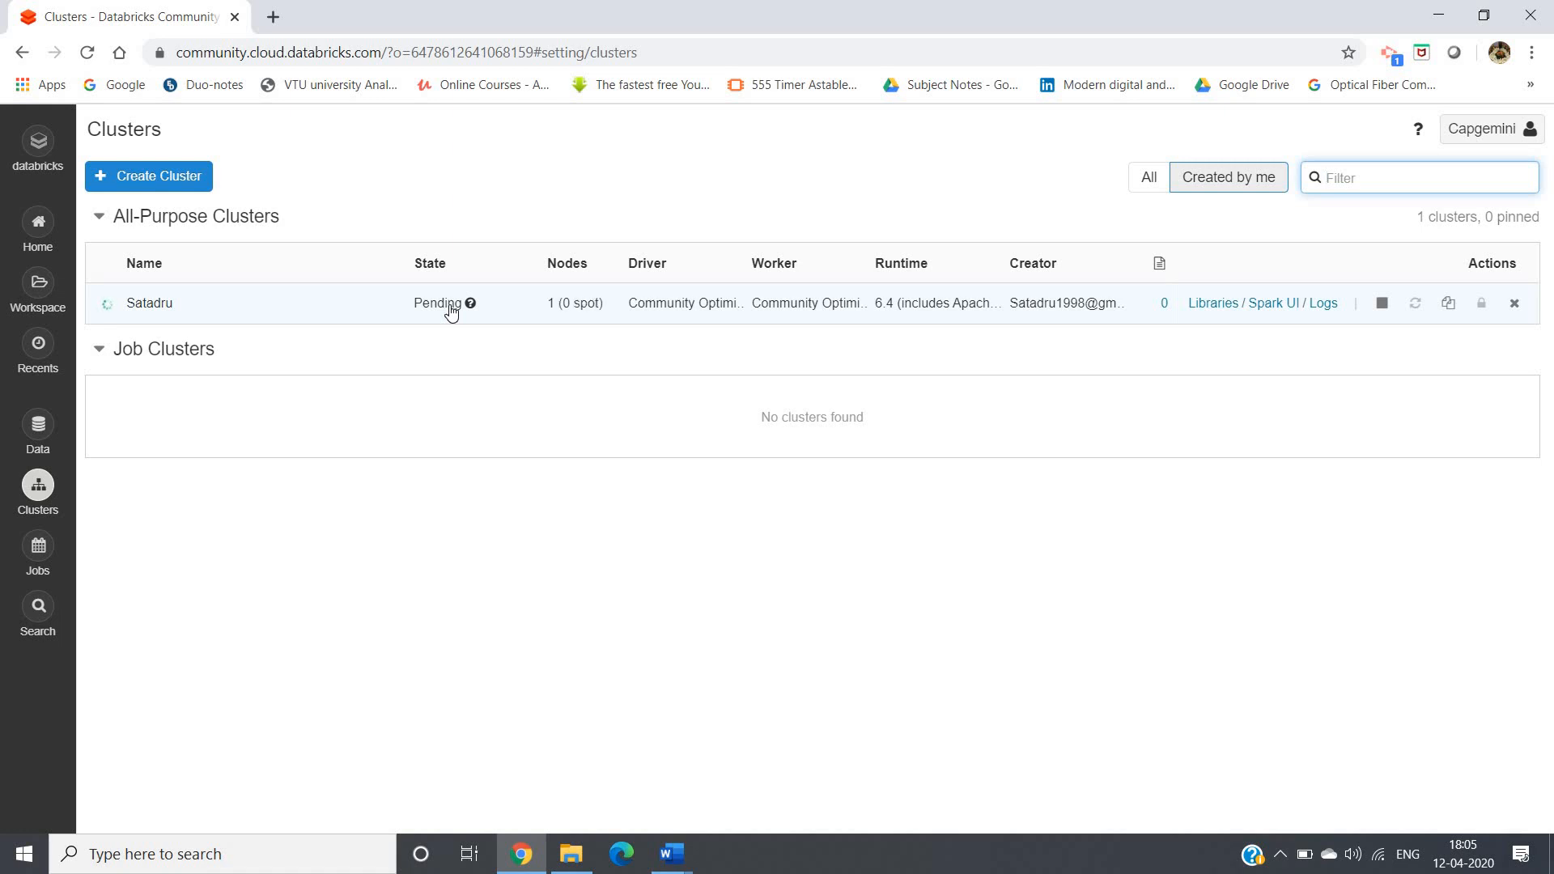
click(1418, 178)
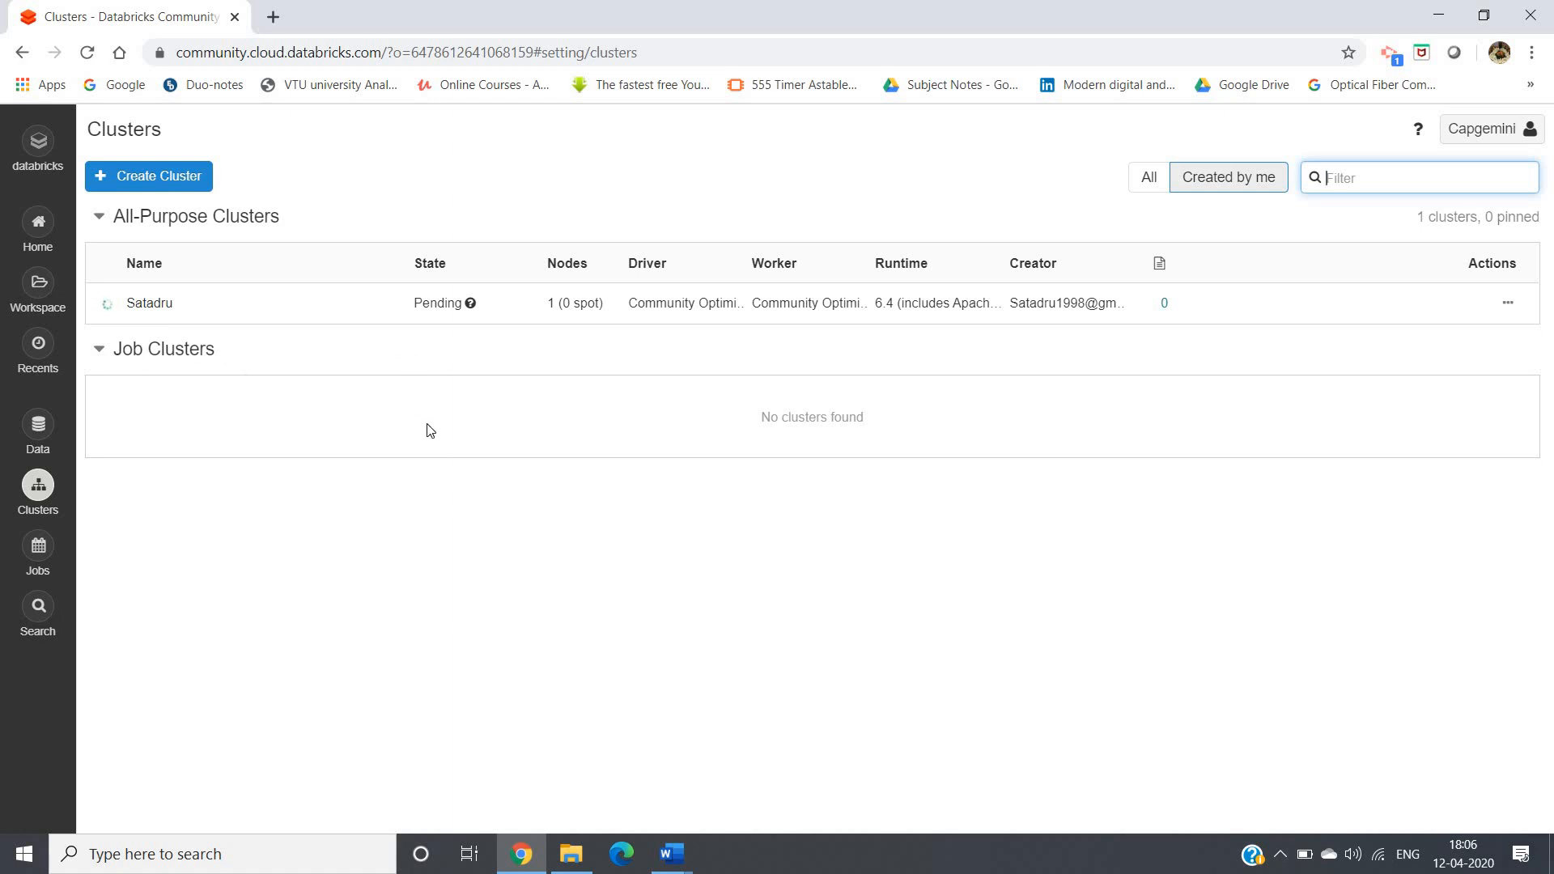
mouse_move(472, 447)
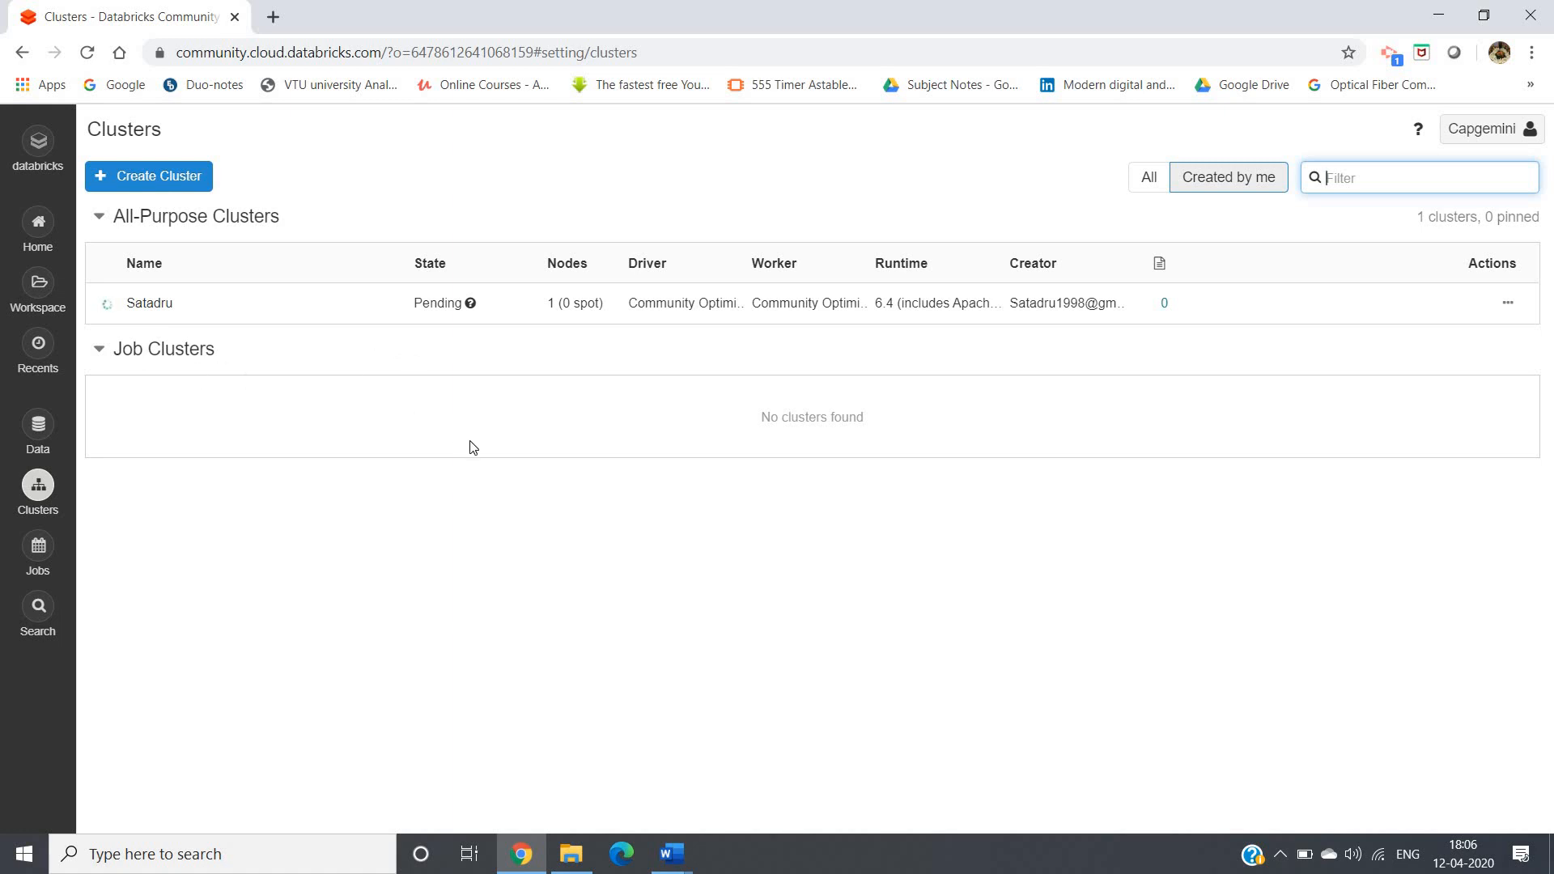
mouse_move(672, 438)
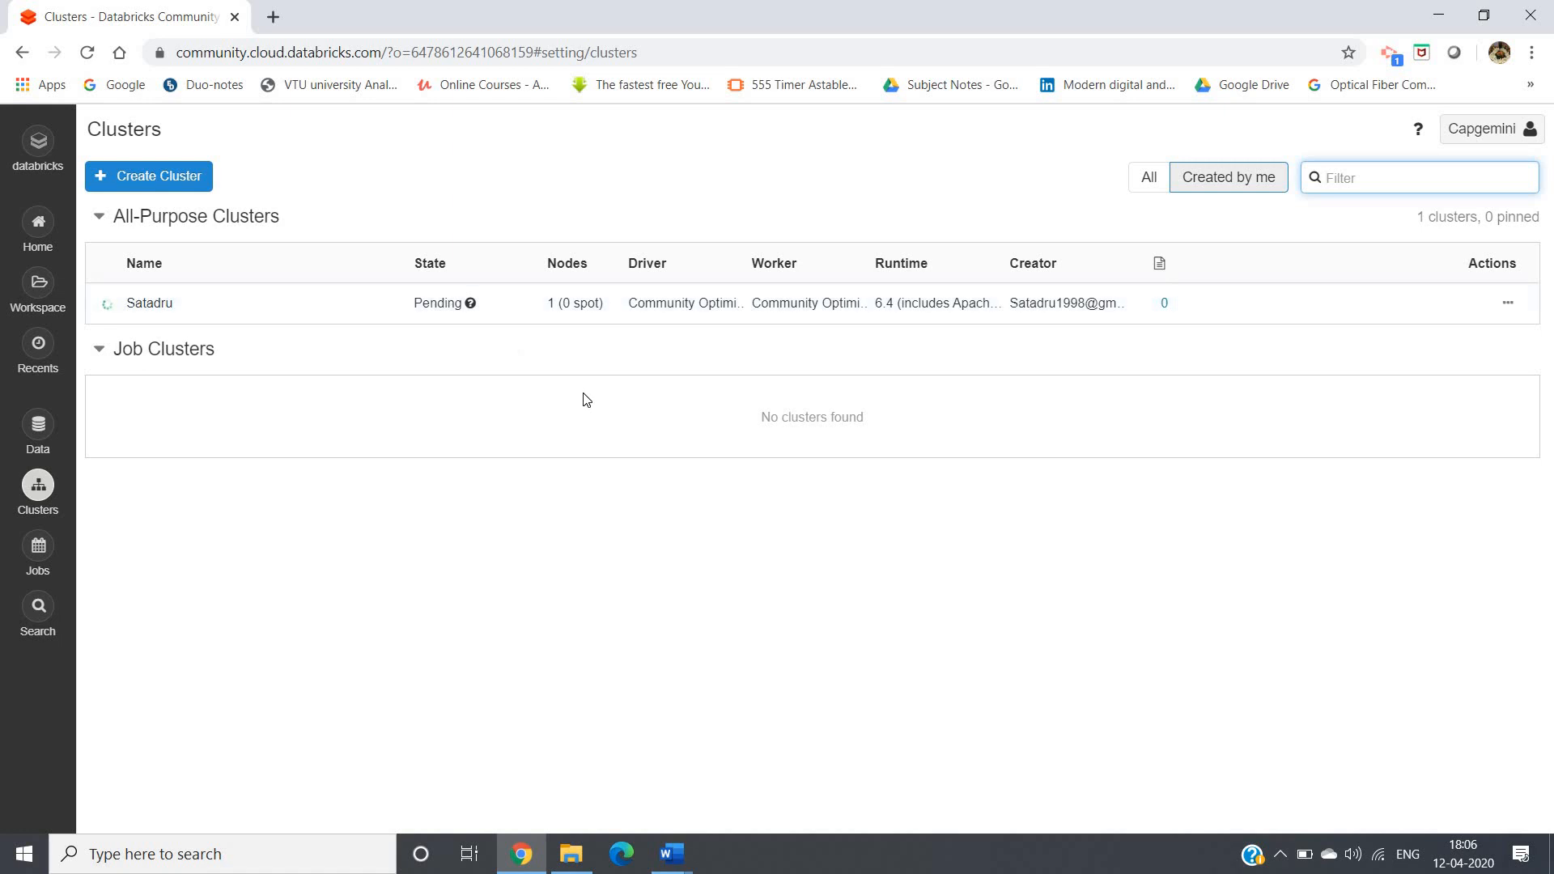
mouse_move(393, 420)
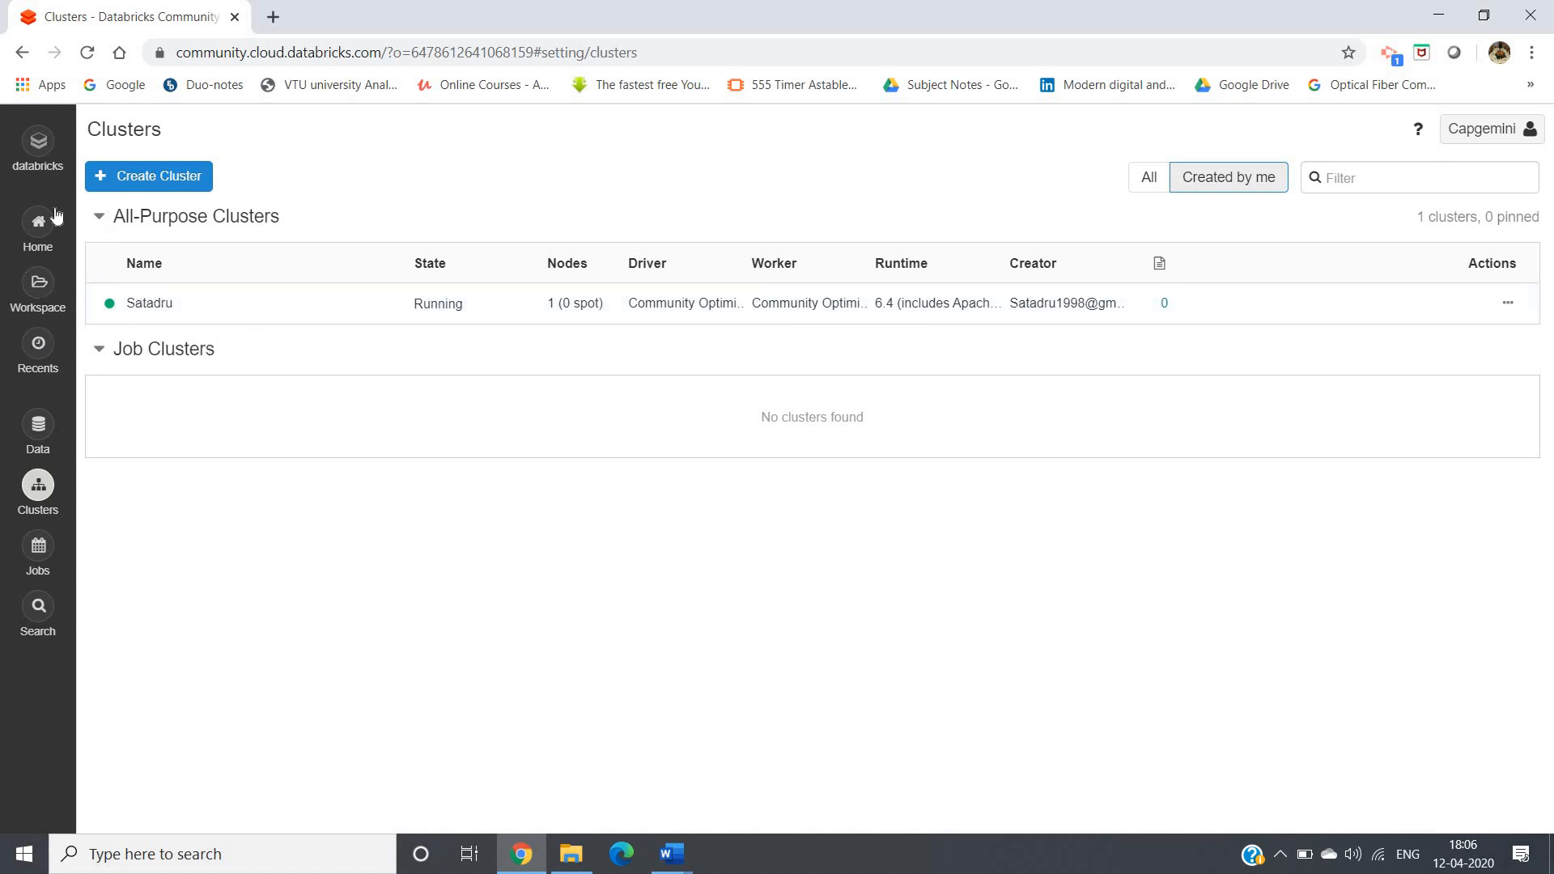
Return to the Databricks home page and choose Create Table under Common Tasks
click(36, 228)
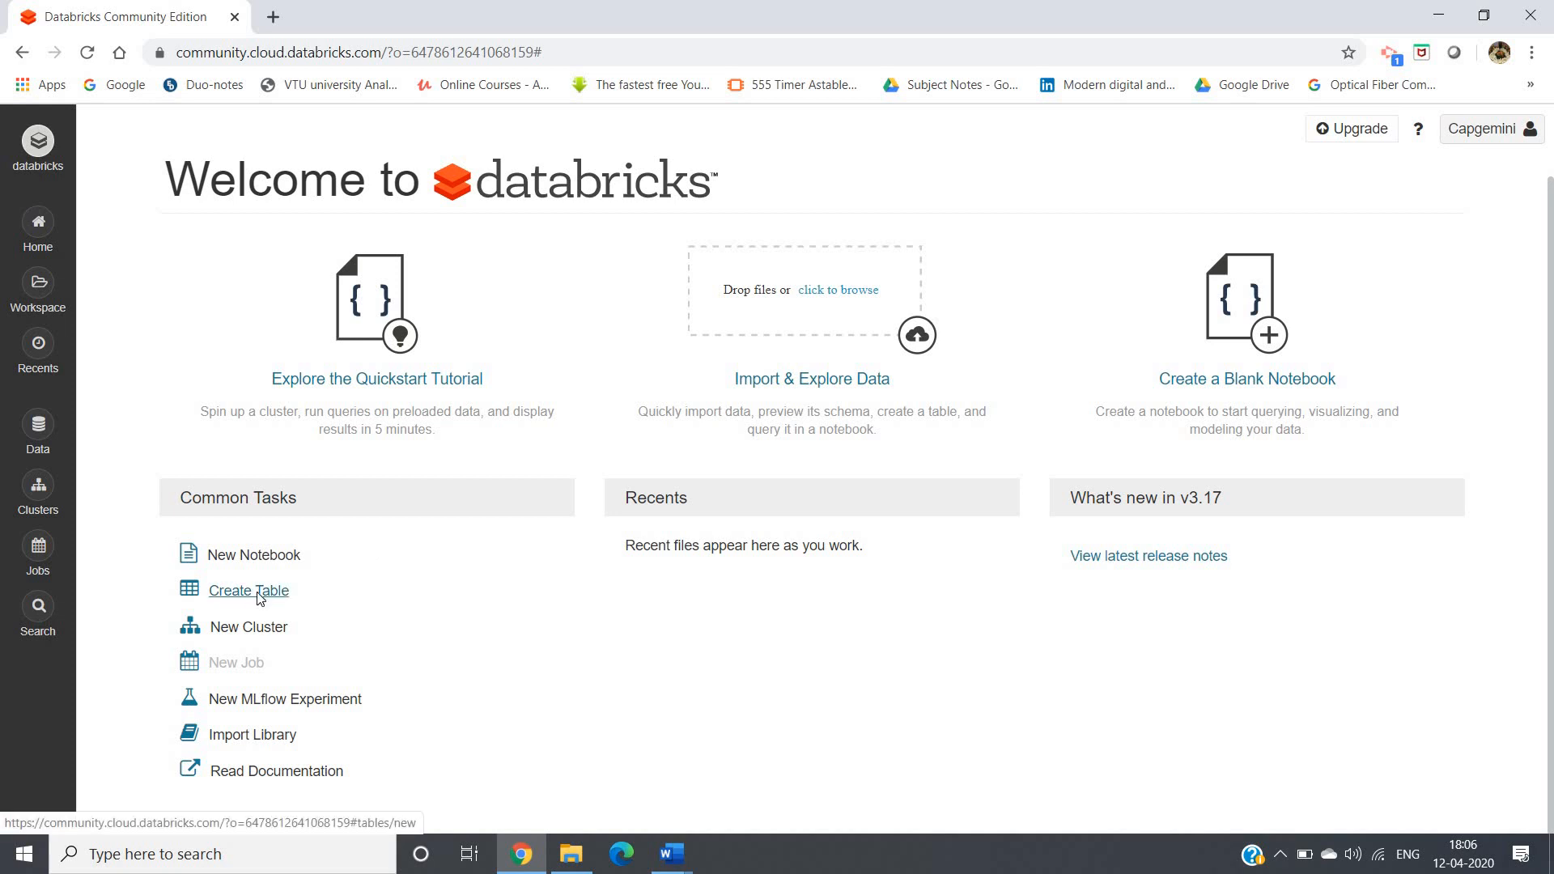
click(251, 590)
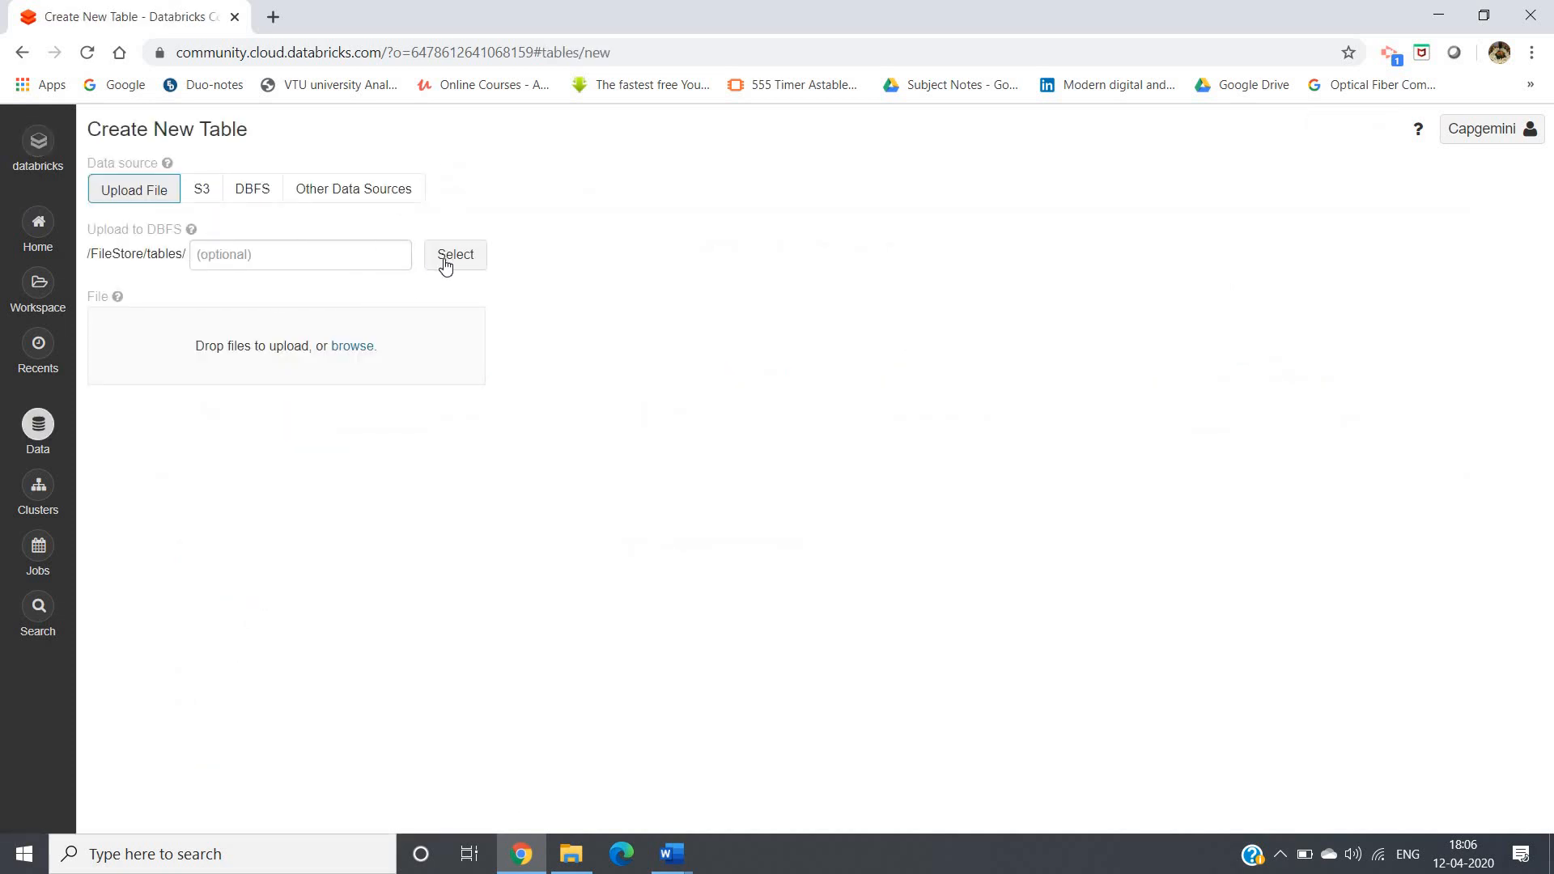
mouse_move(351, 345)
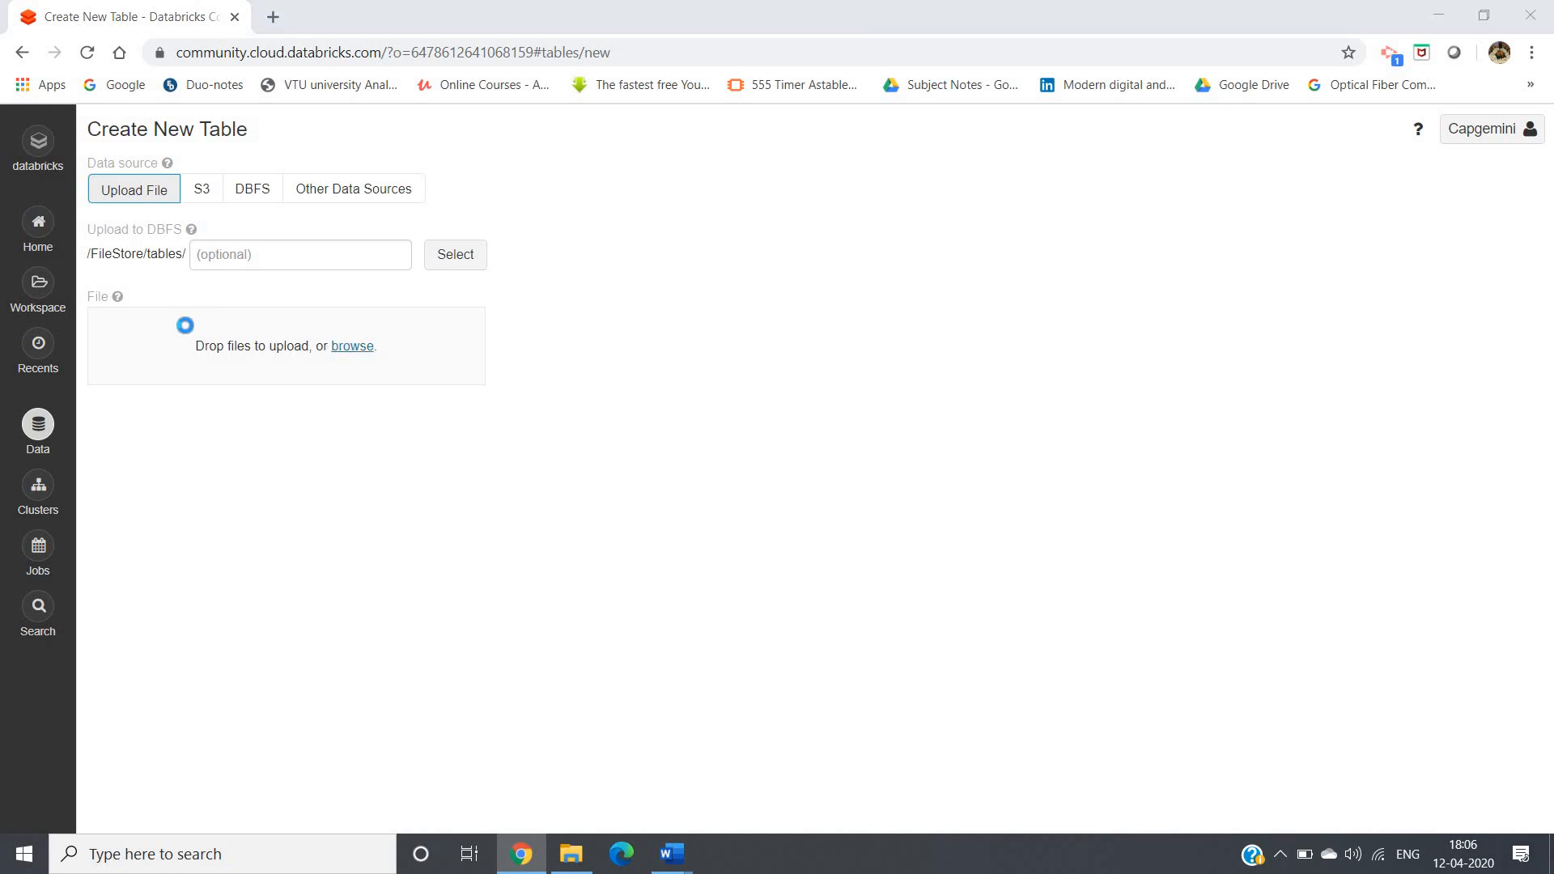
Upload the CITY_DIM CSV from the Sales Monitoring folder to FileStore tables
click(350, 347)
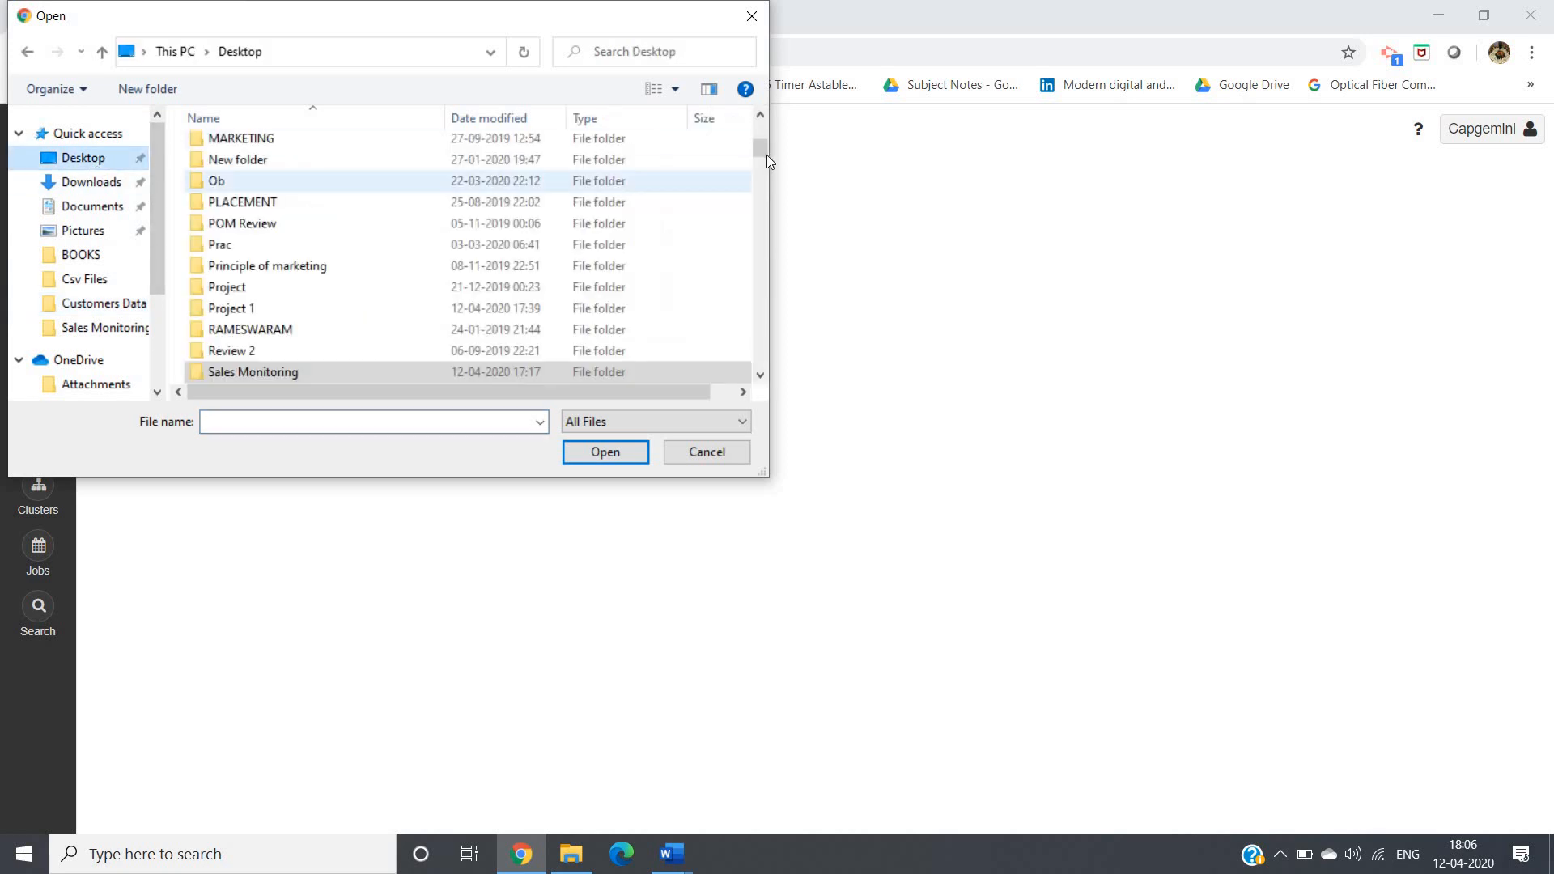
scroll(down, 3)
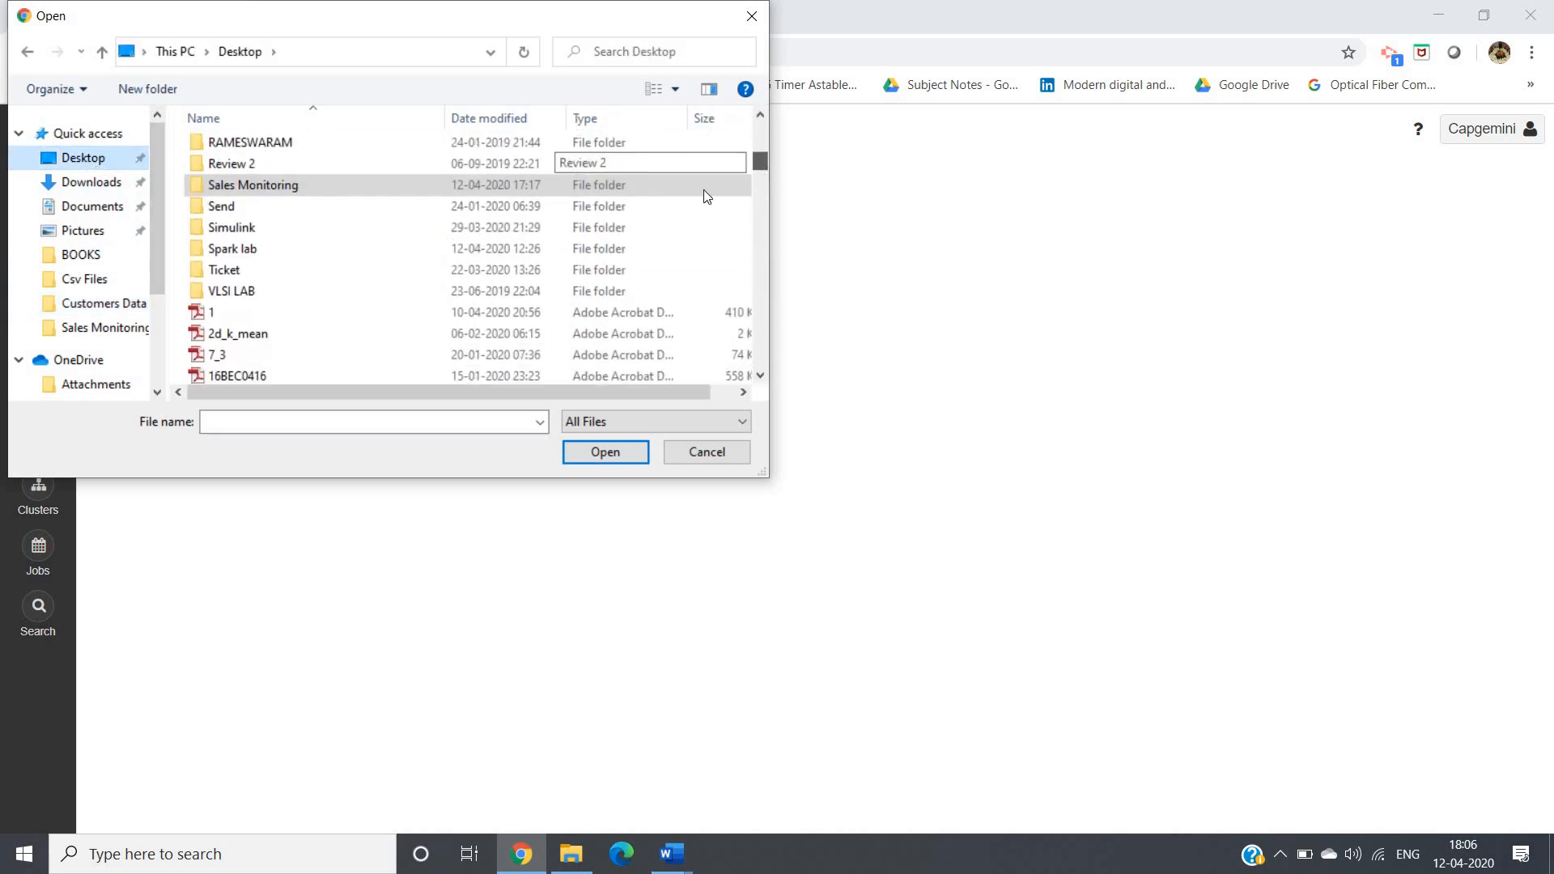
click(253, 185)
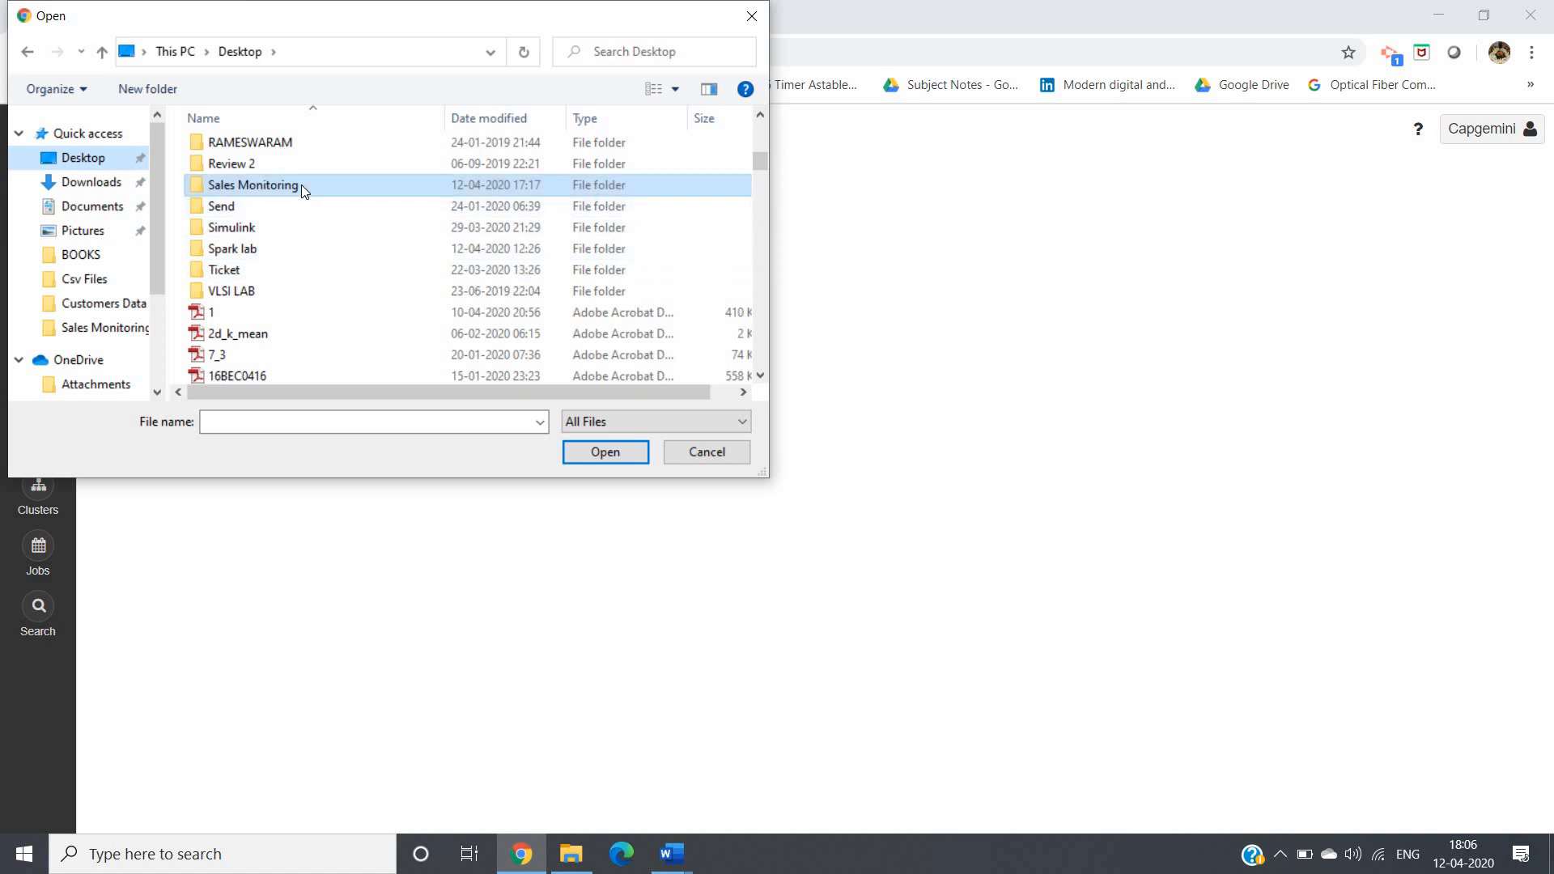
double_click(252, 185)
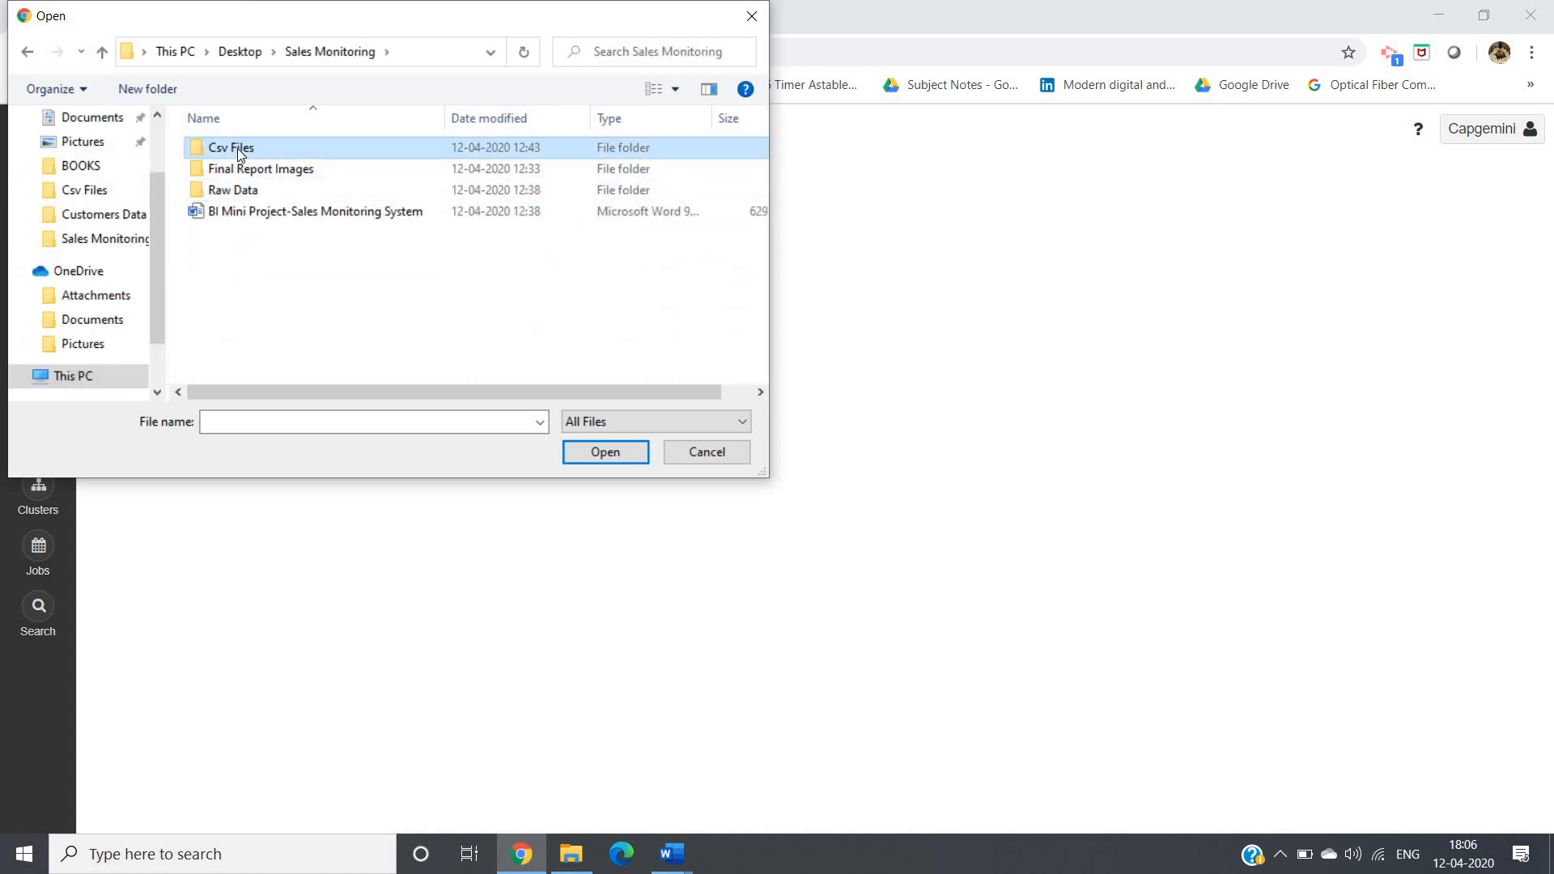
double_click(229, 147)
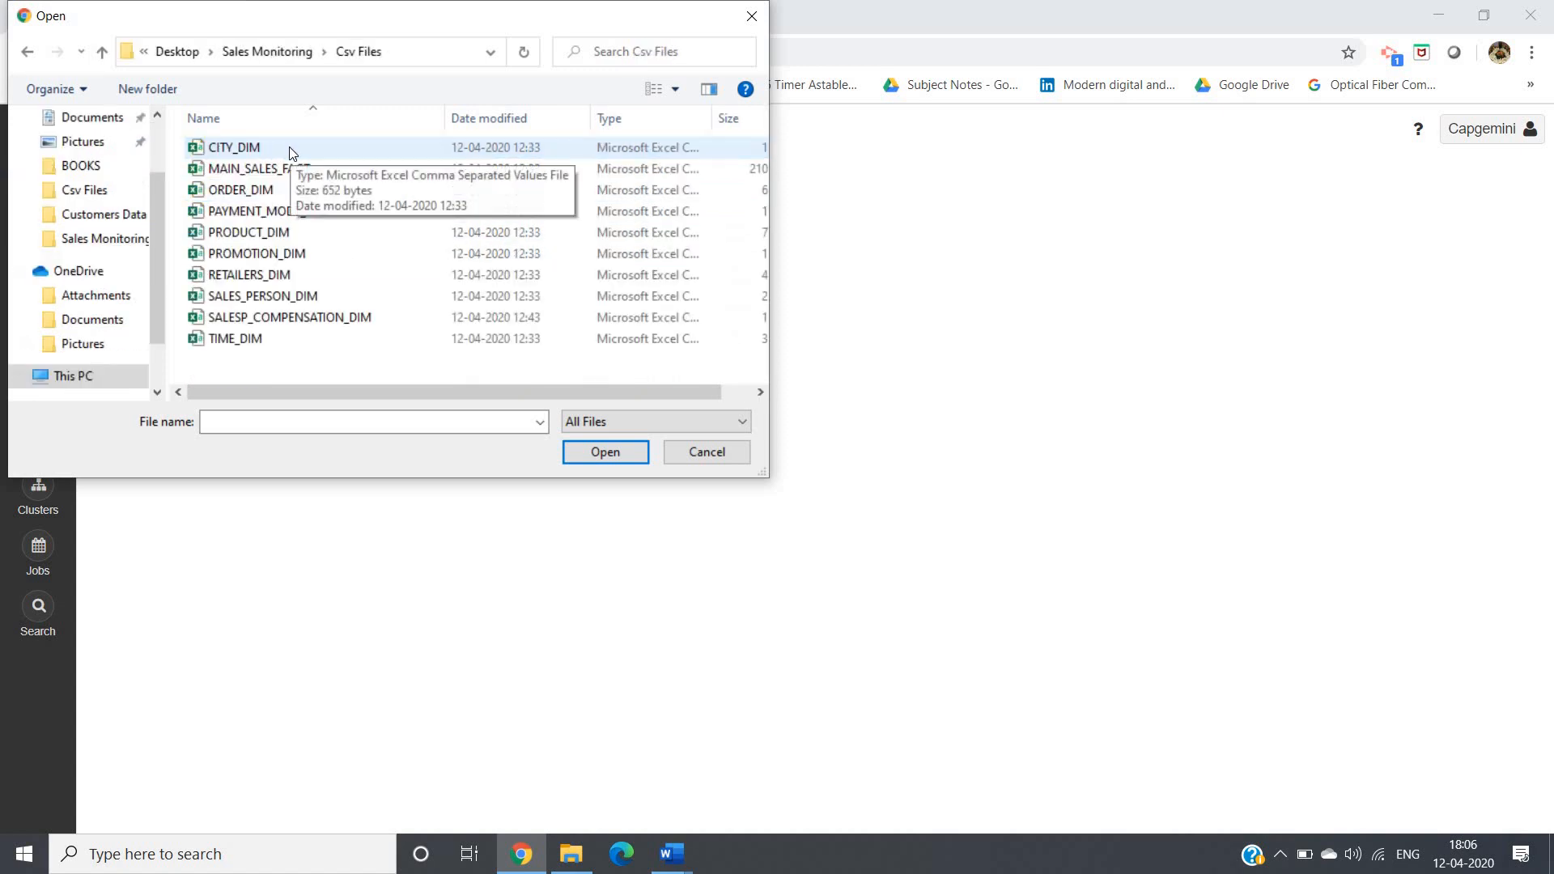
click(234, 147)
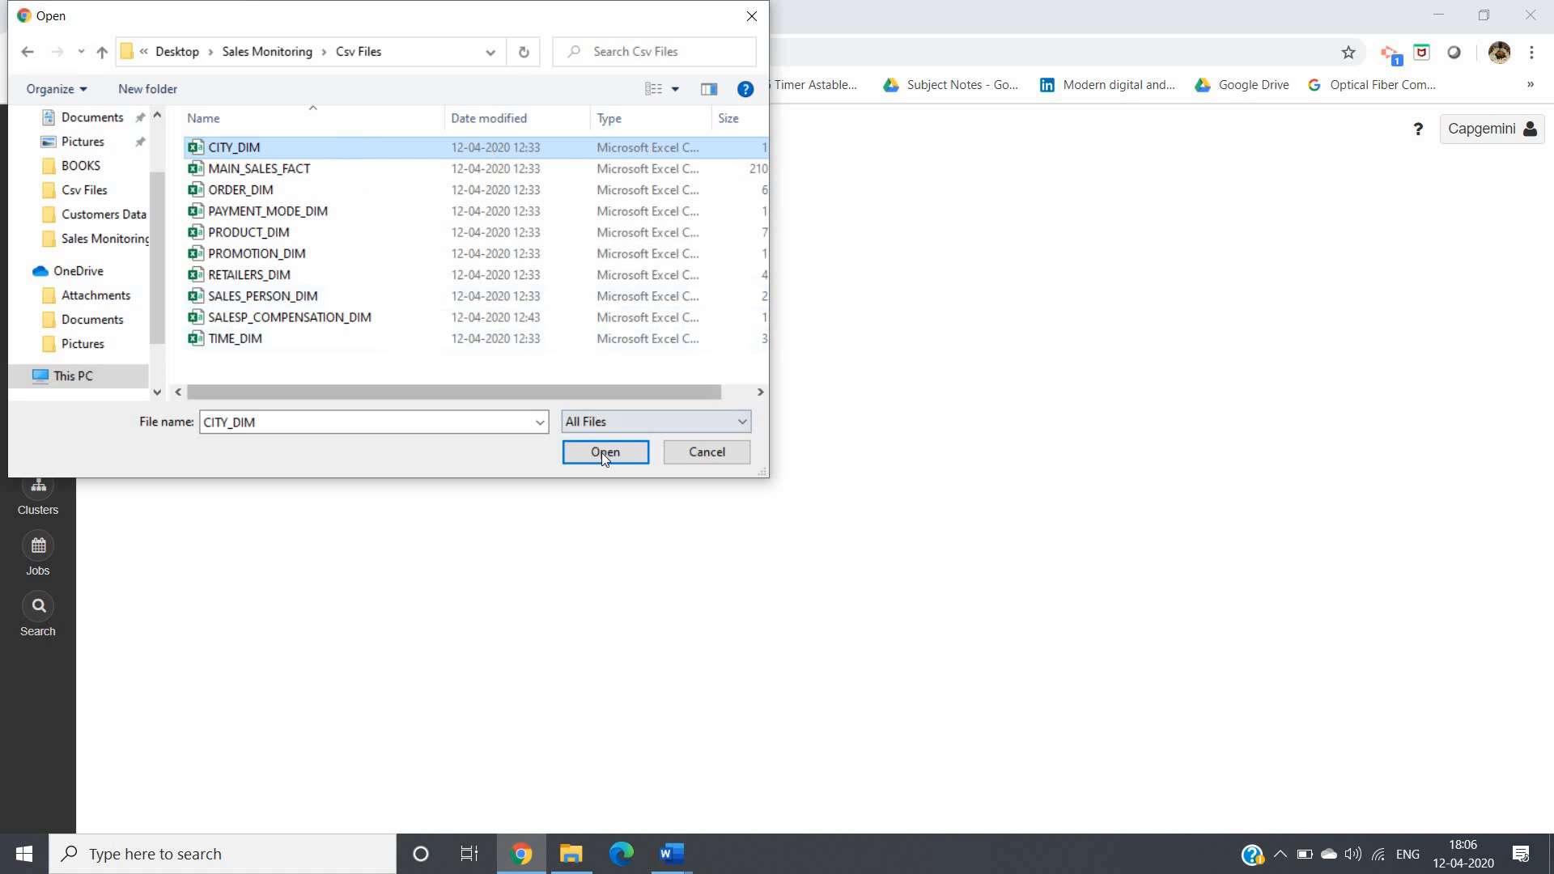
click(605, 452)
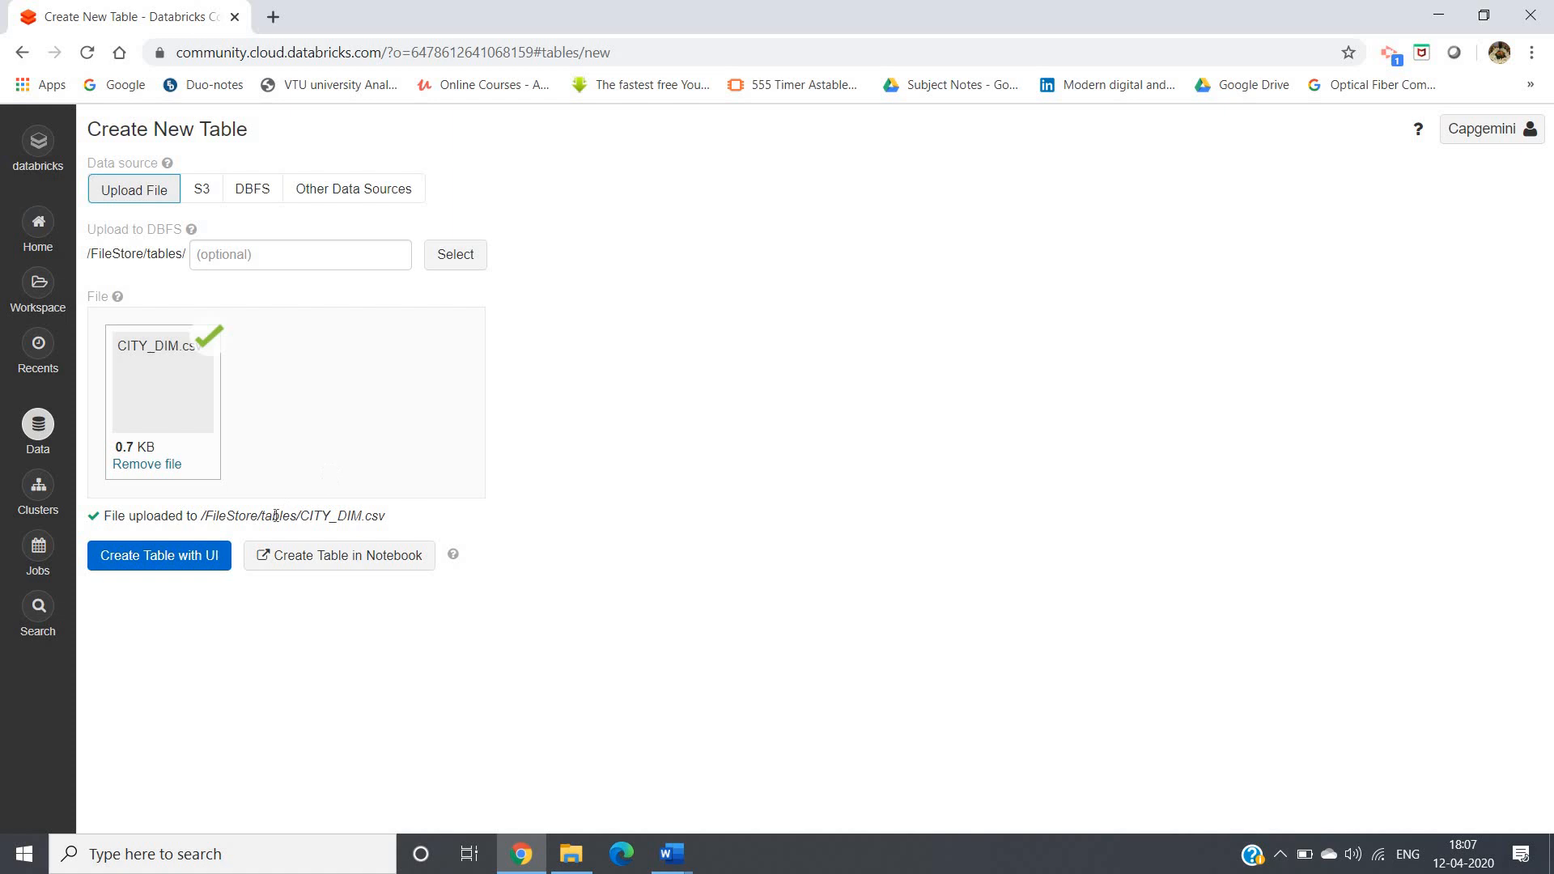
mouse_move(159, 556)
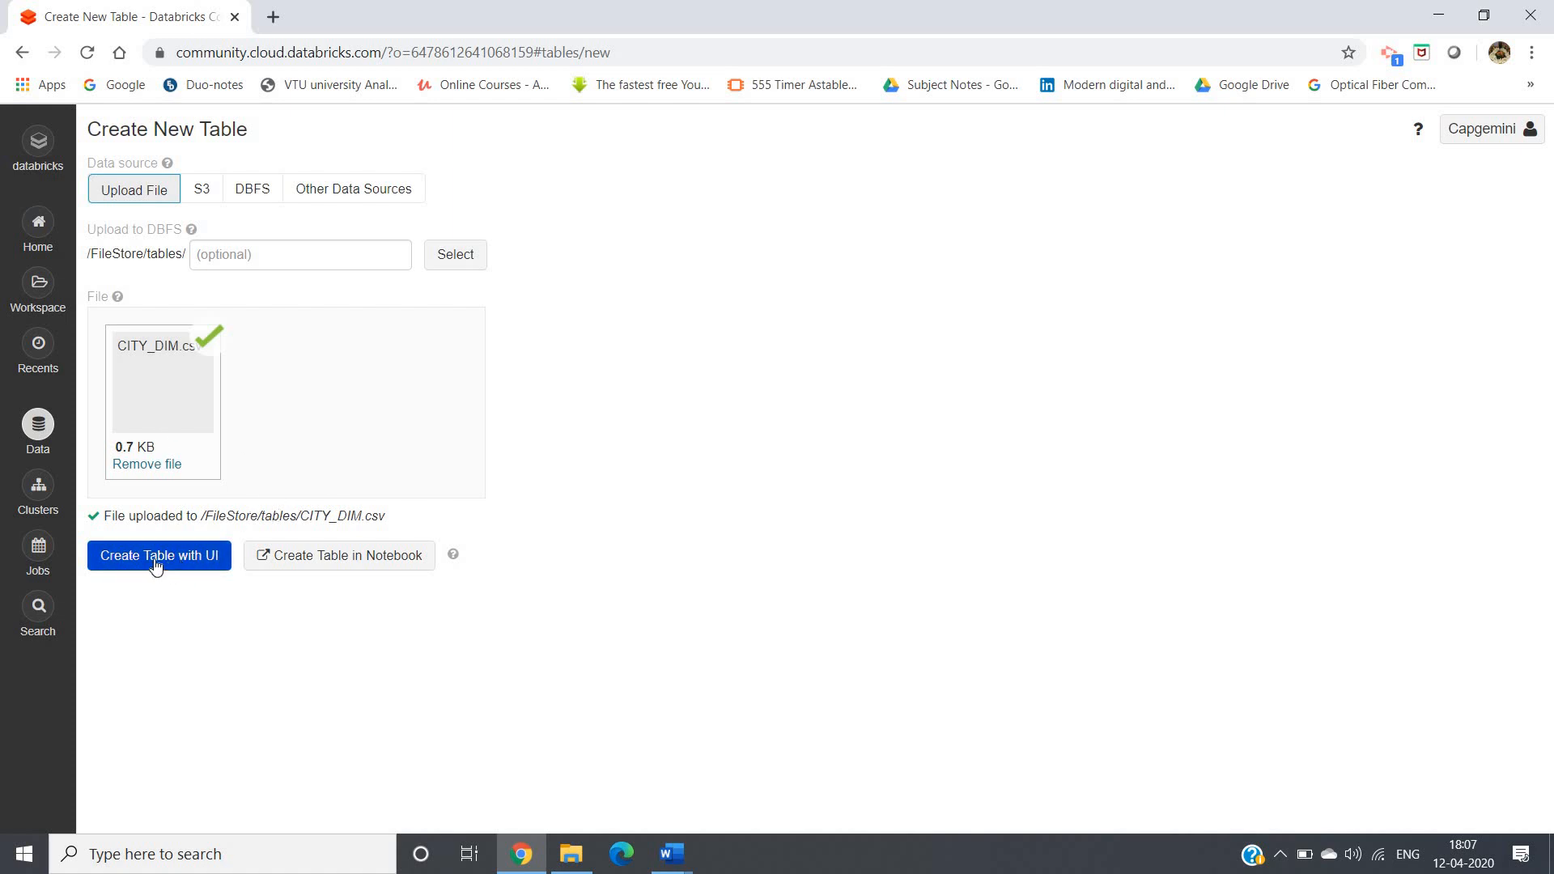
mouse_move(247, 562)
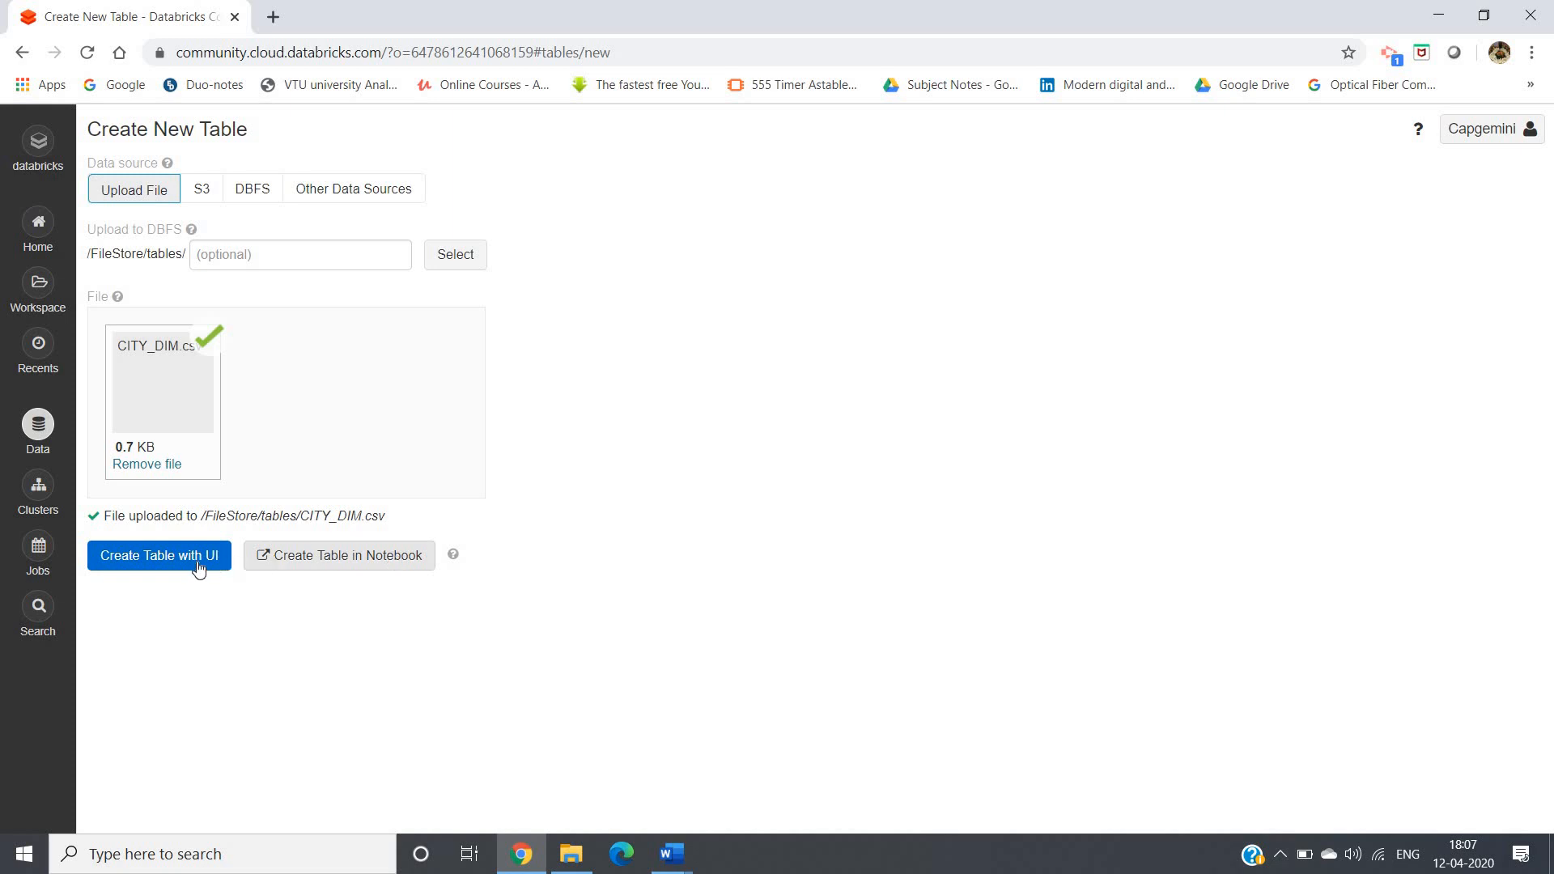
Start a UI-built table from CITY_DIM and list the clusters available for previewing
click(158, 555)
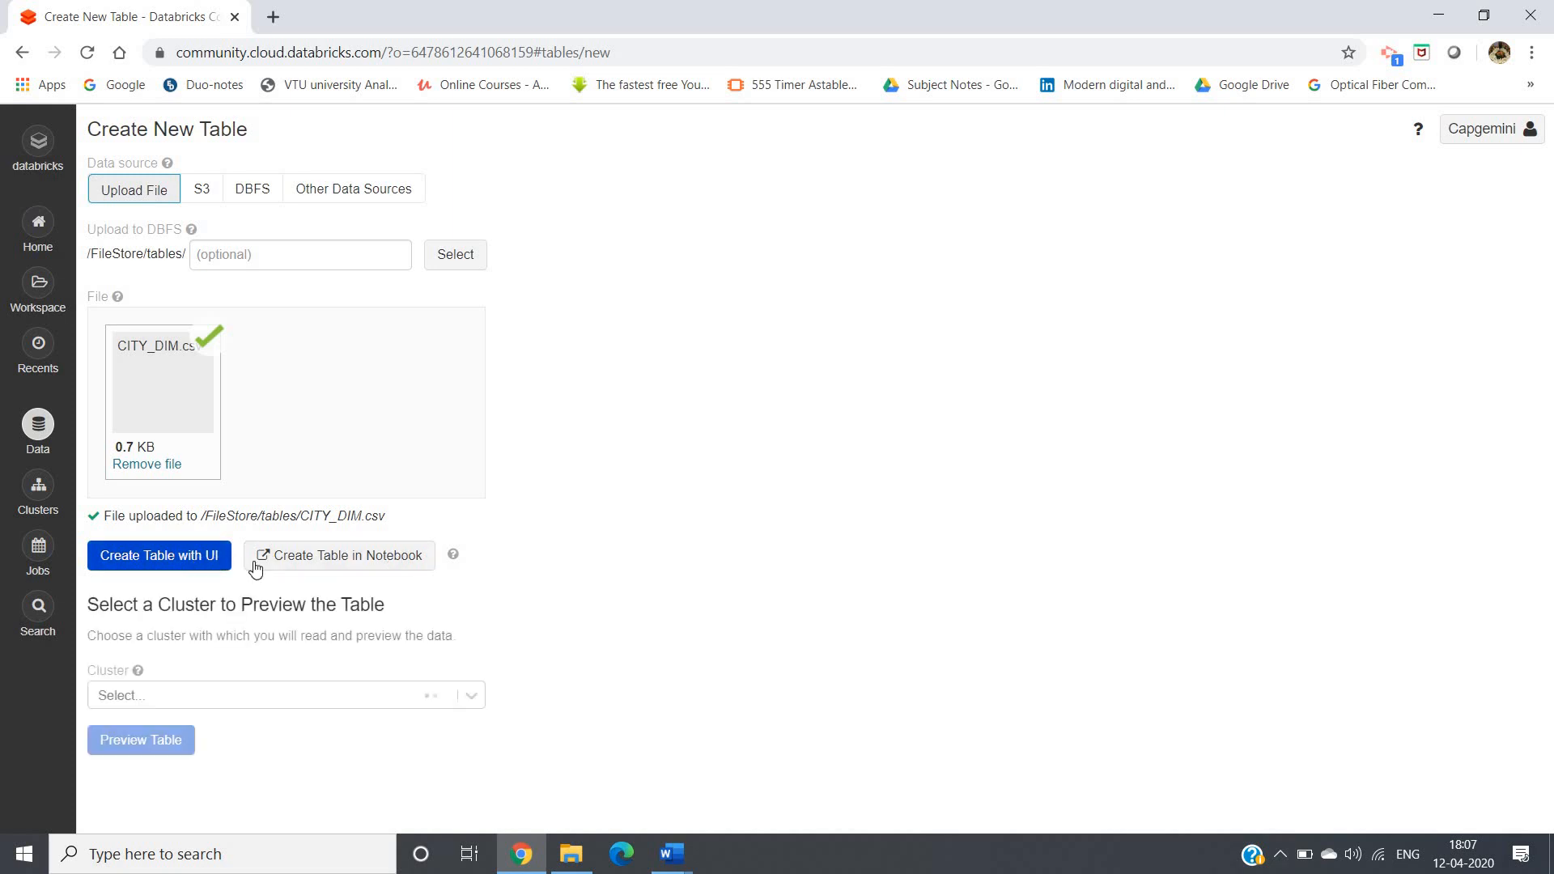
mouse_move(436, 706)
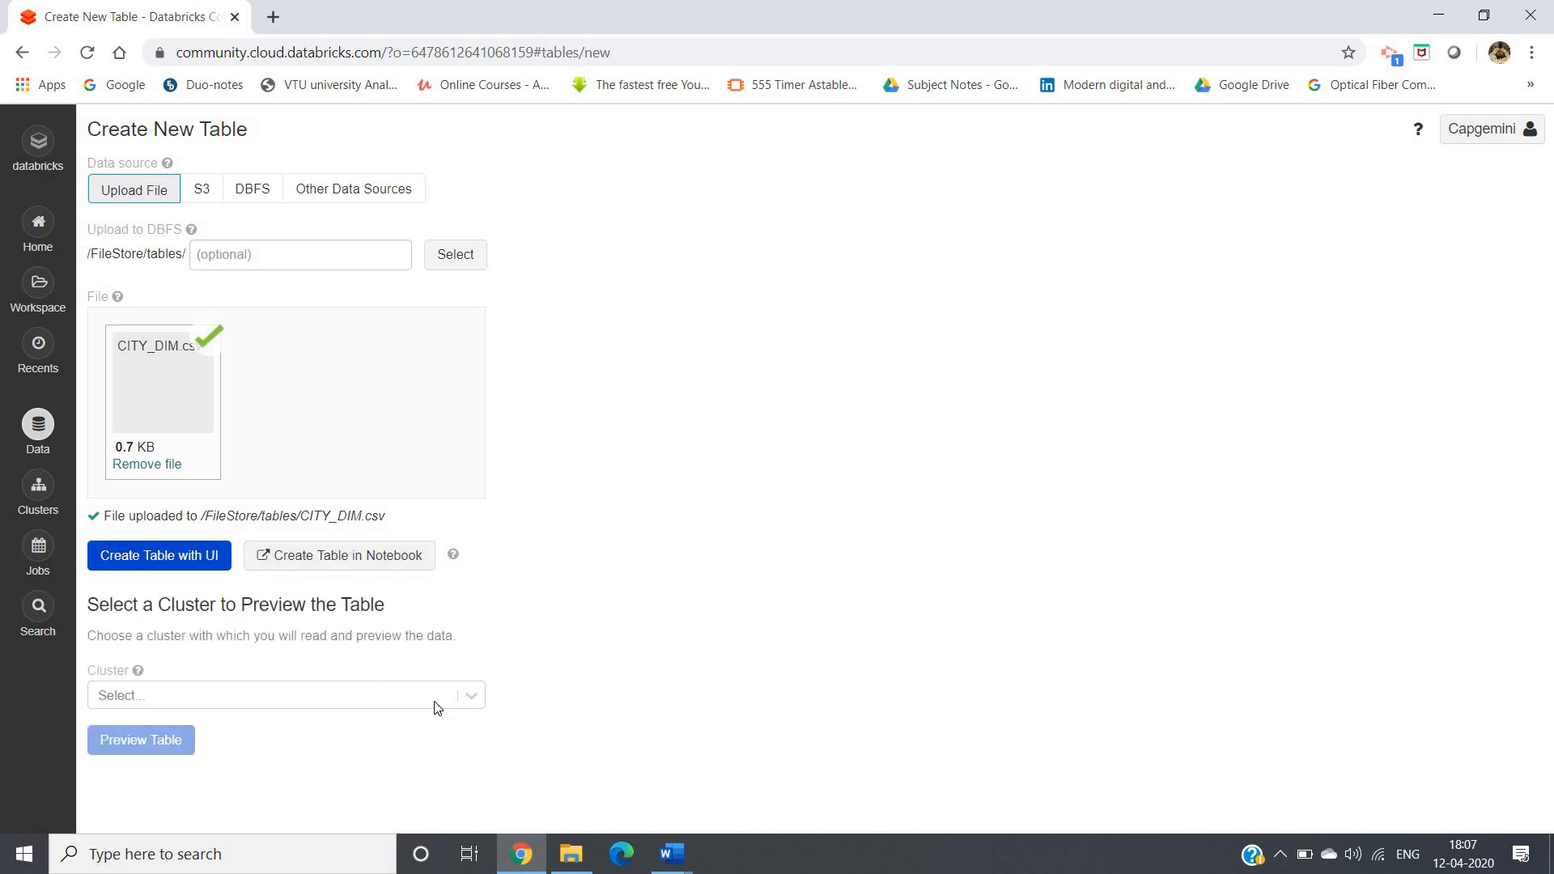
click(284, 695)
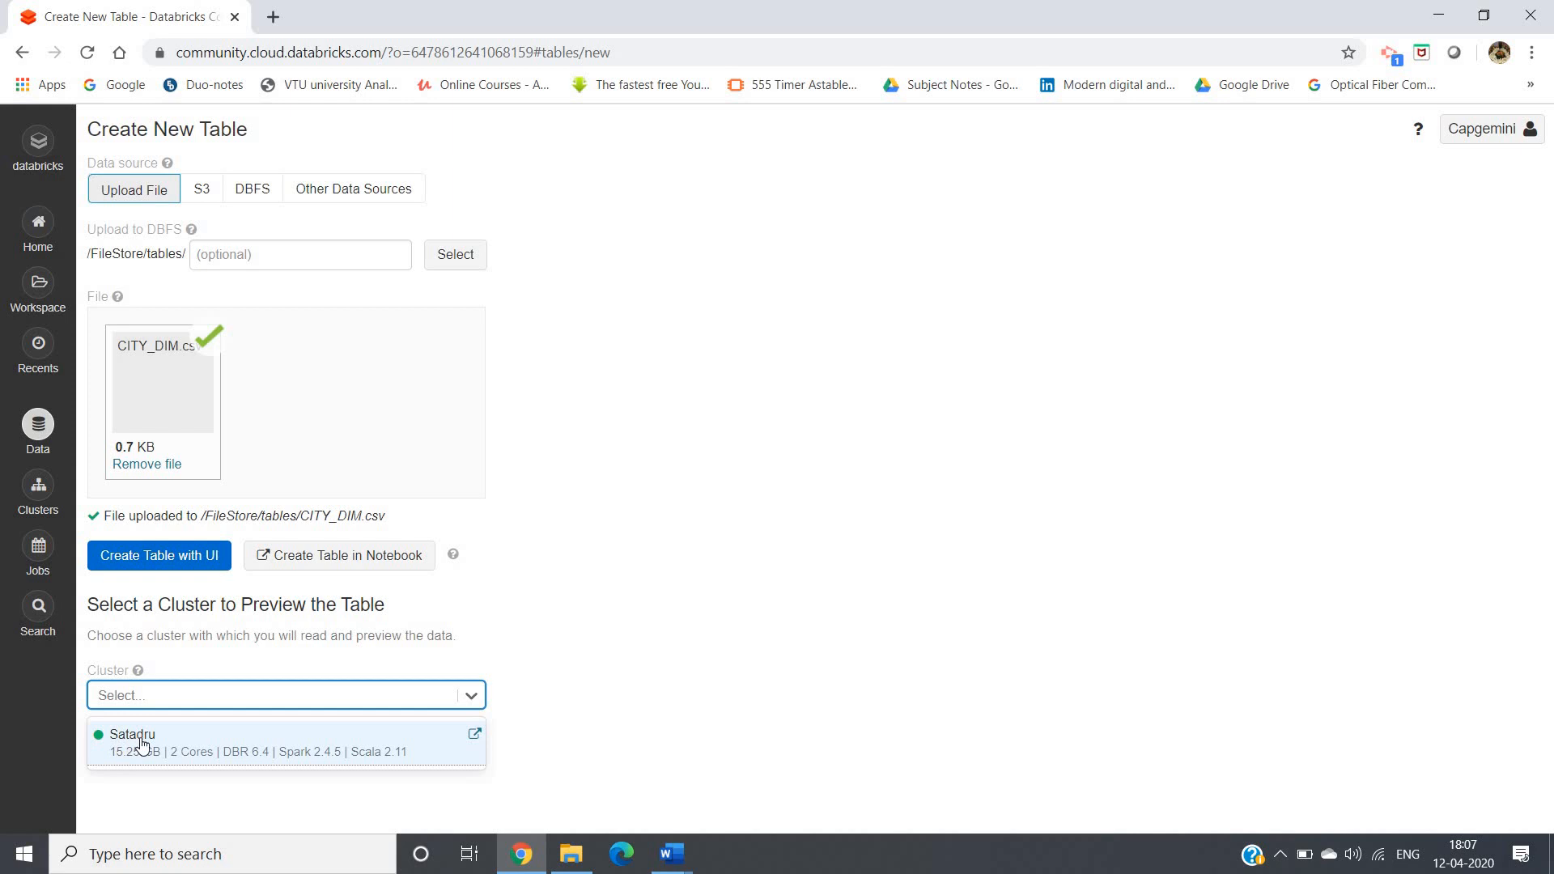
mouse_move(202, 742)
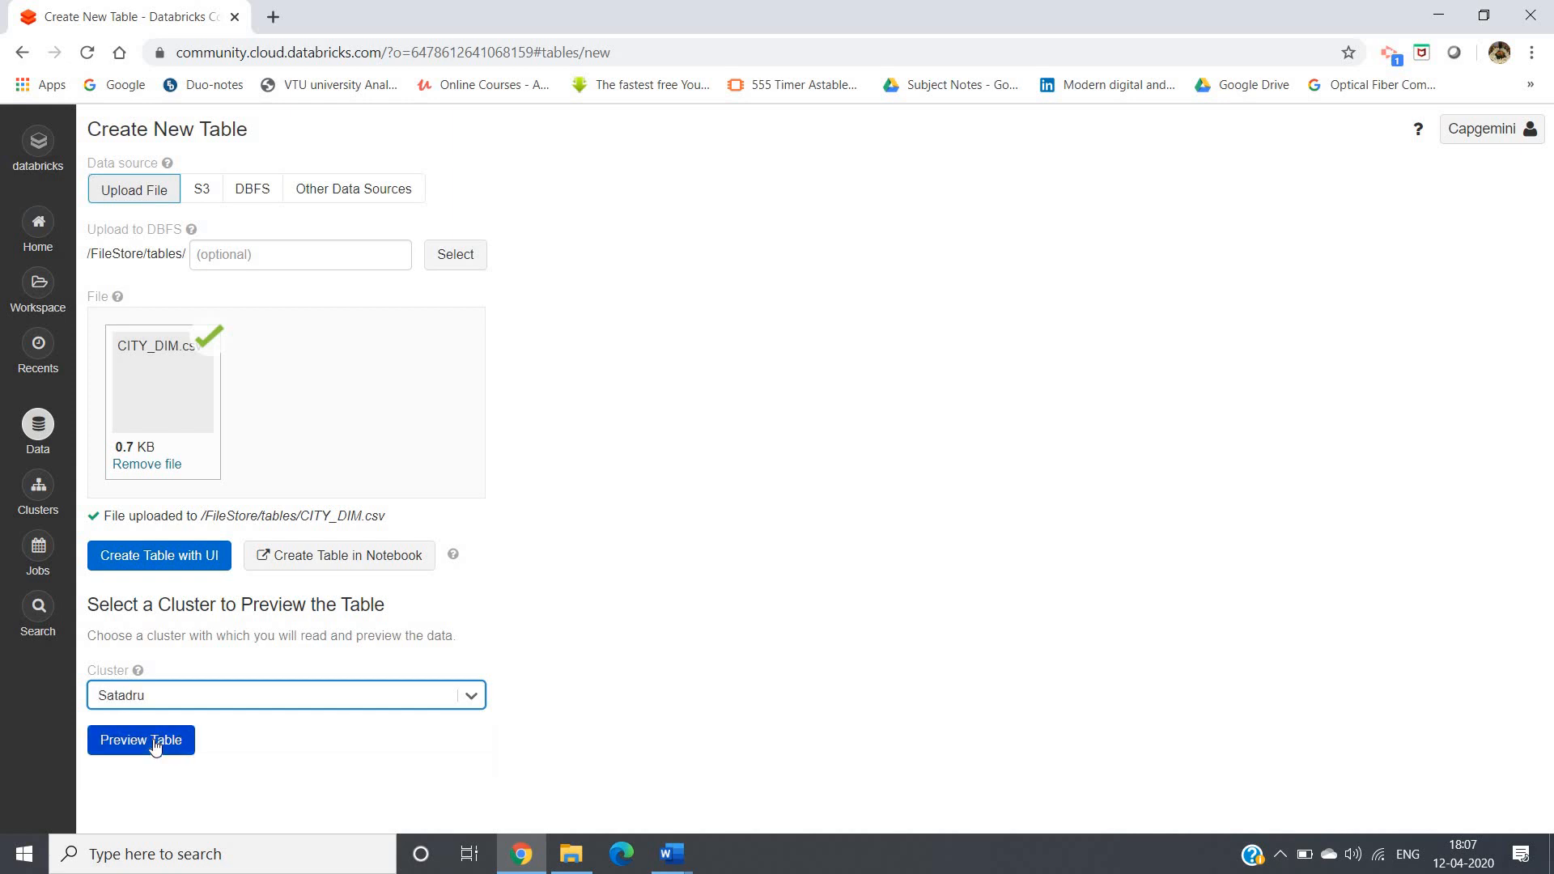
Preview CITY_DIM as table 'hello' with comma delimiter, header row and inferred schema
click(141, 741)
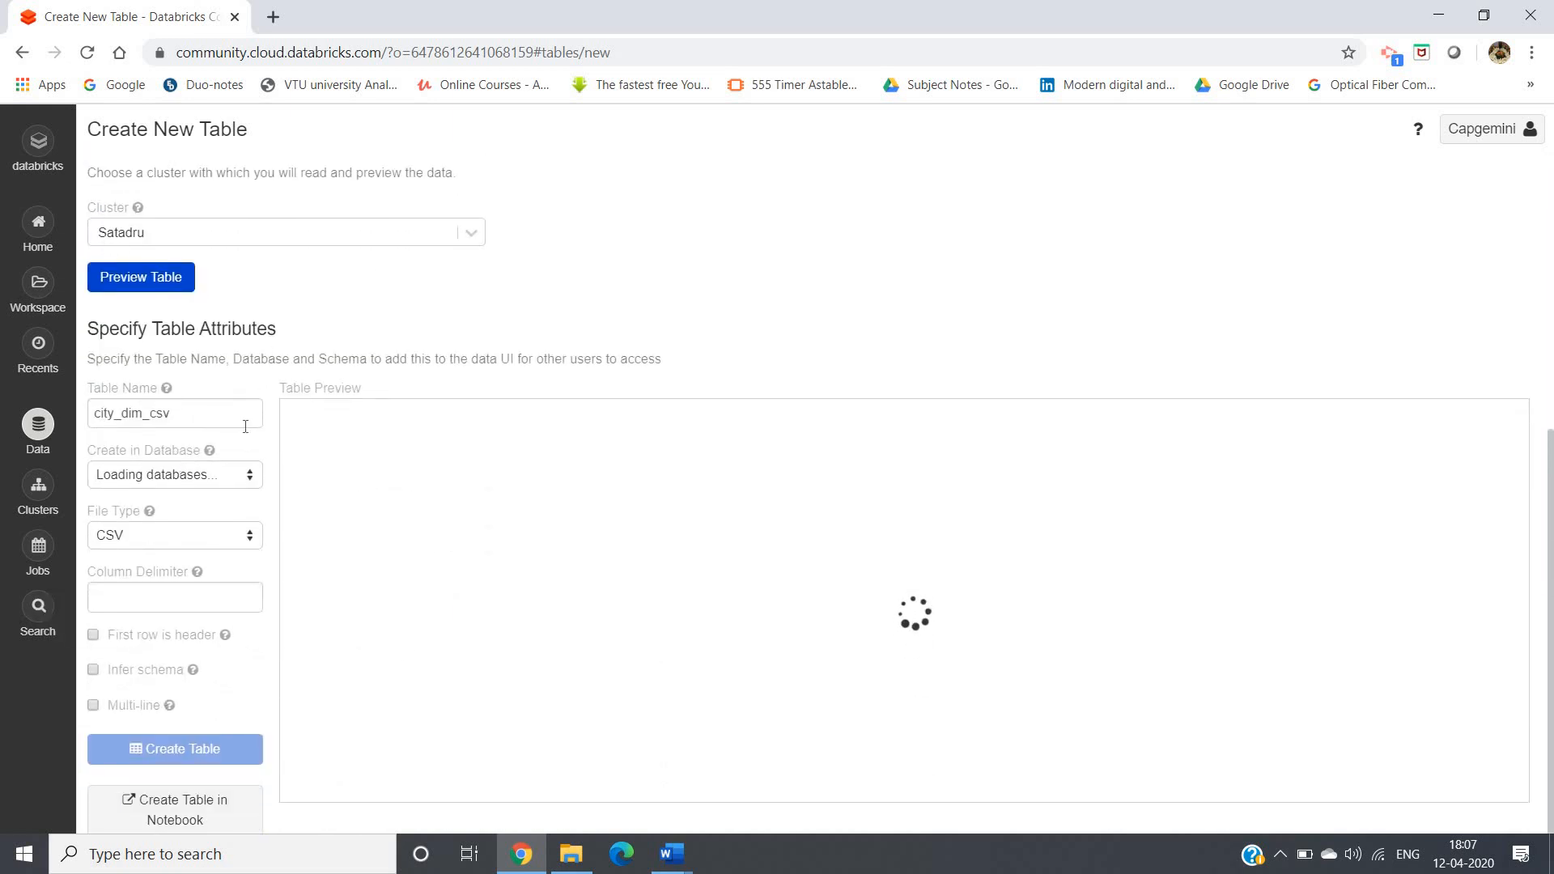
triple_click(174, 413)
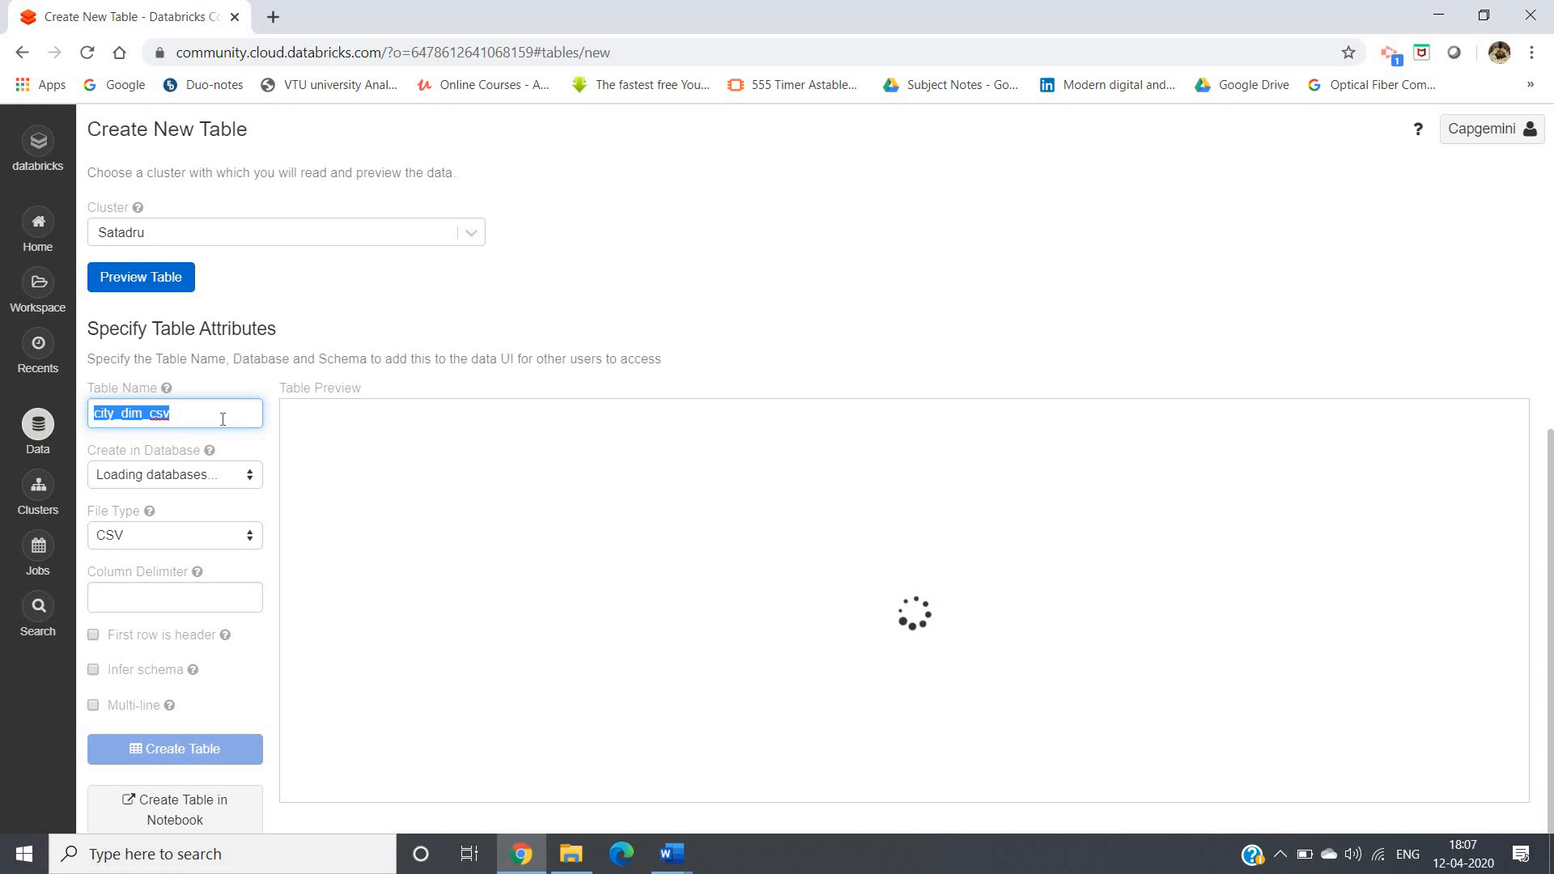
text(Hell)
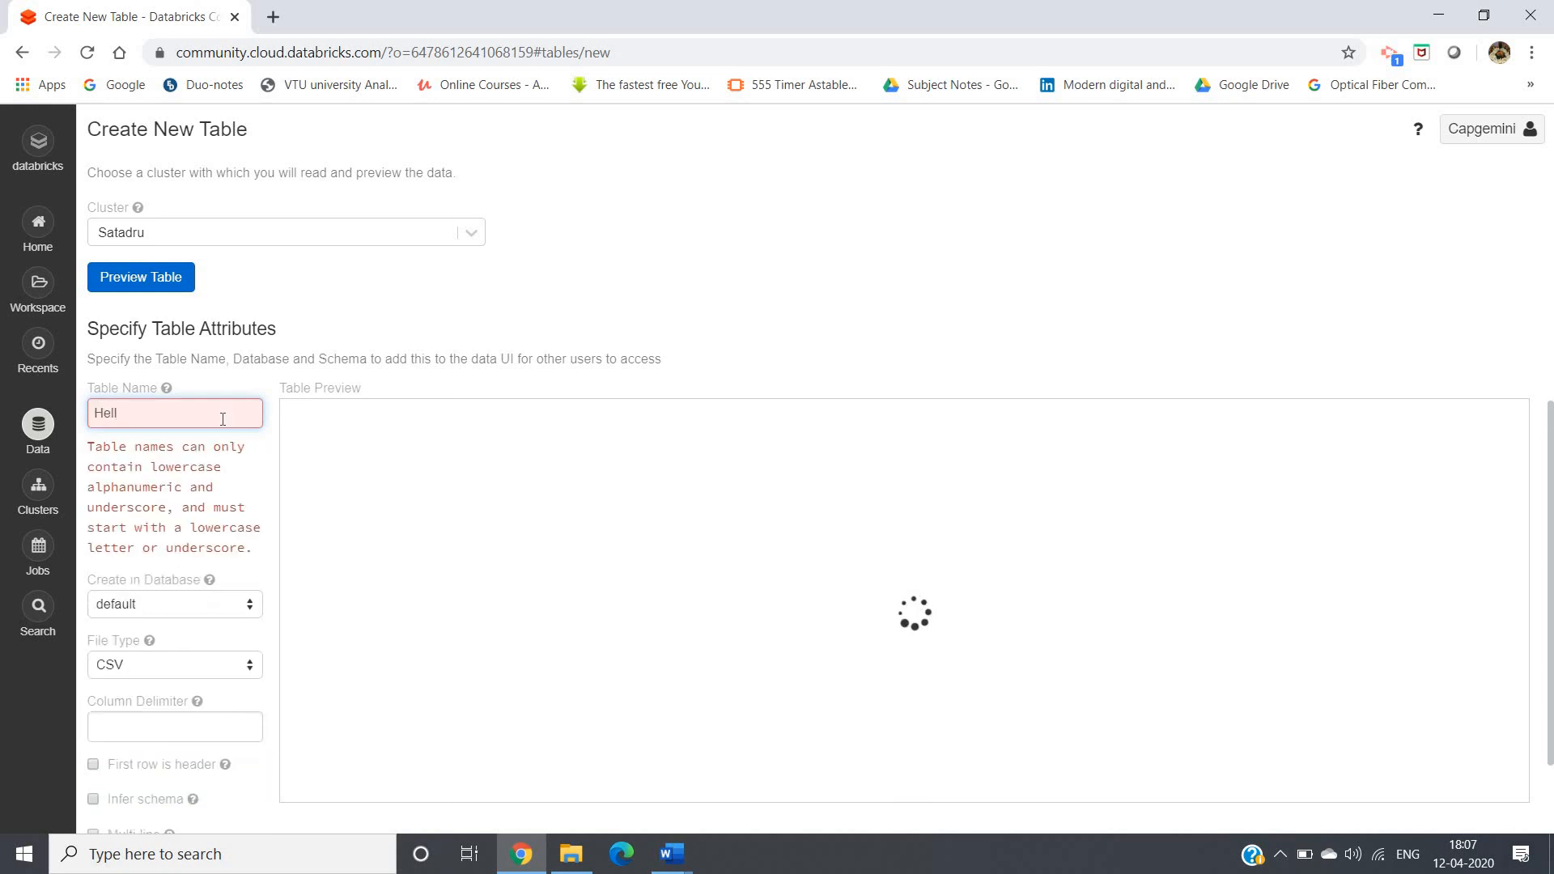
key(Backspace)
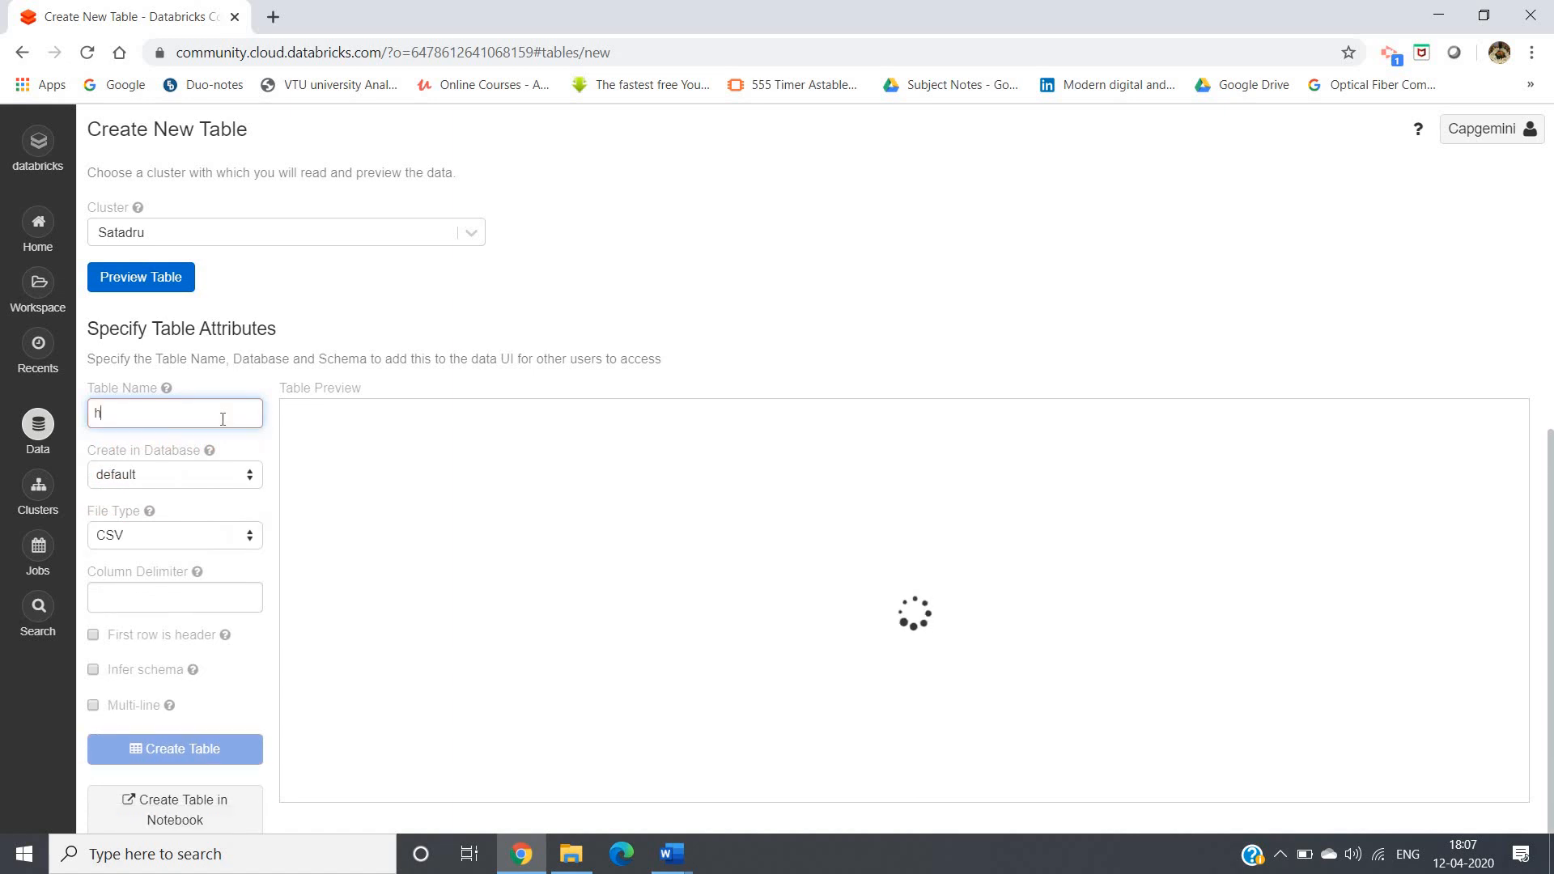
text(ello)
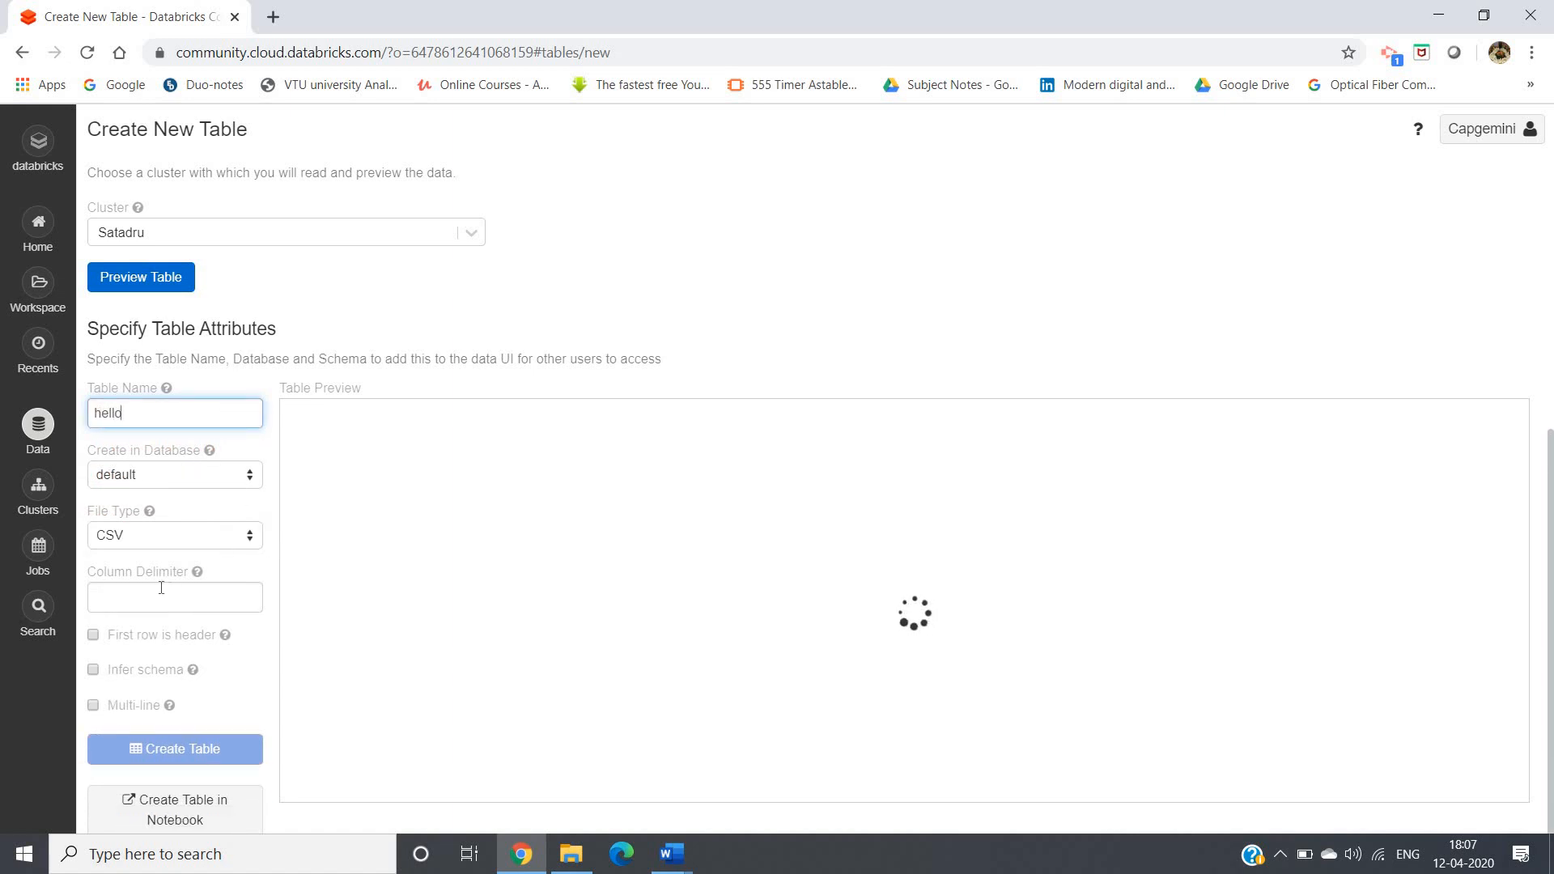
click(175, 596)
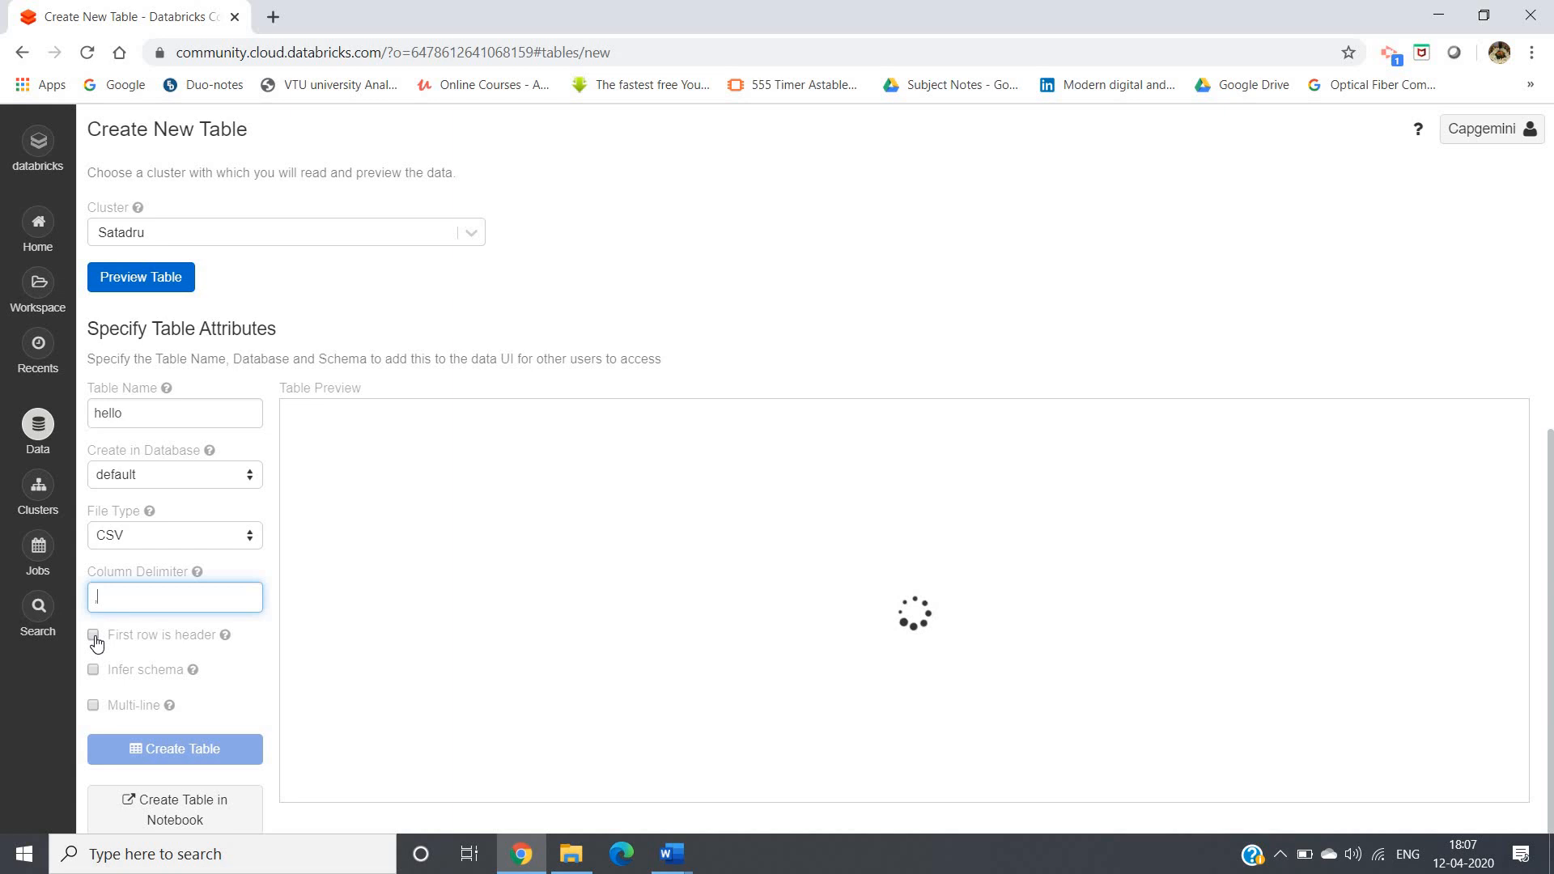
click(93, 636)
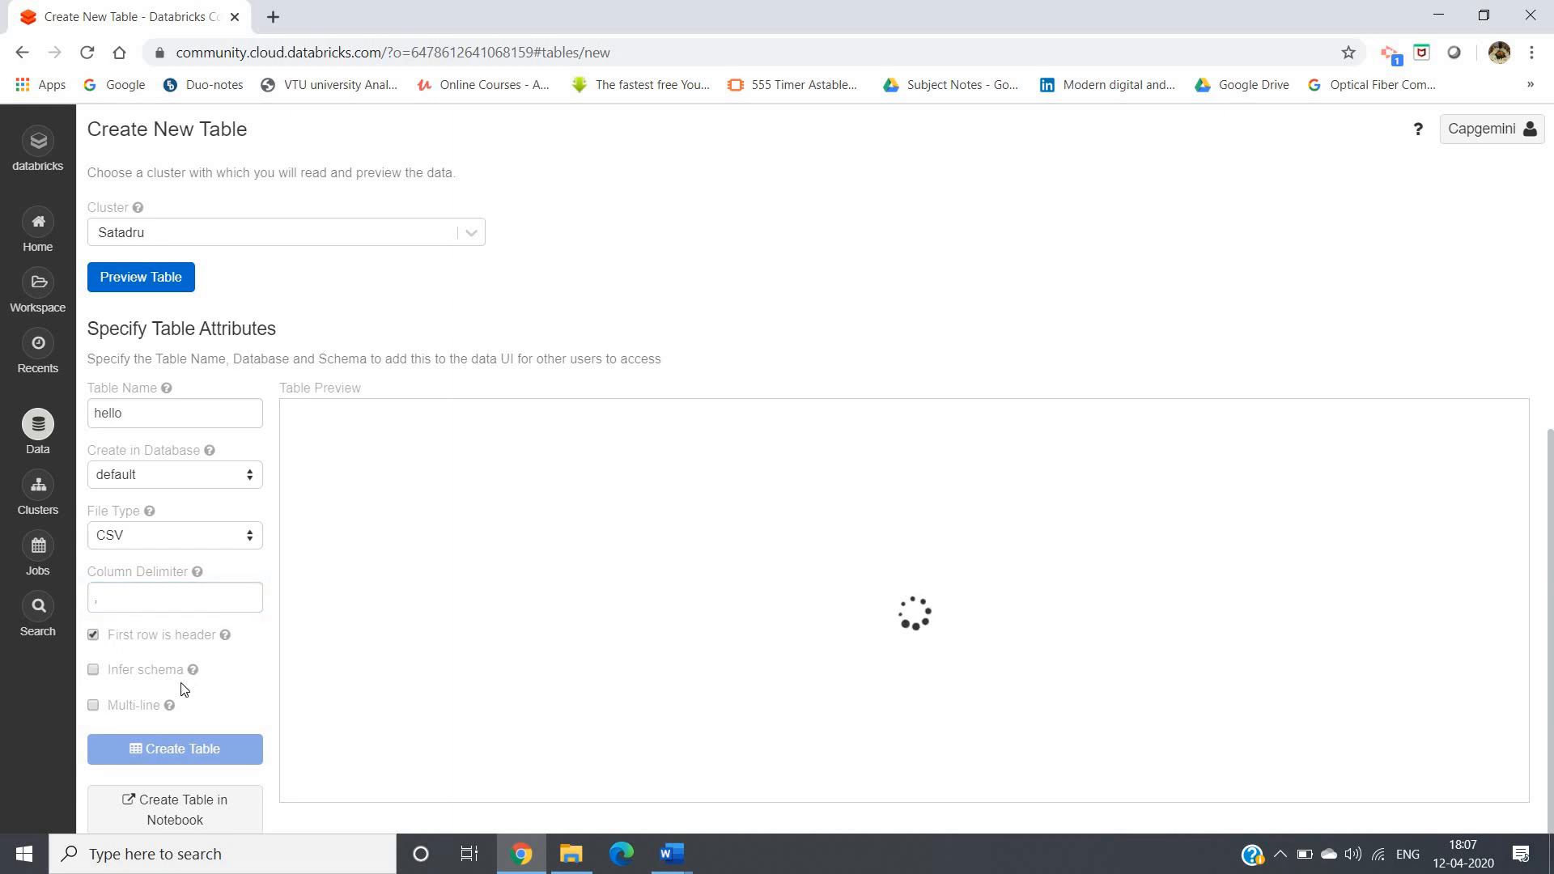
mouse_move(97, 680)
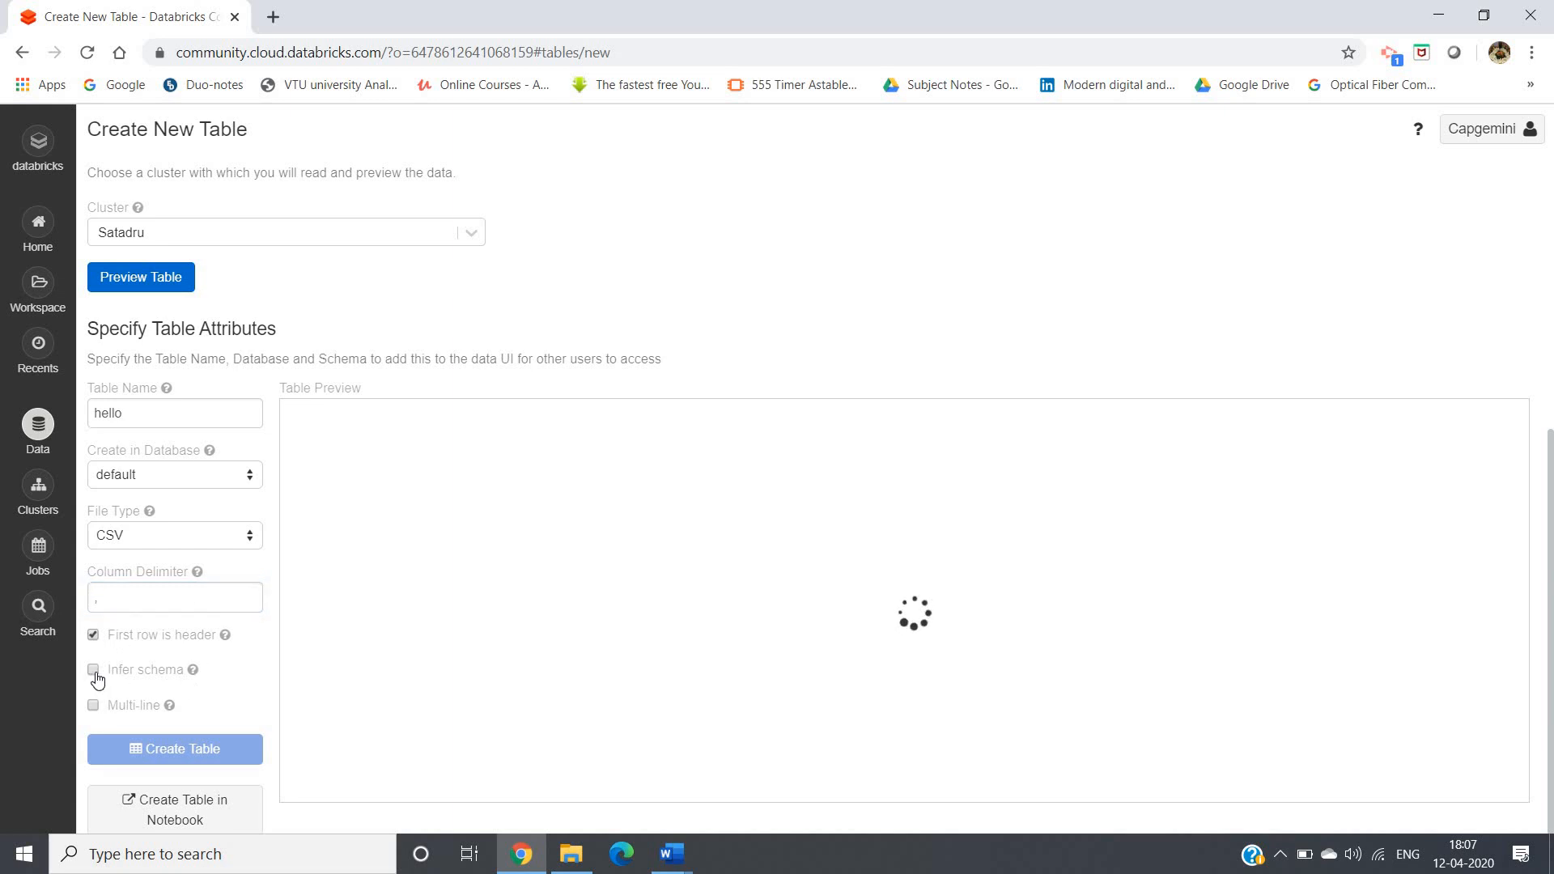
click(93, 669)
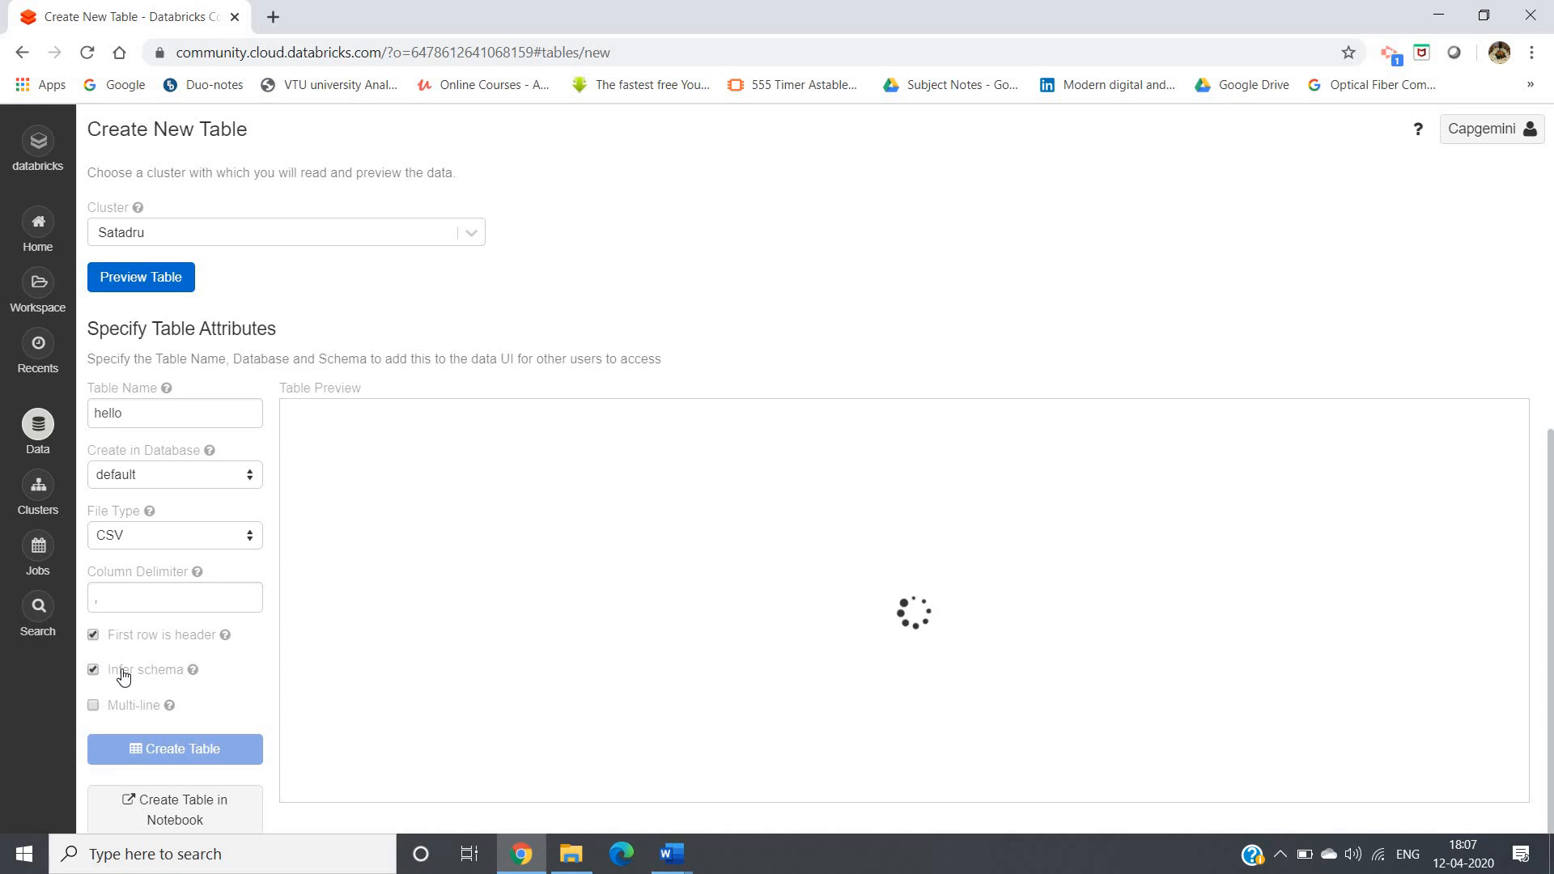
click(140, 277)
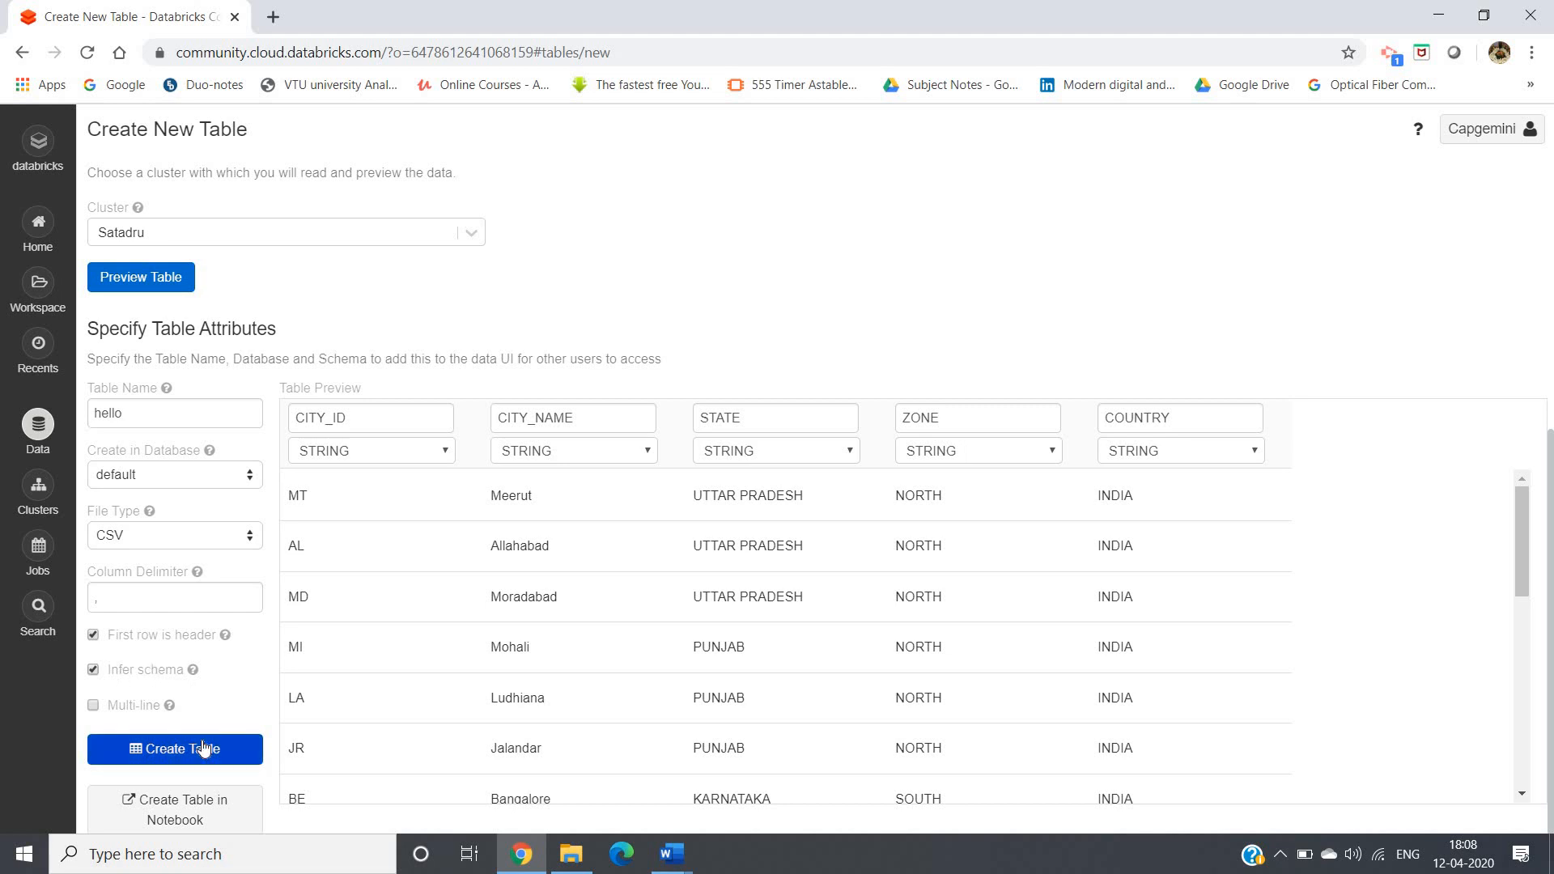
Create the hello table, check its five string columns and sample city rows, then go home
click(175, 748)
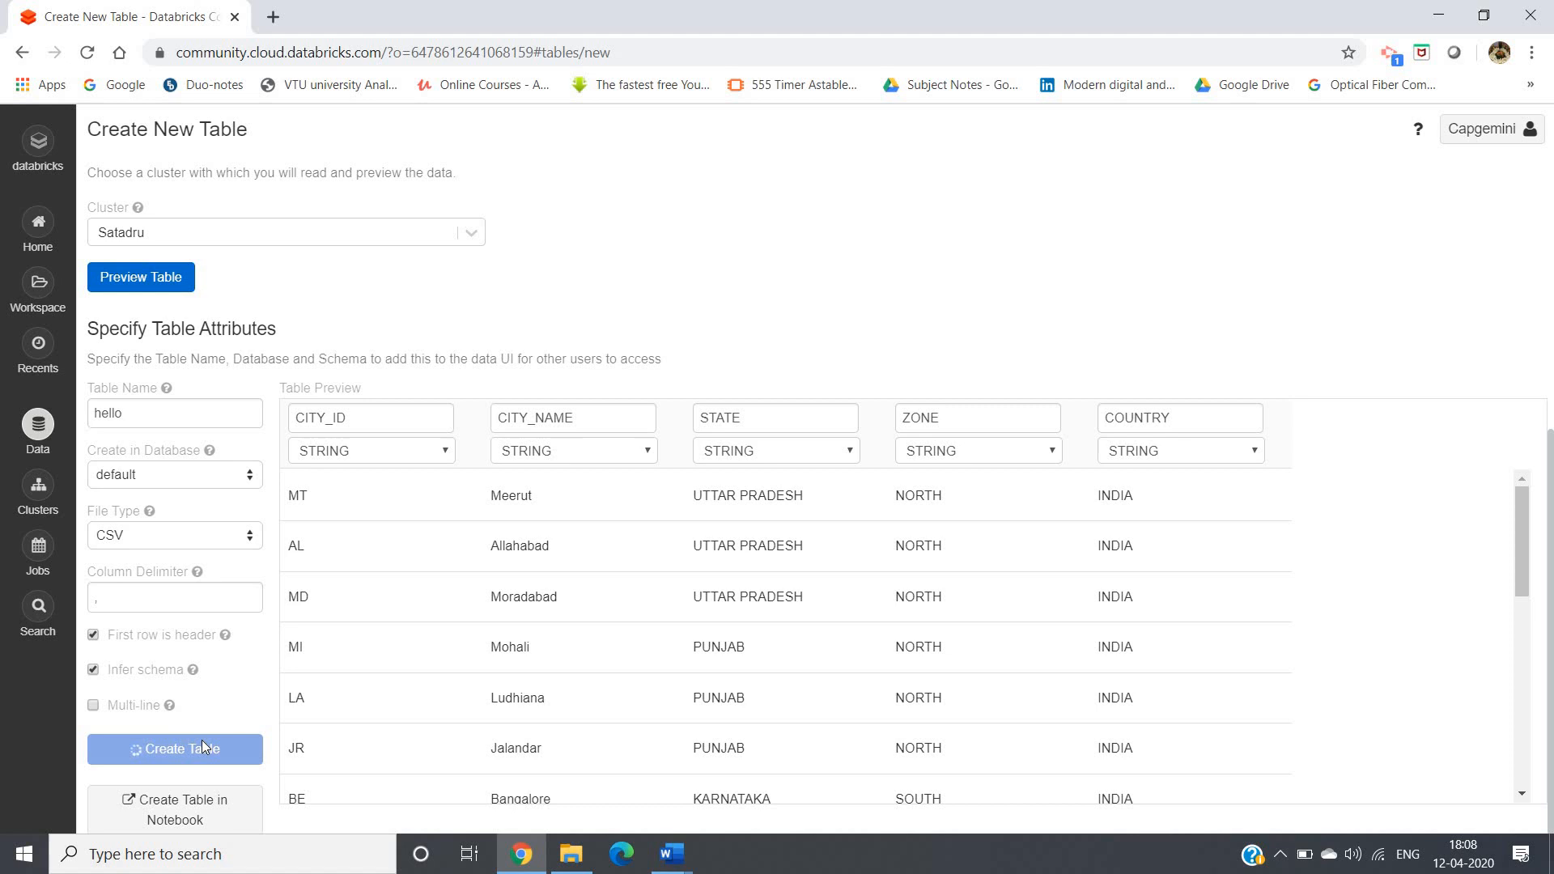
click(176, 749)
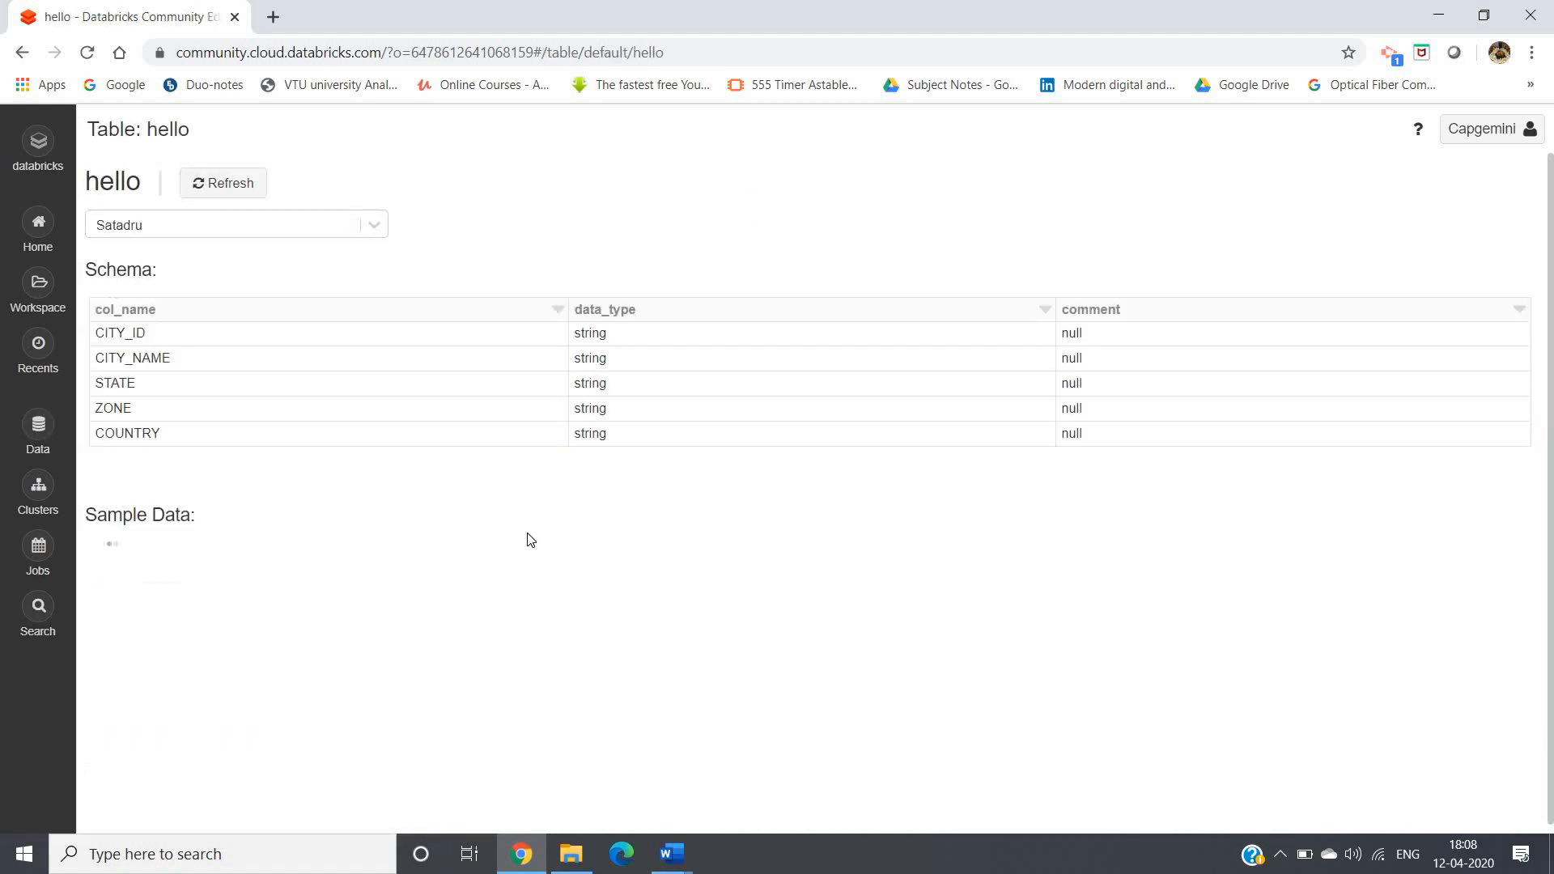
click(222, 182)
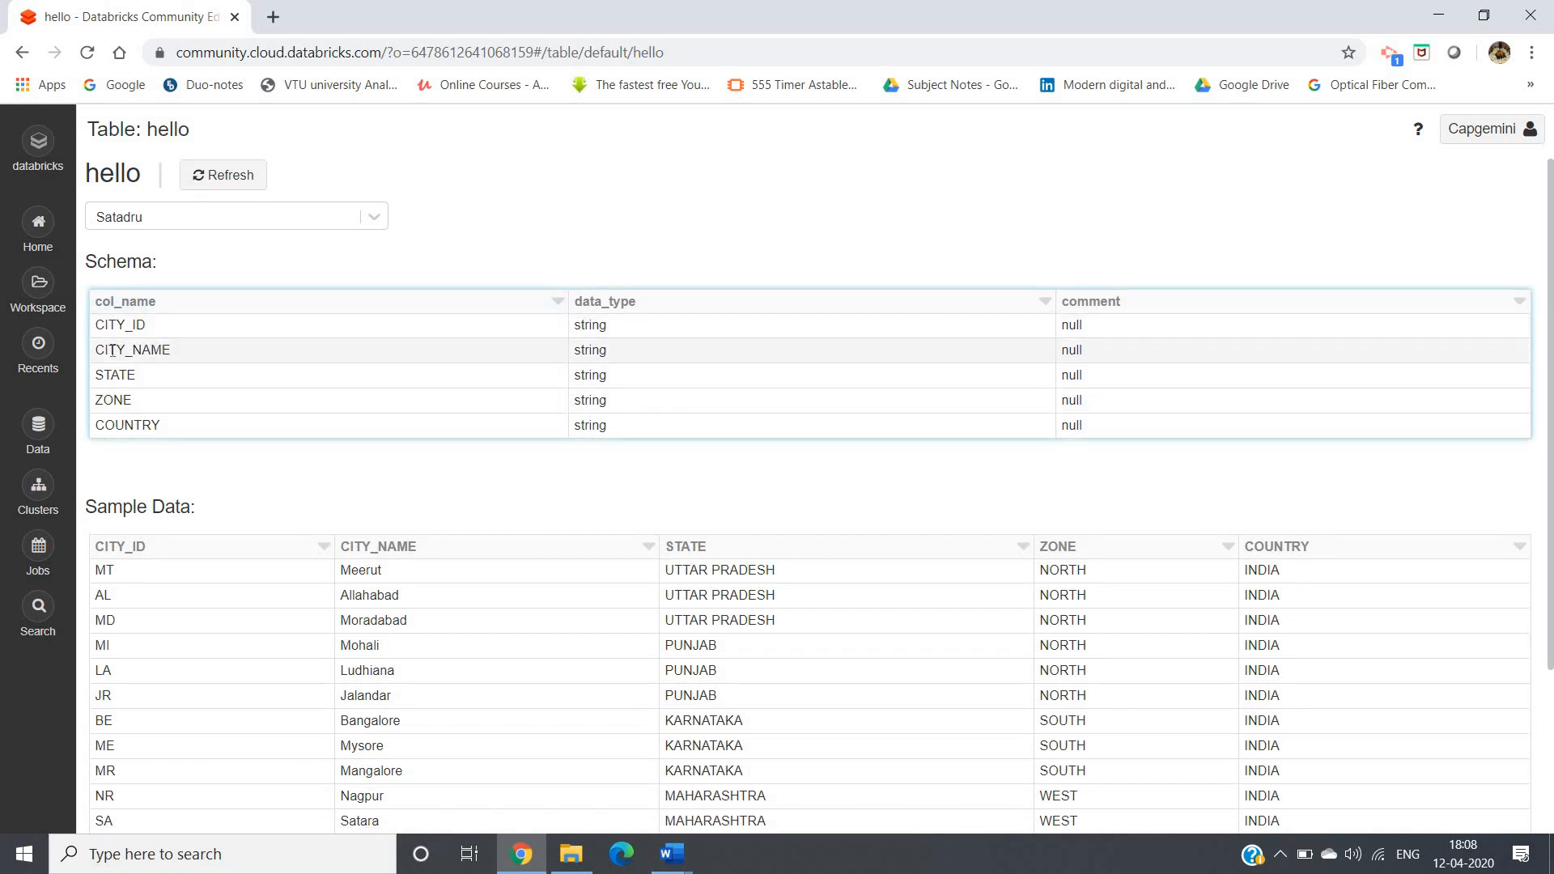
mouse_move(208, 424)
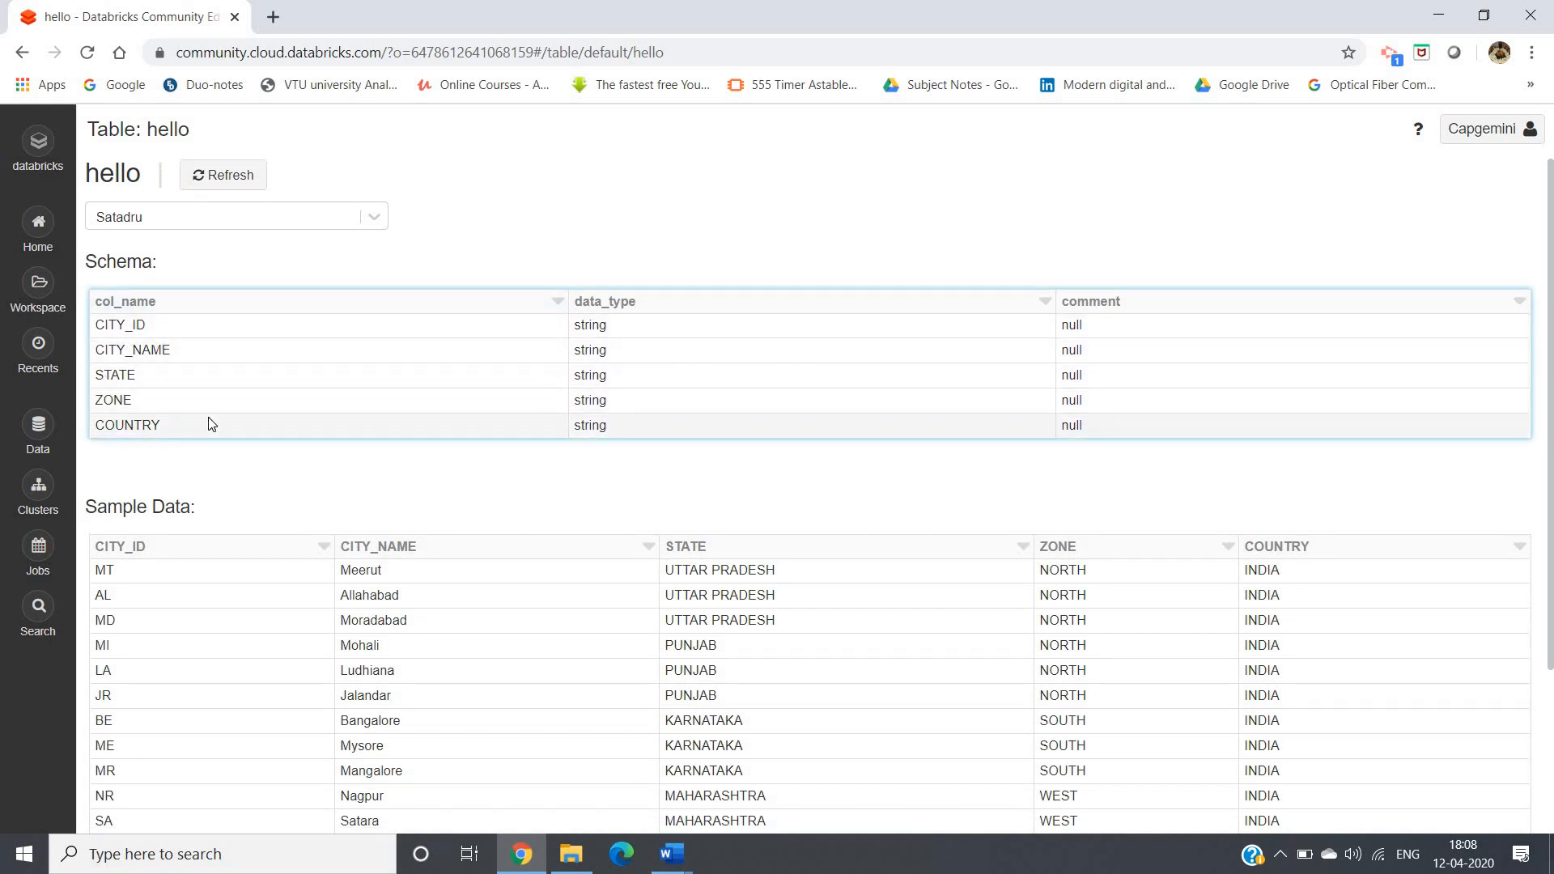
scroll(down, 3)
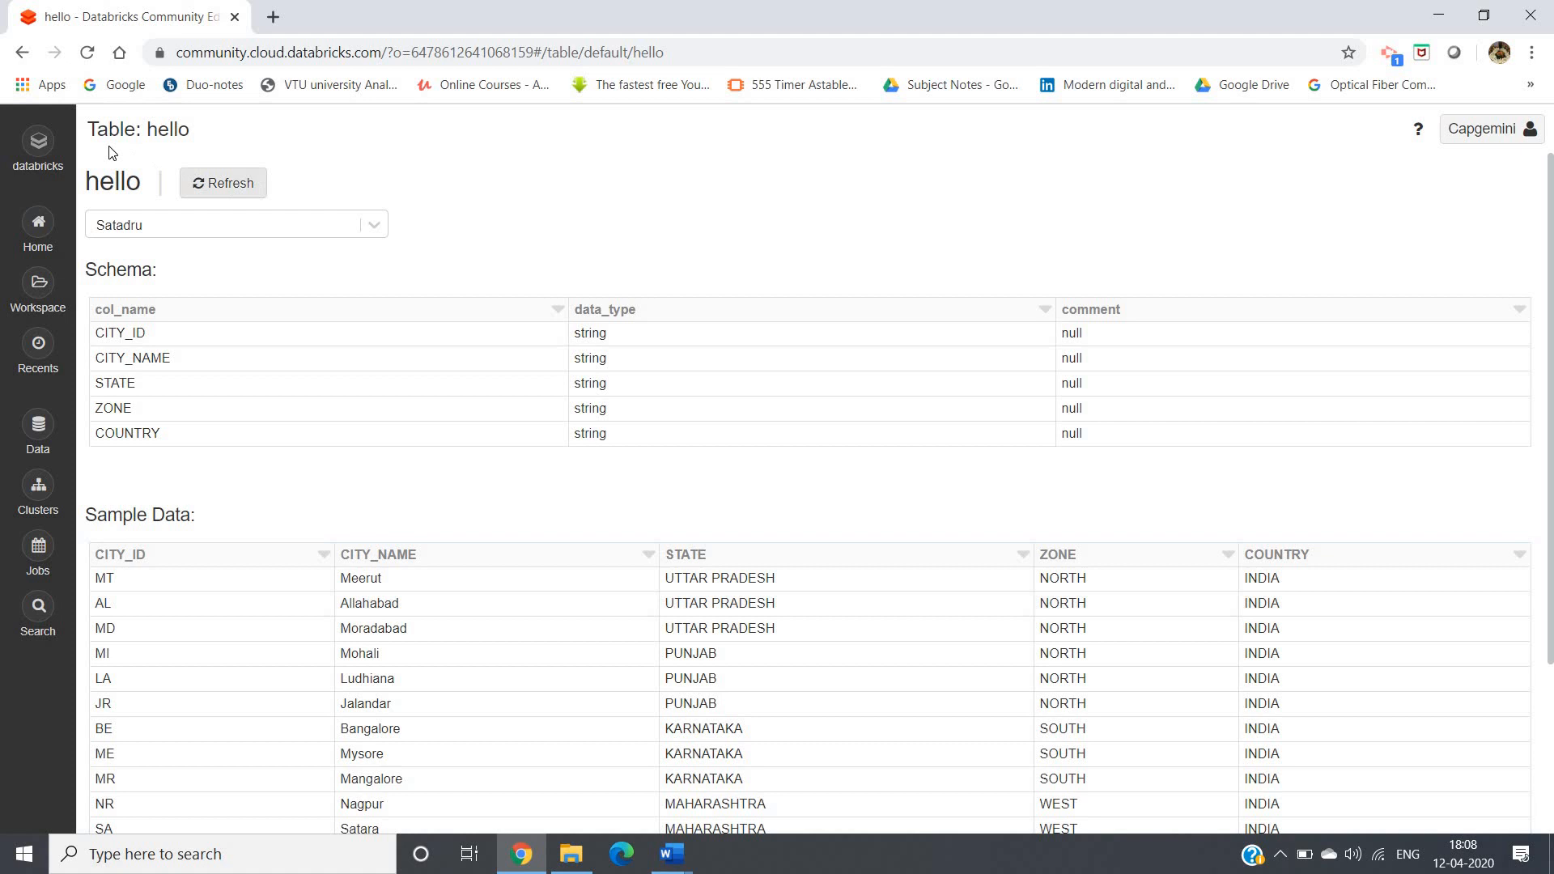
mouse_move(38, 145)
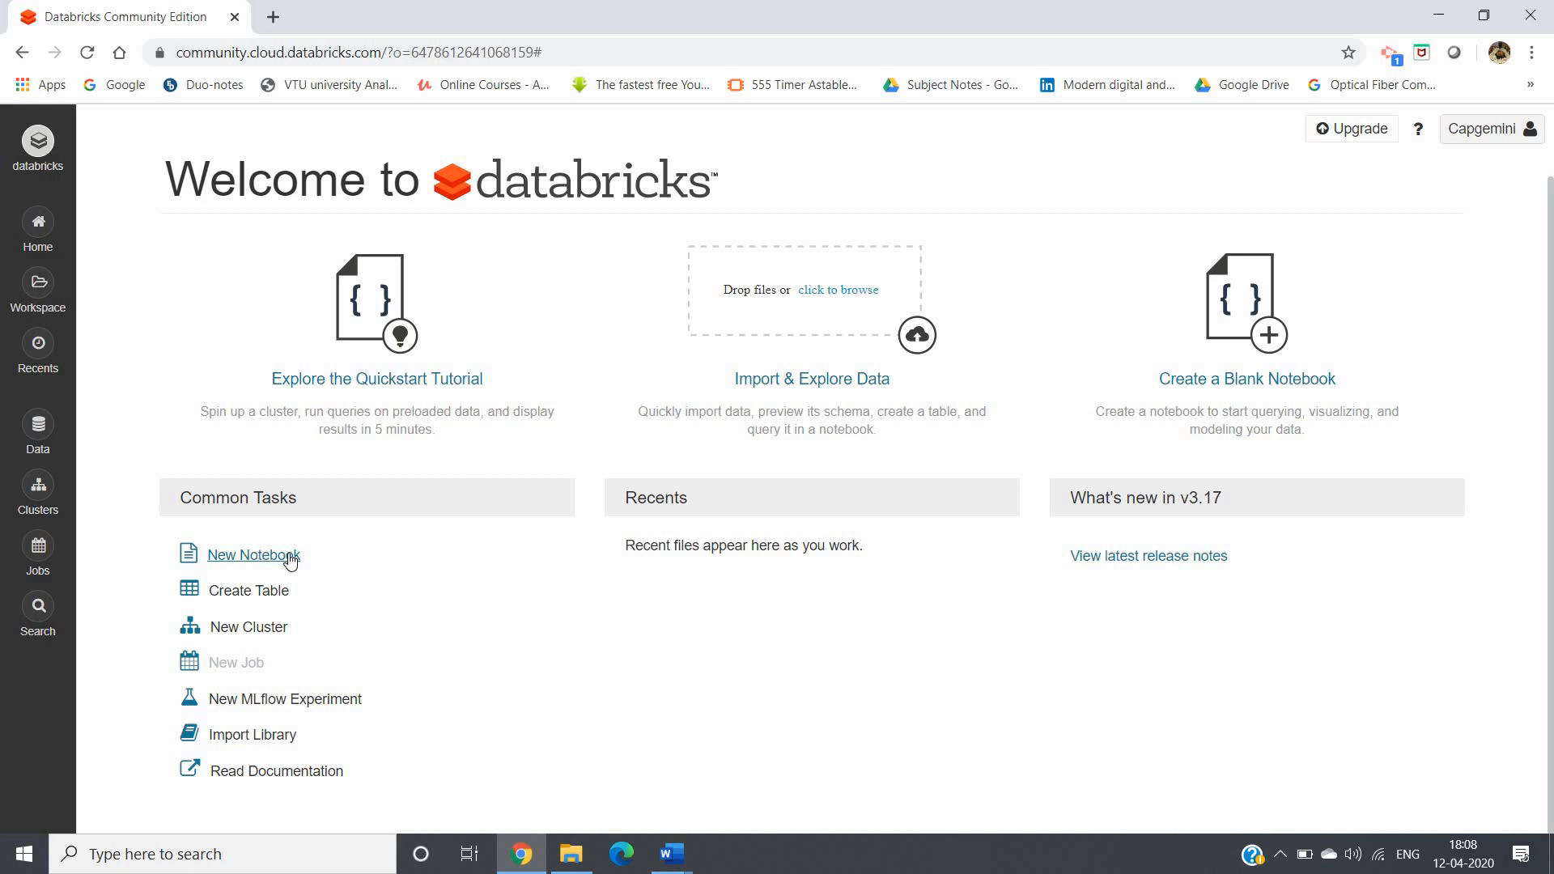
Create a Scala notebook named 'Workspace' on the running cluster
click(254, 554)
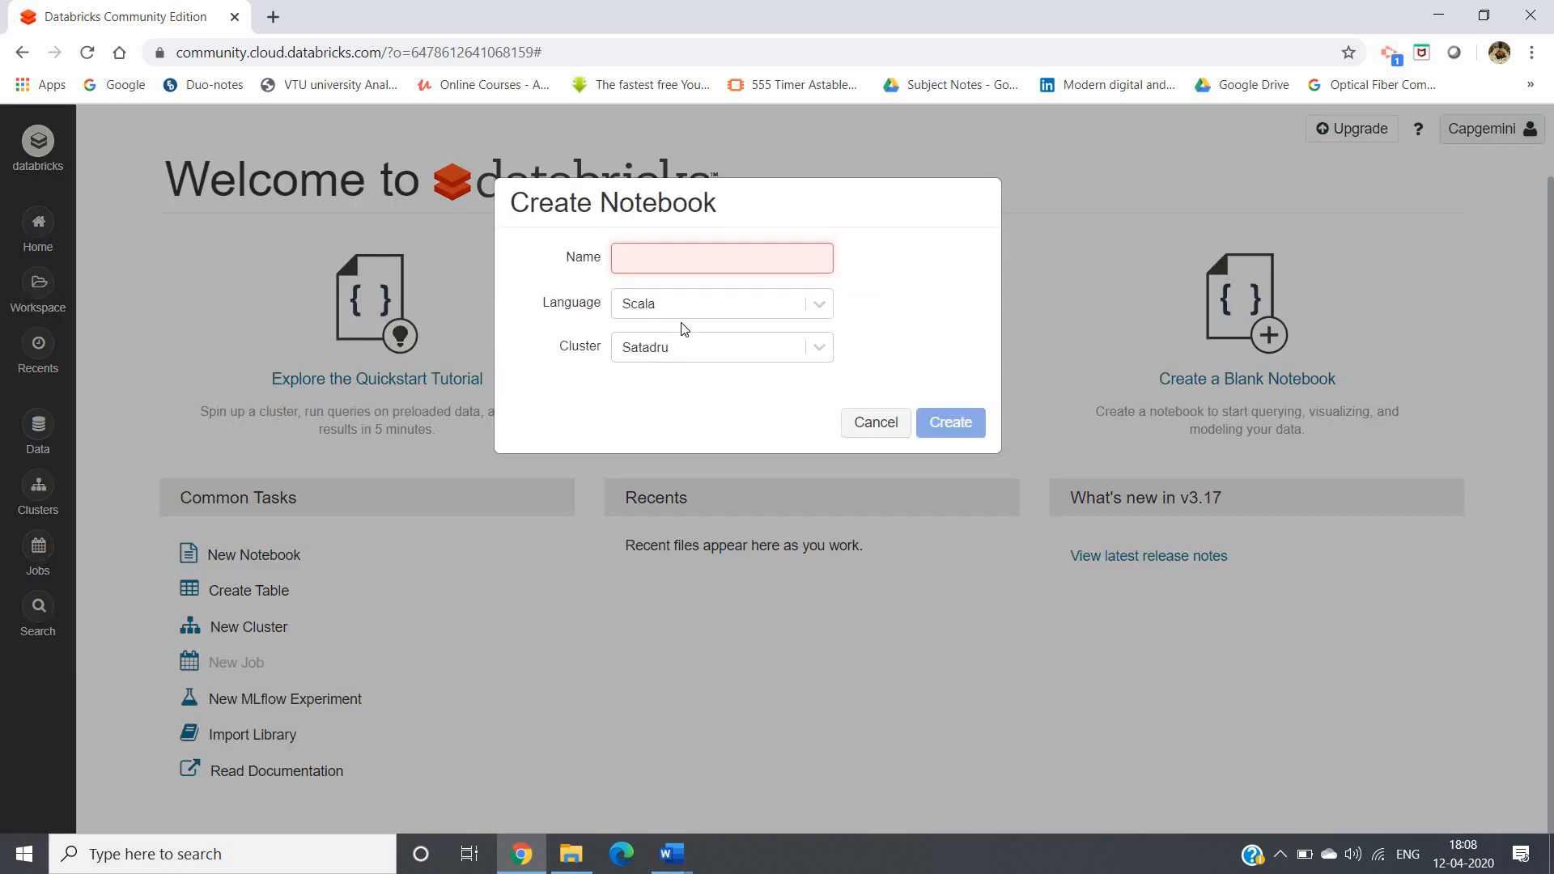
text(Workspace)
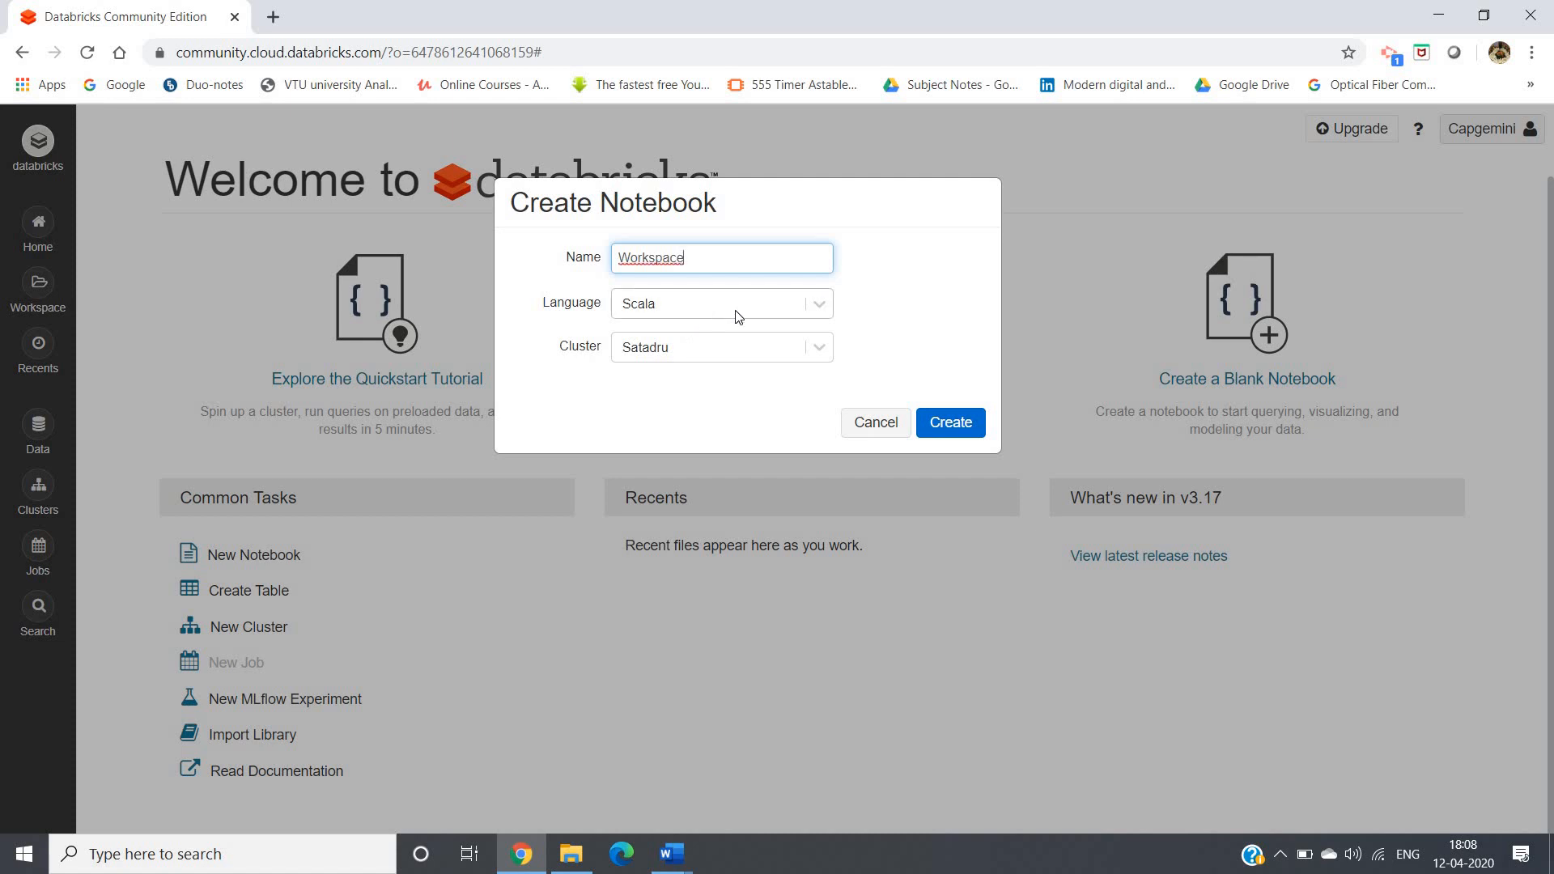
click(721, 304)
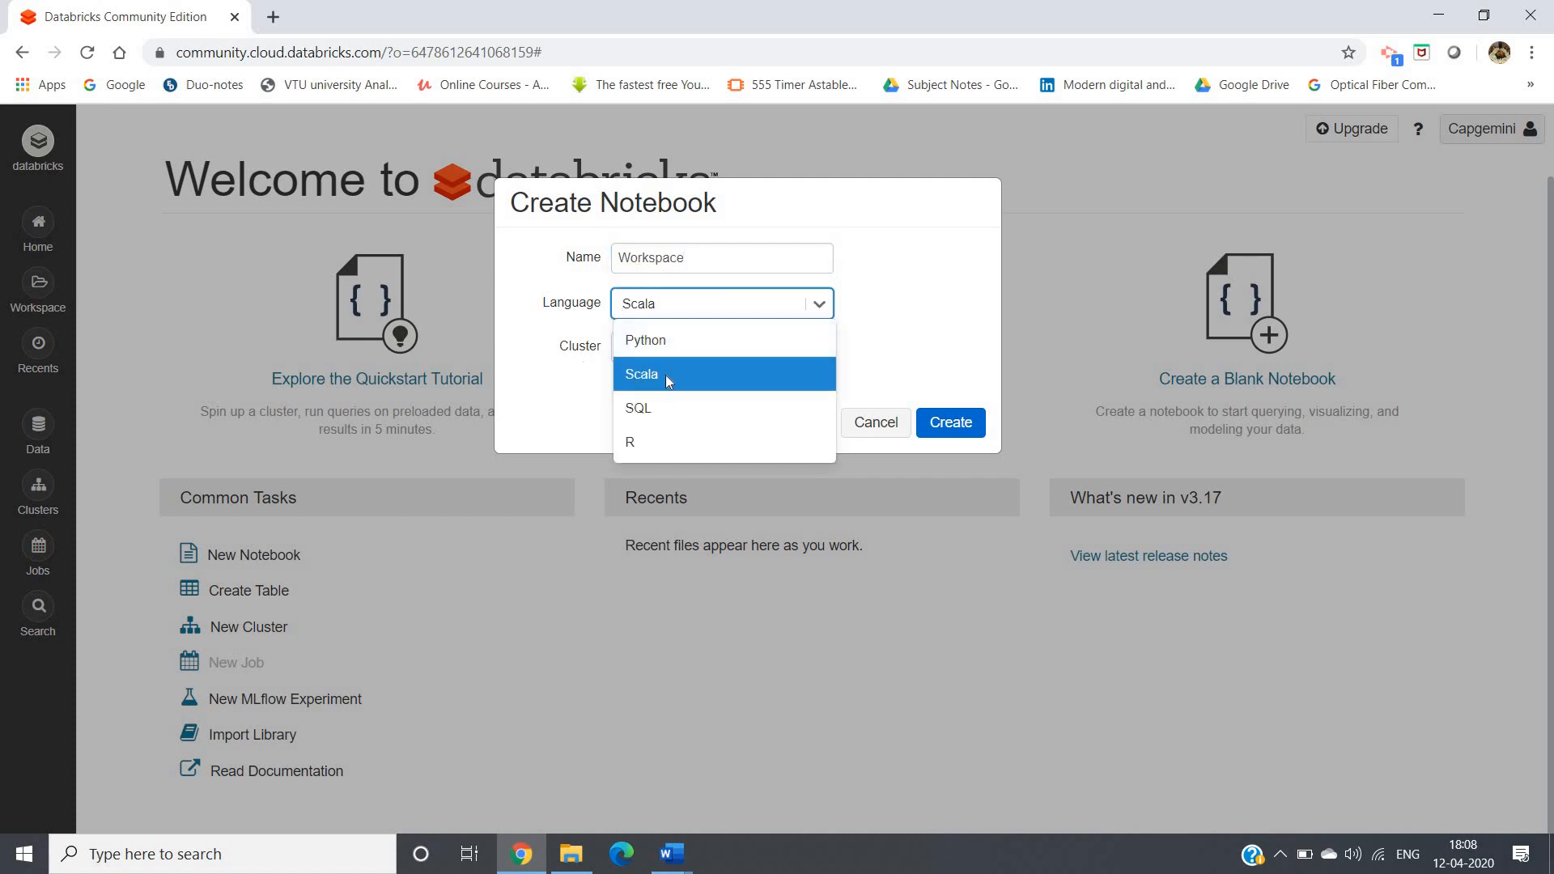
mouse_move(764, 355)
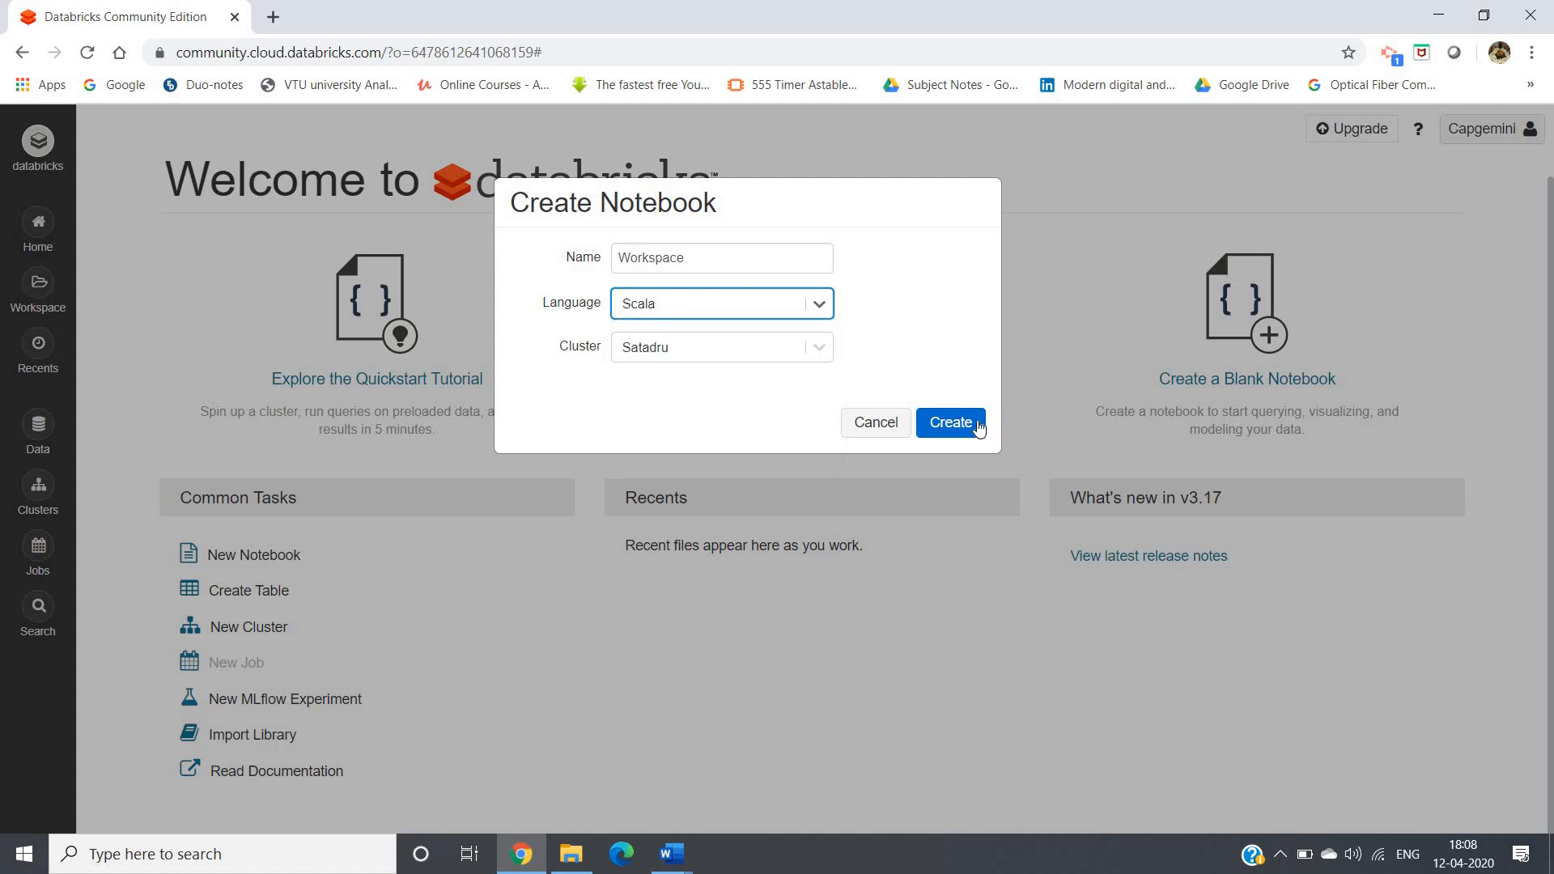
click(949, 423)
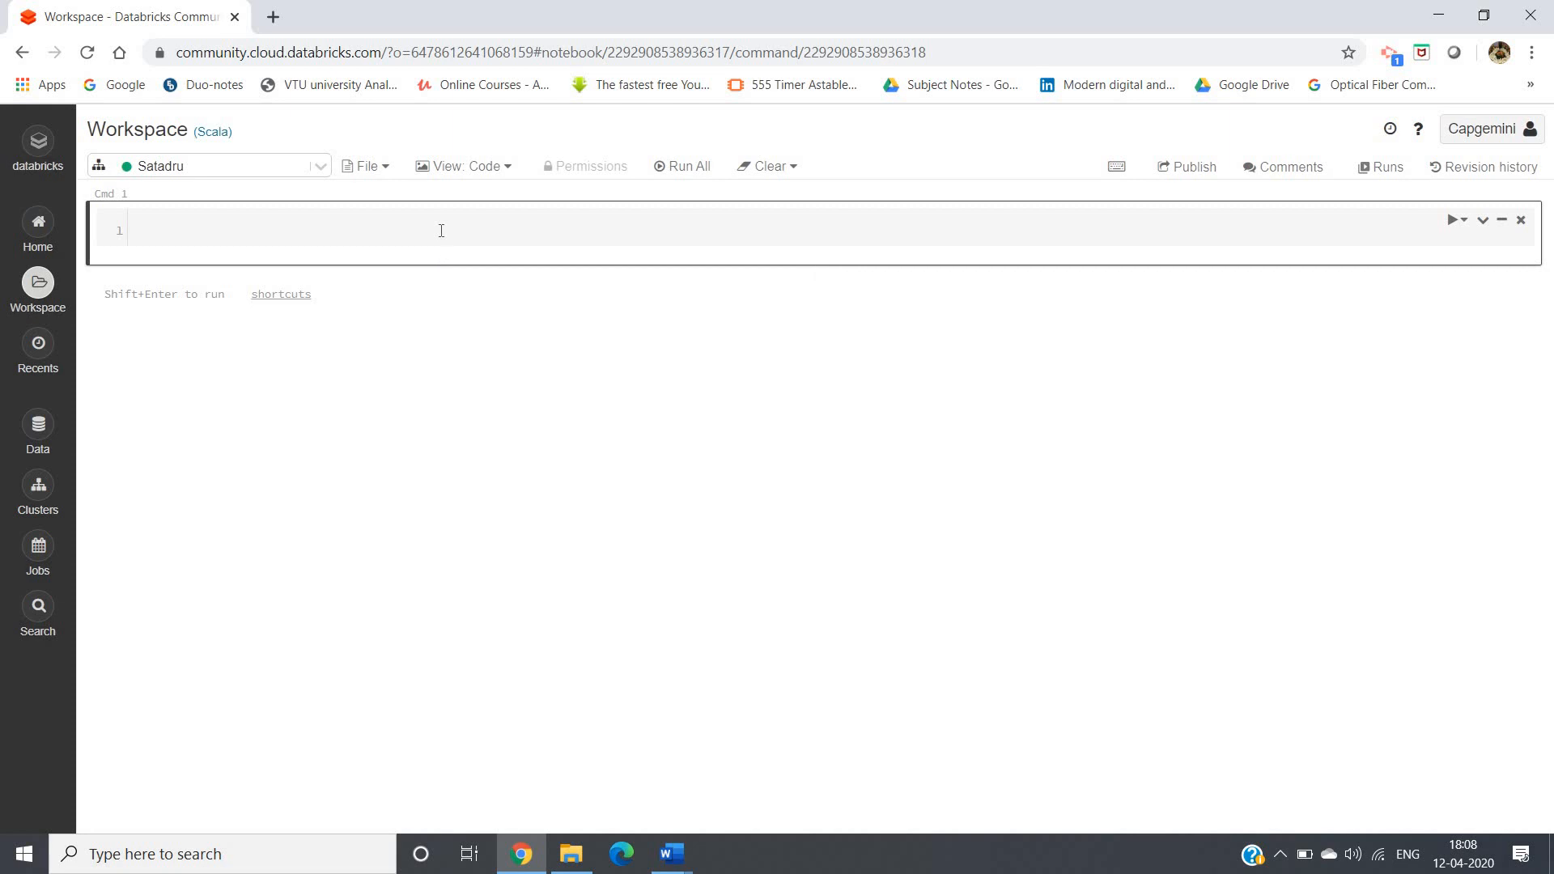
Run val e=spark.sql("select * from Hello"); in Cmd 1 and add a cell below
click(441, 230)
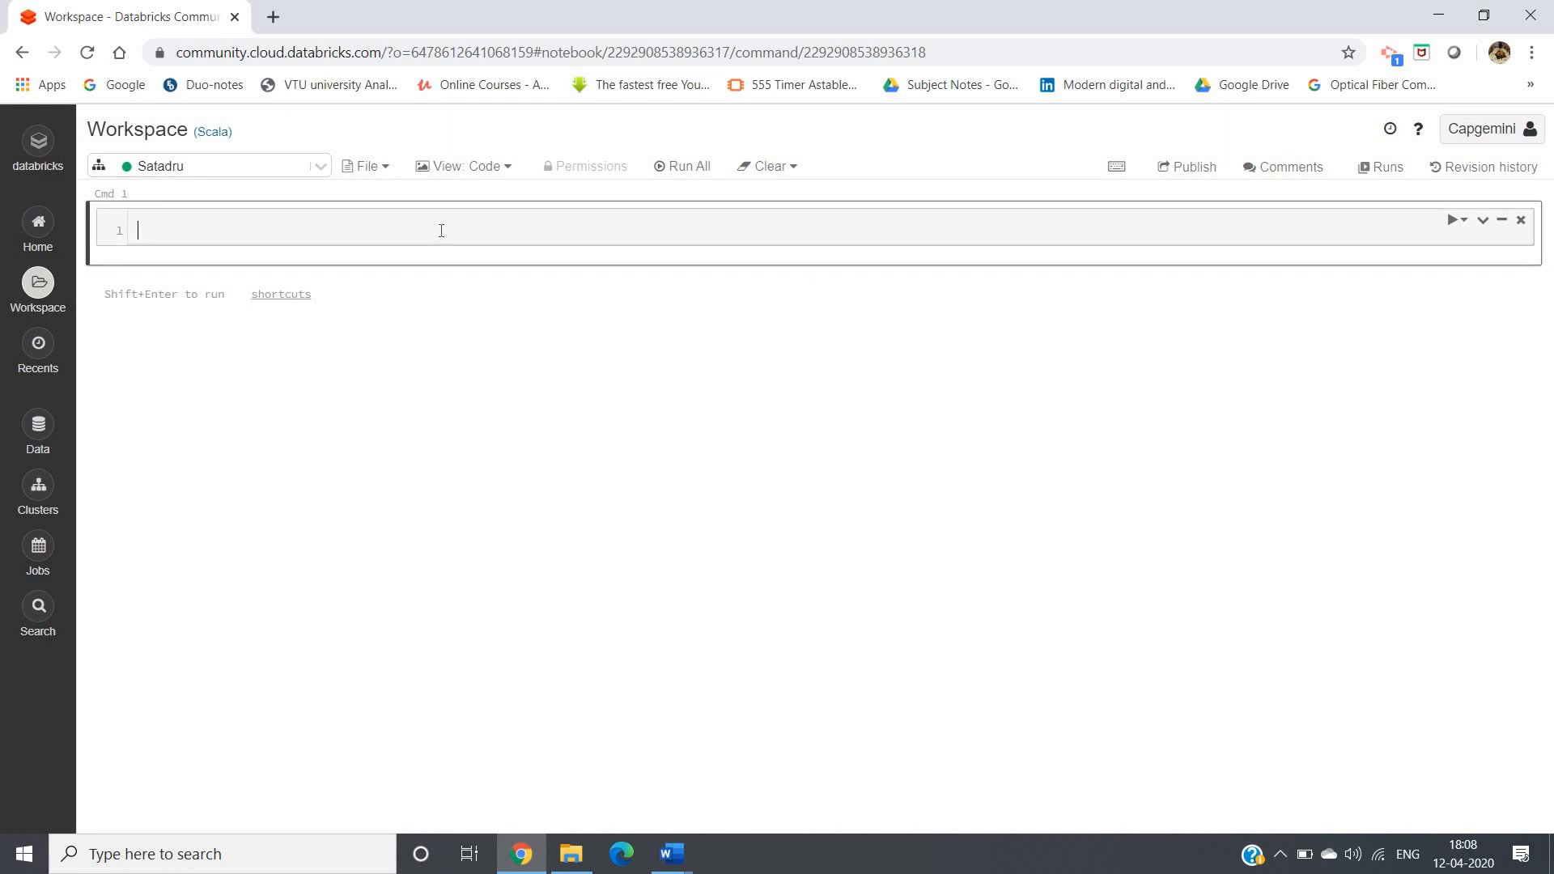
mouse_move(194, 287)
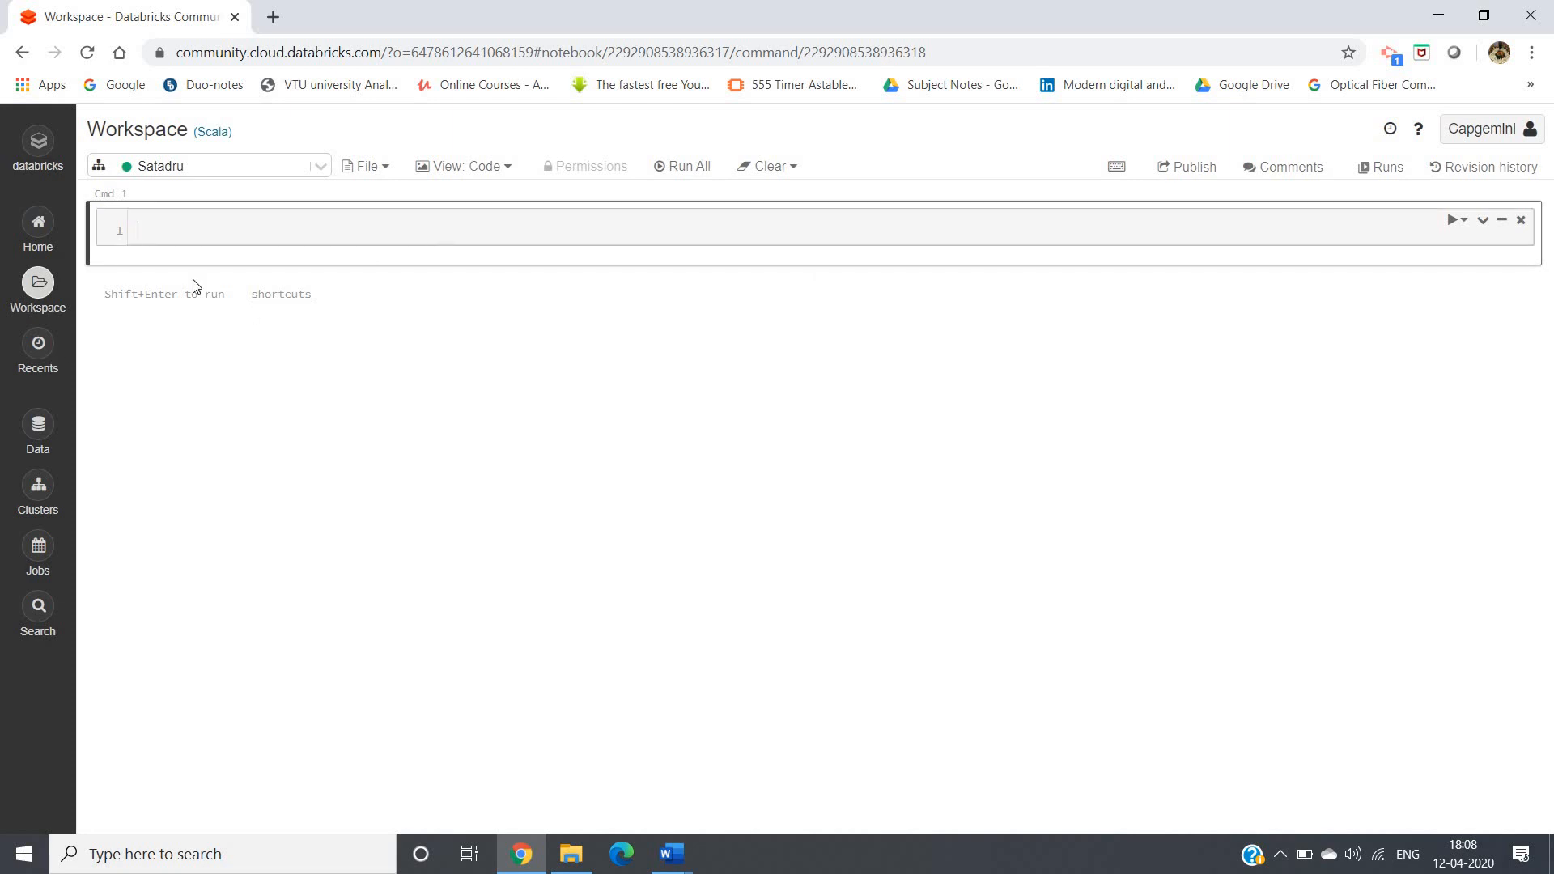
mouse_move(318, 243)
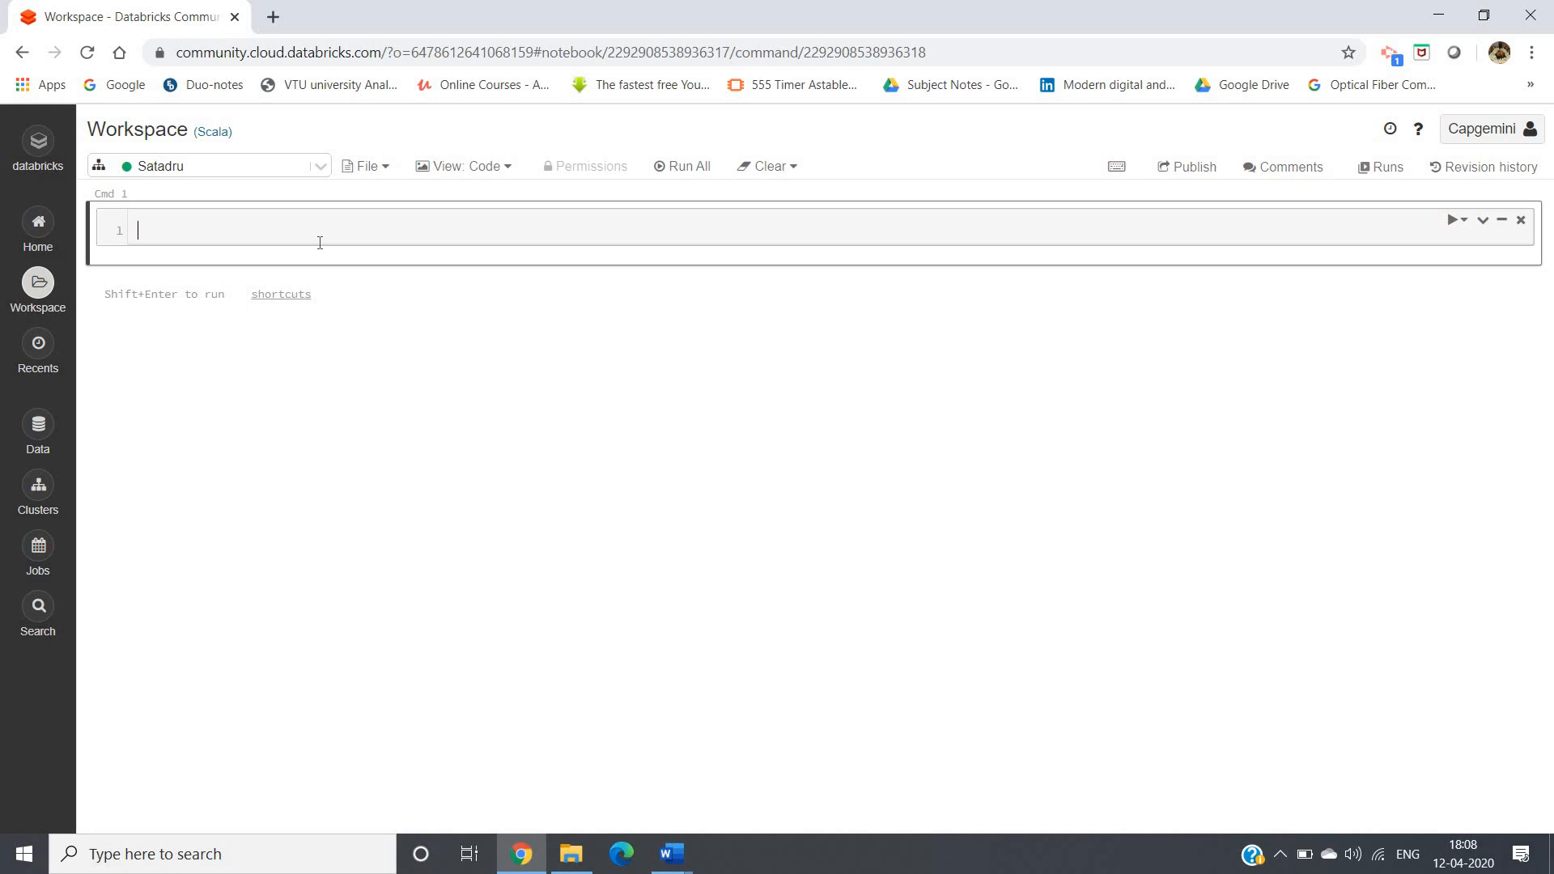
text(val e=)
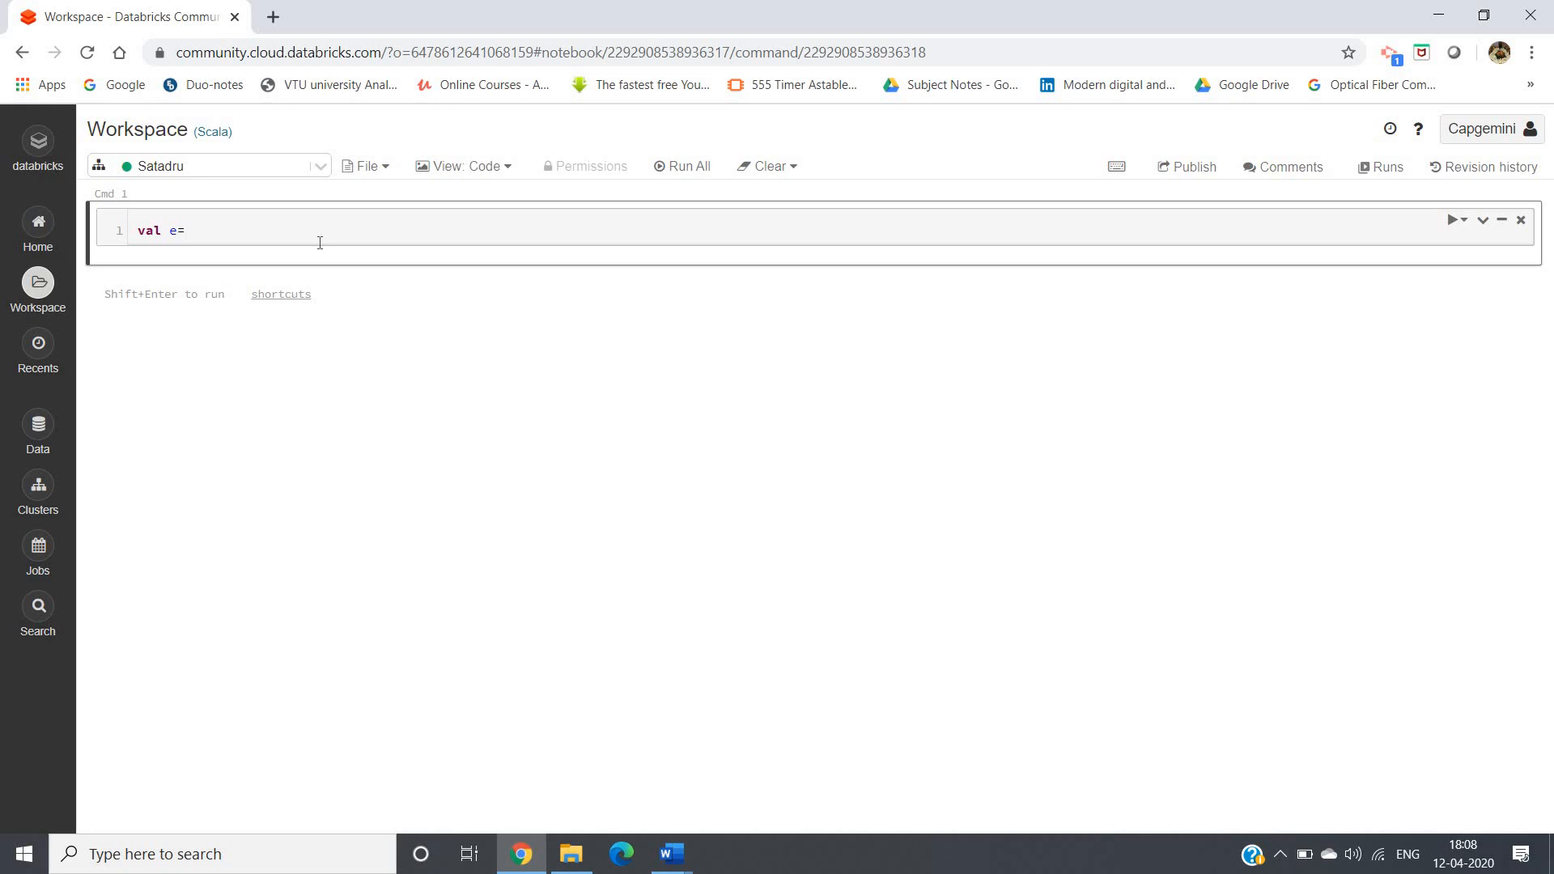
text(spark)
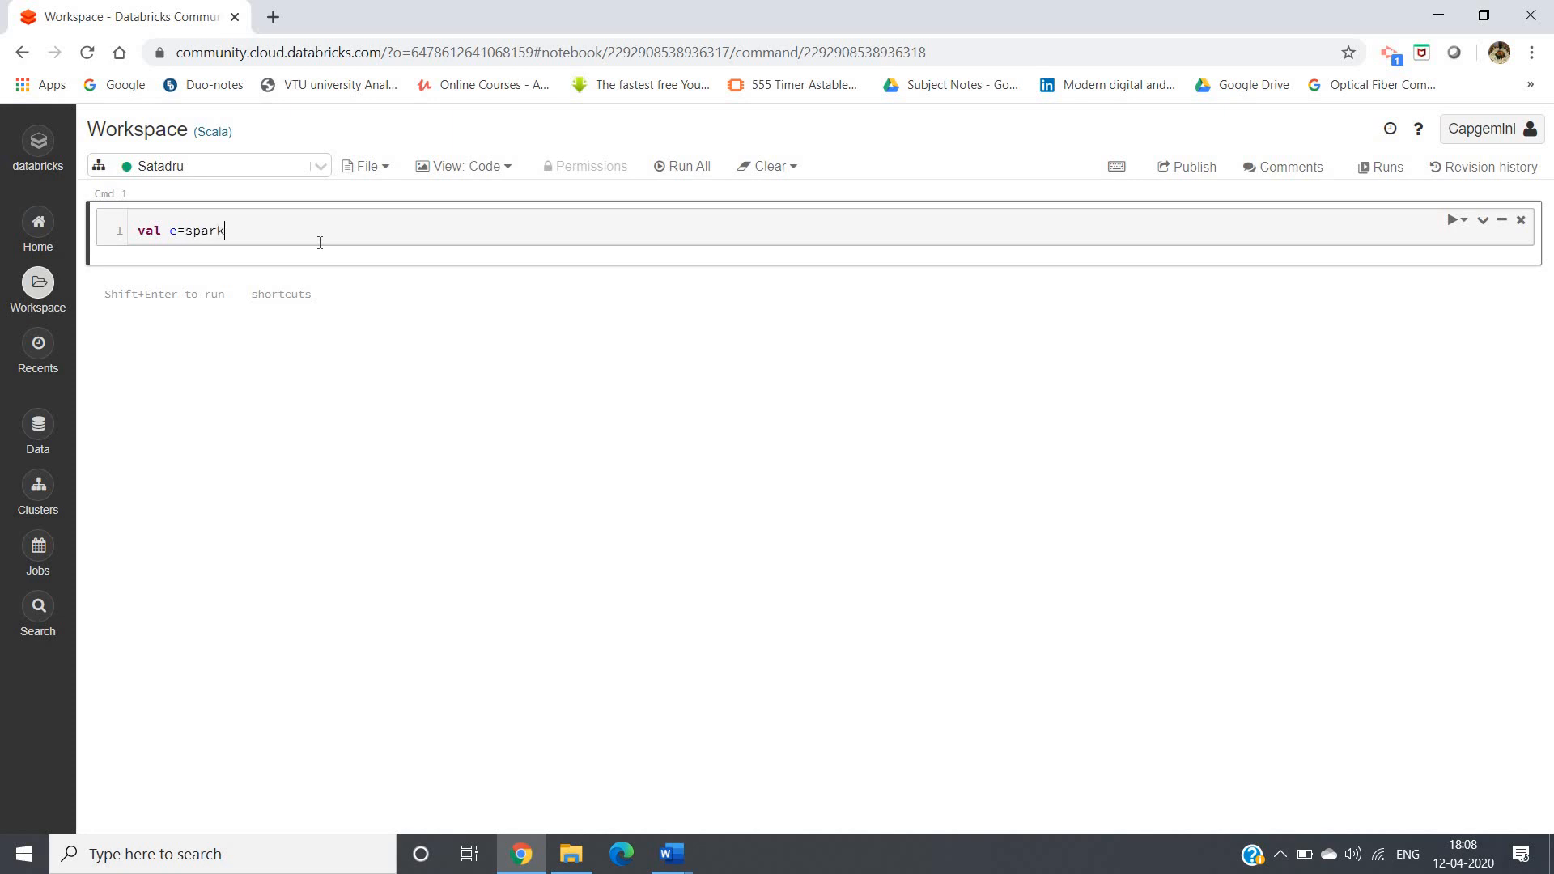
text(.sql)
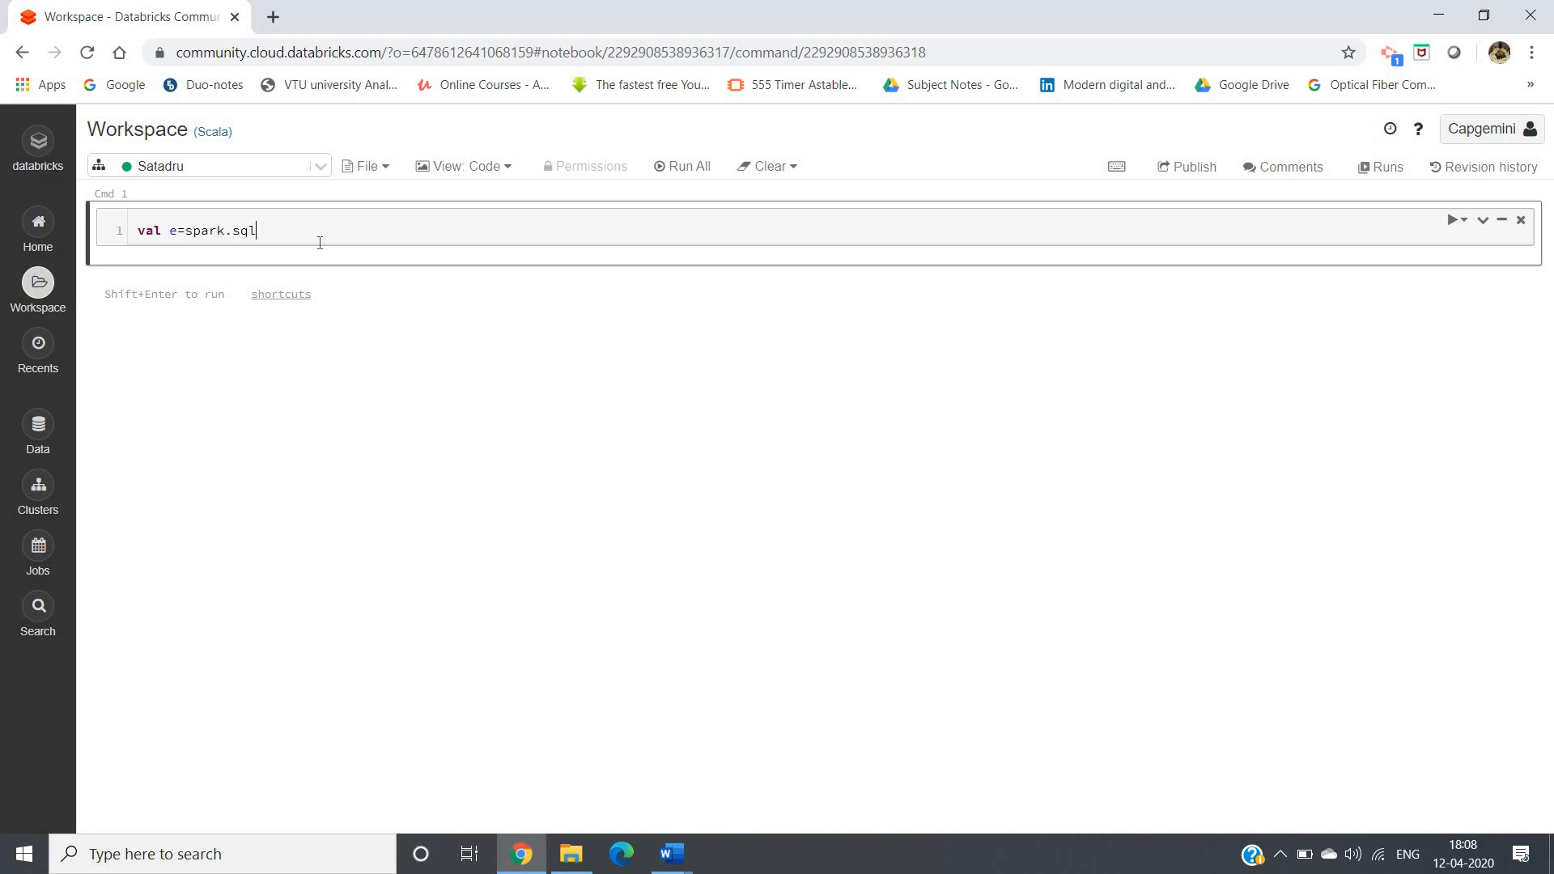
text(())
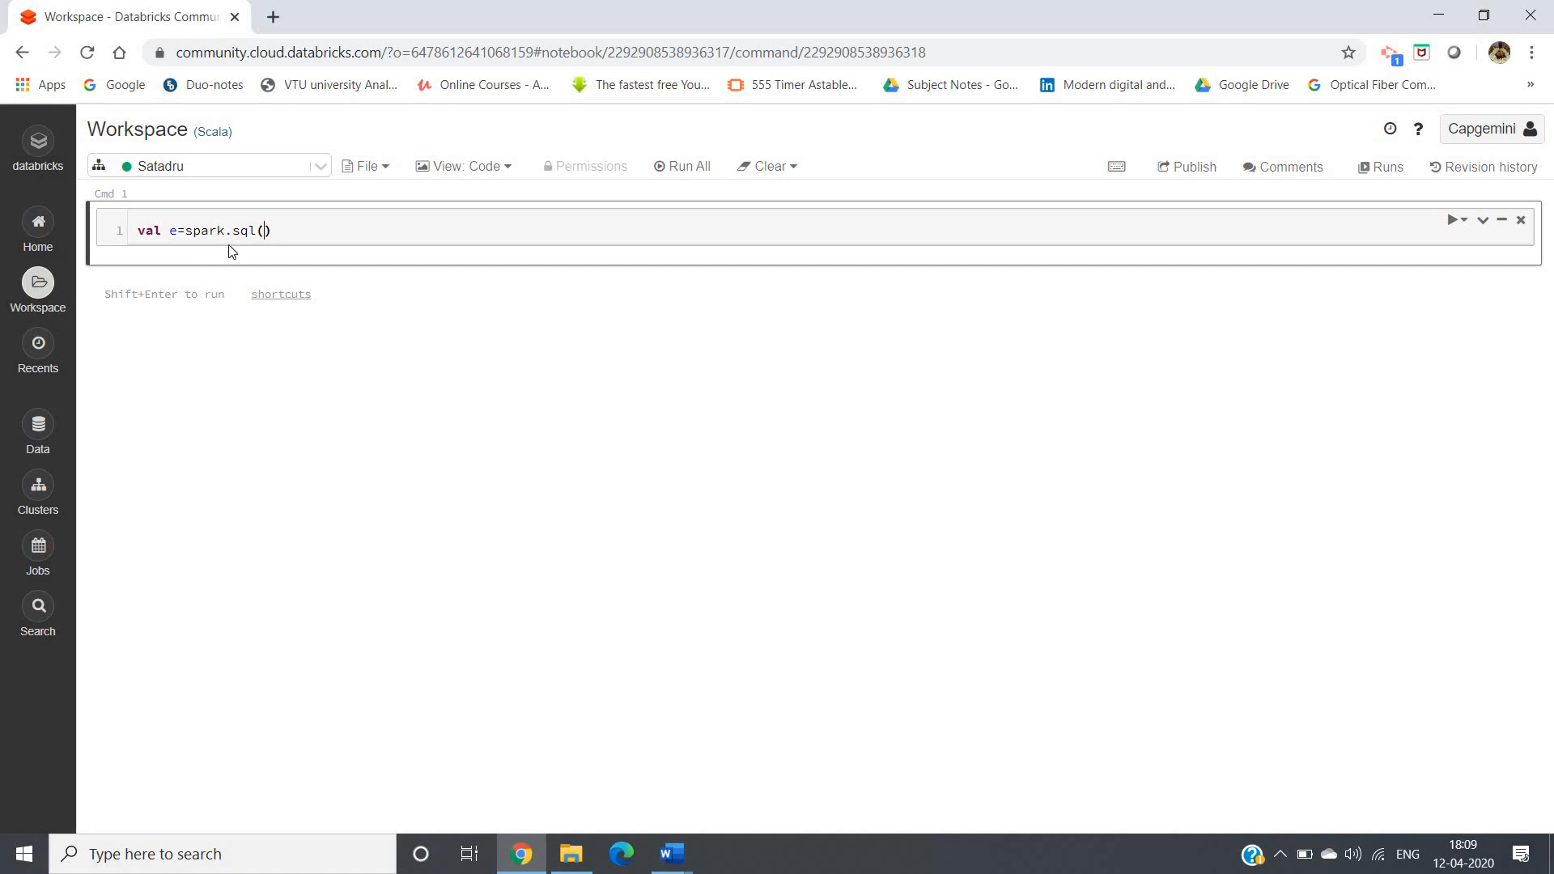
text("select")
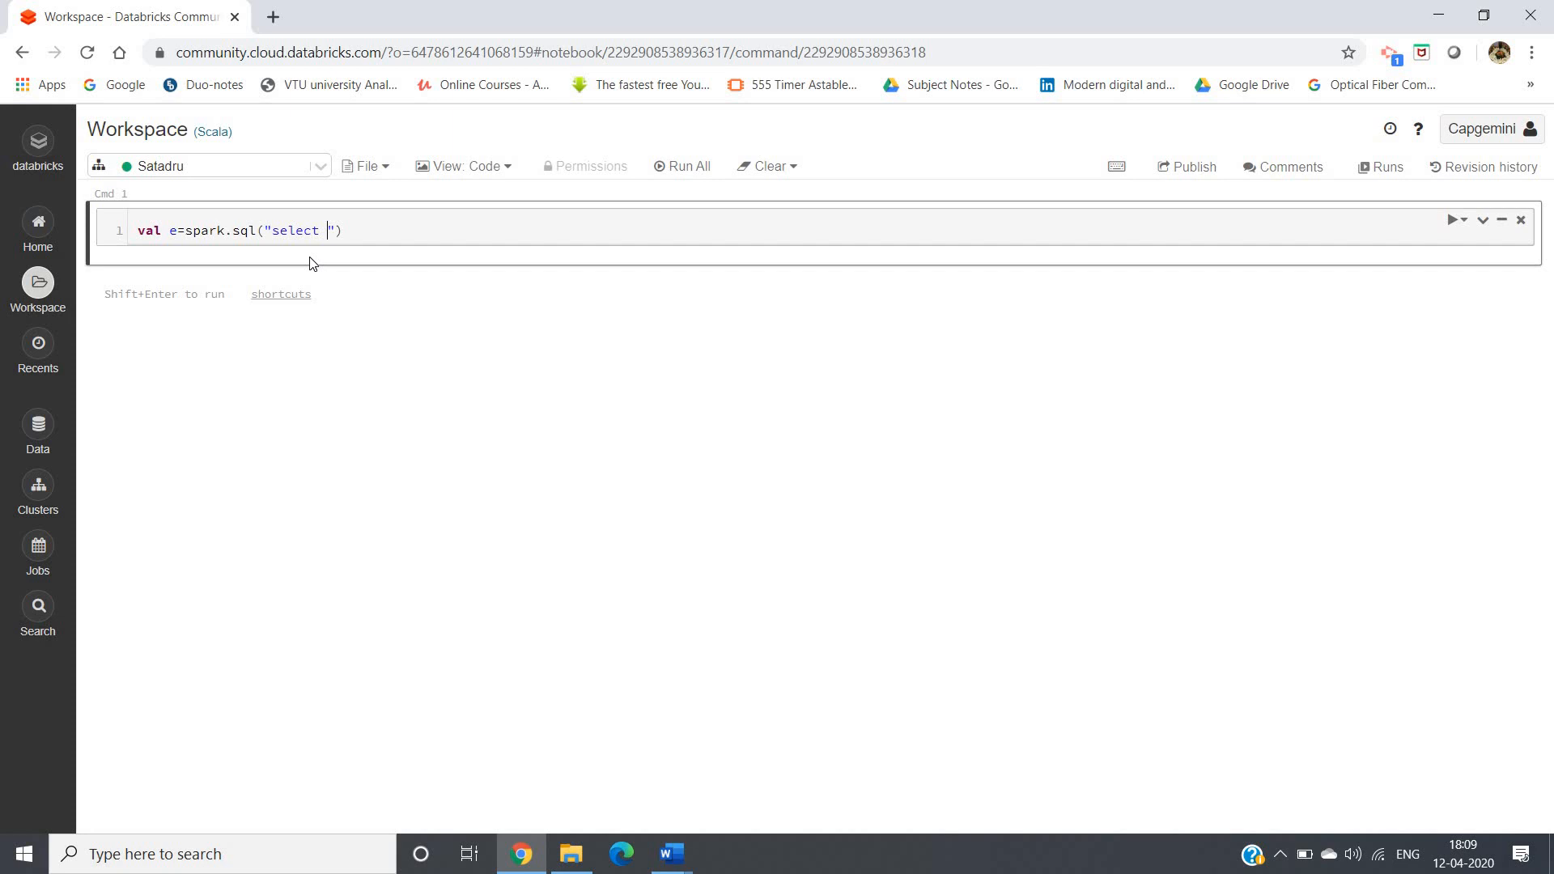
text(* from)
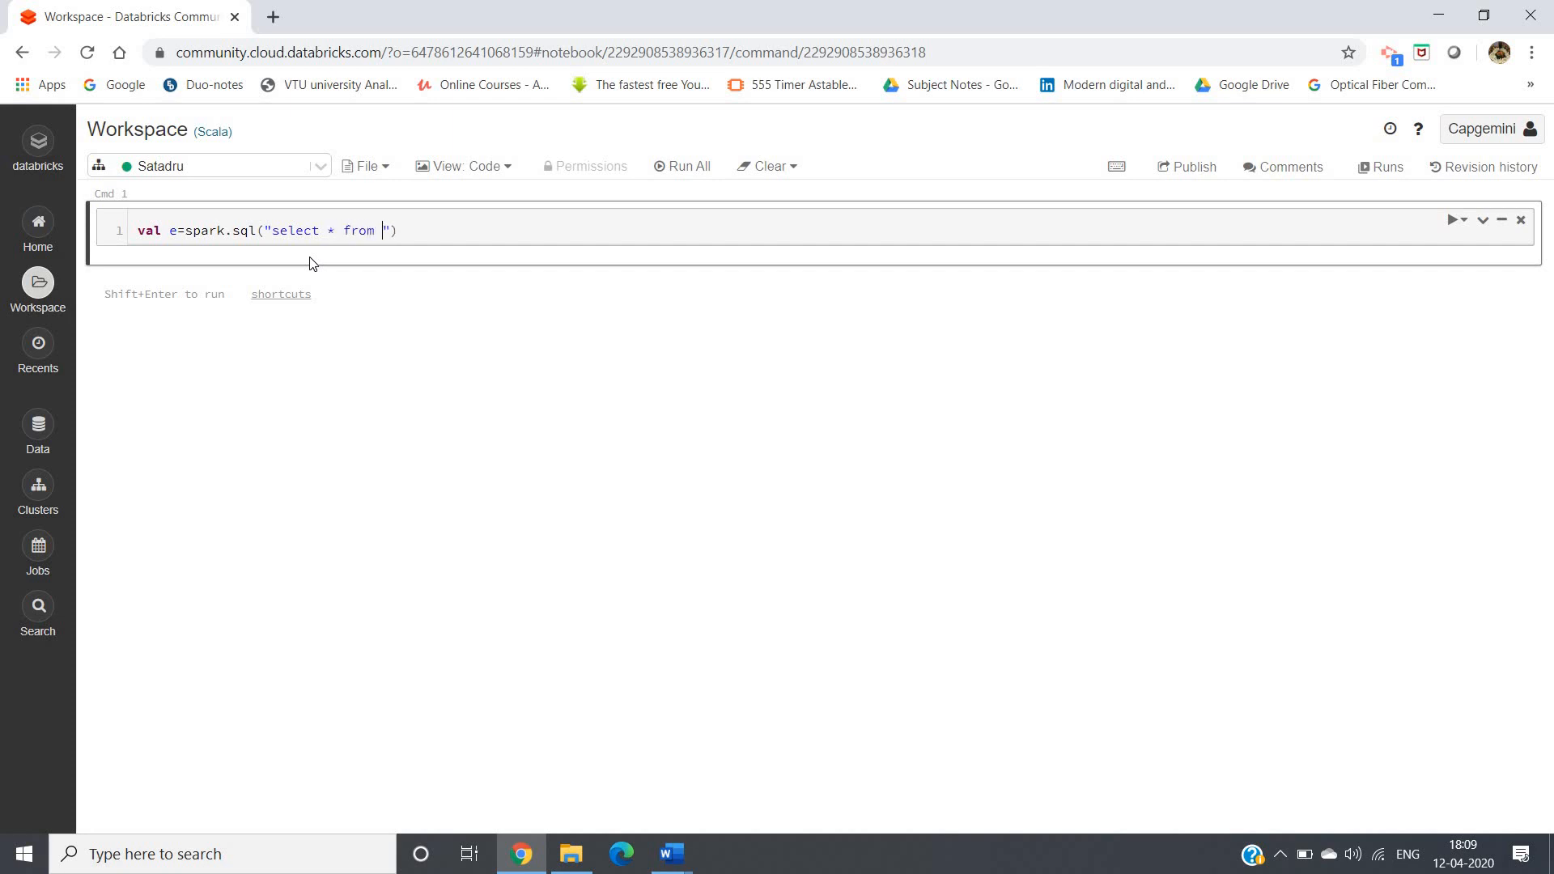
text(Hello)
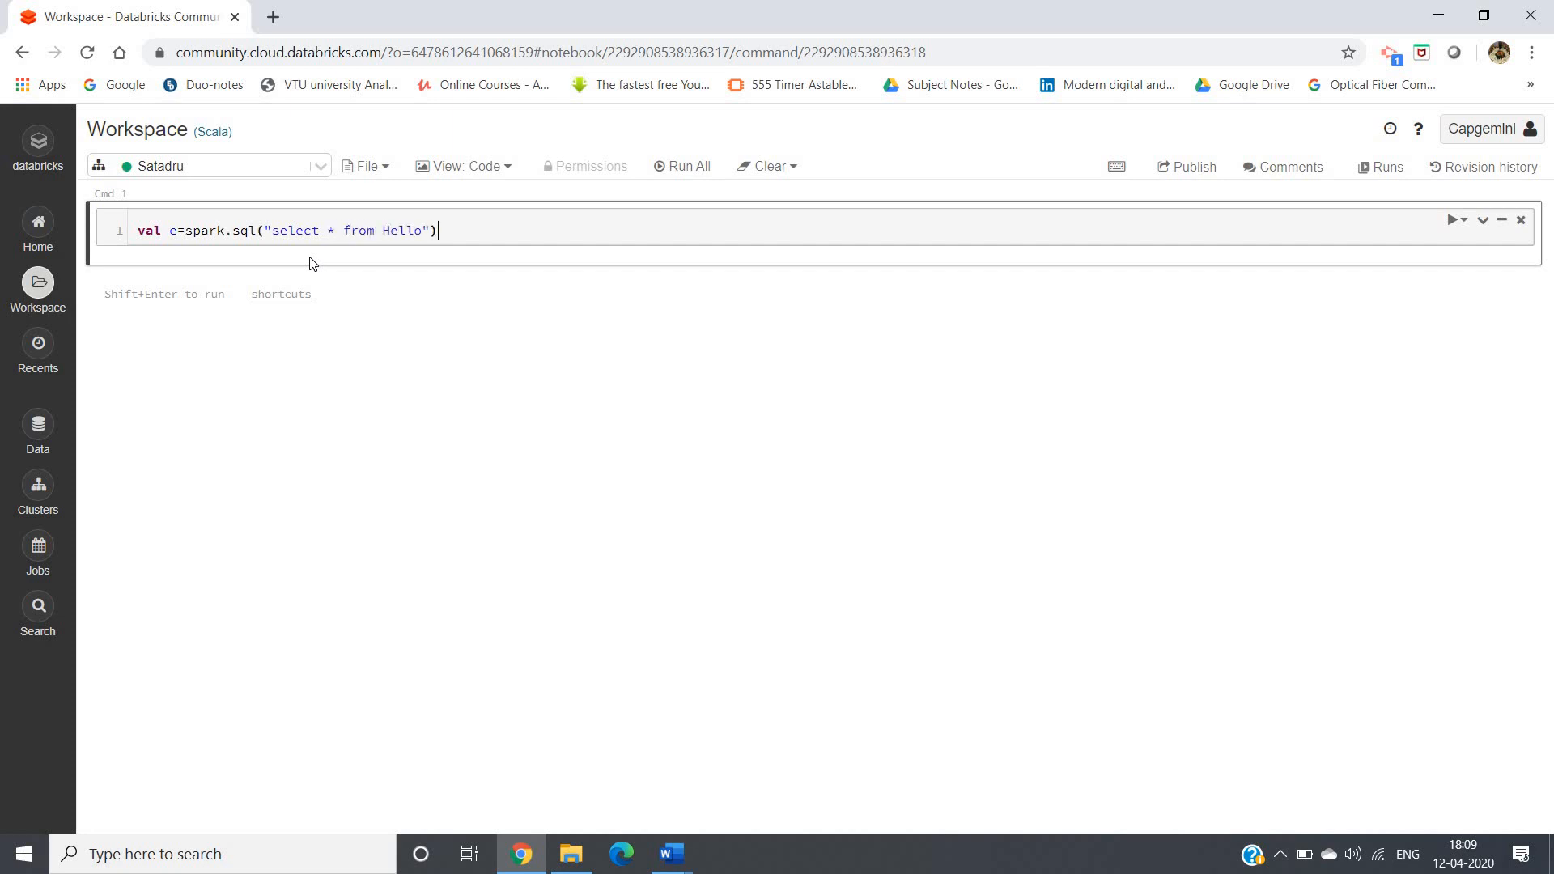
text(;)
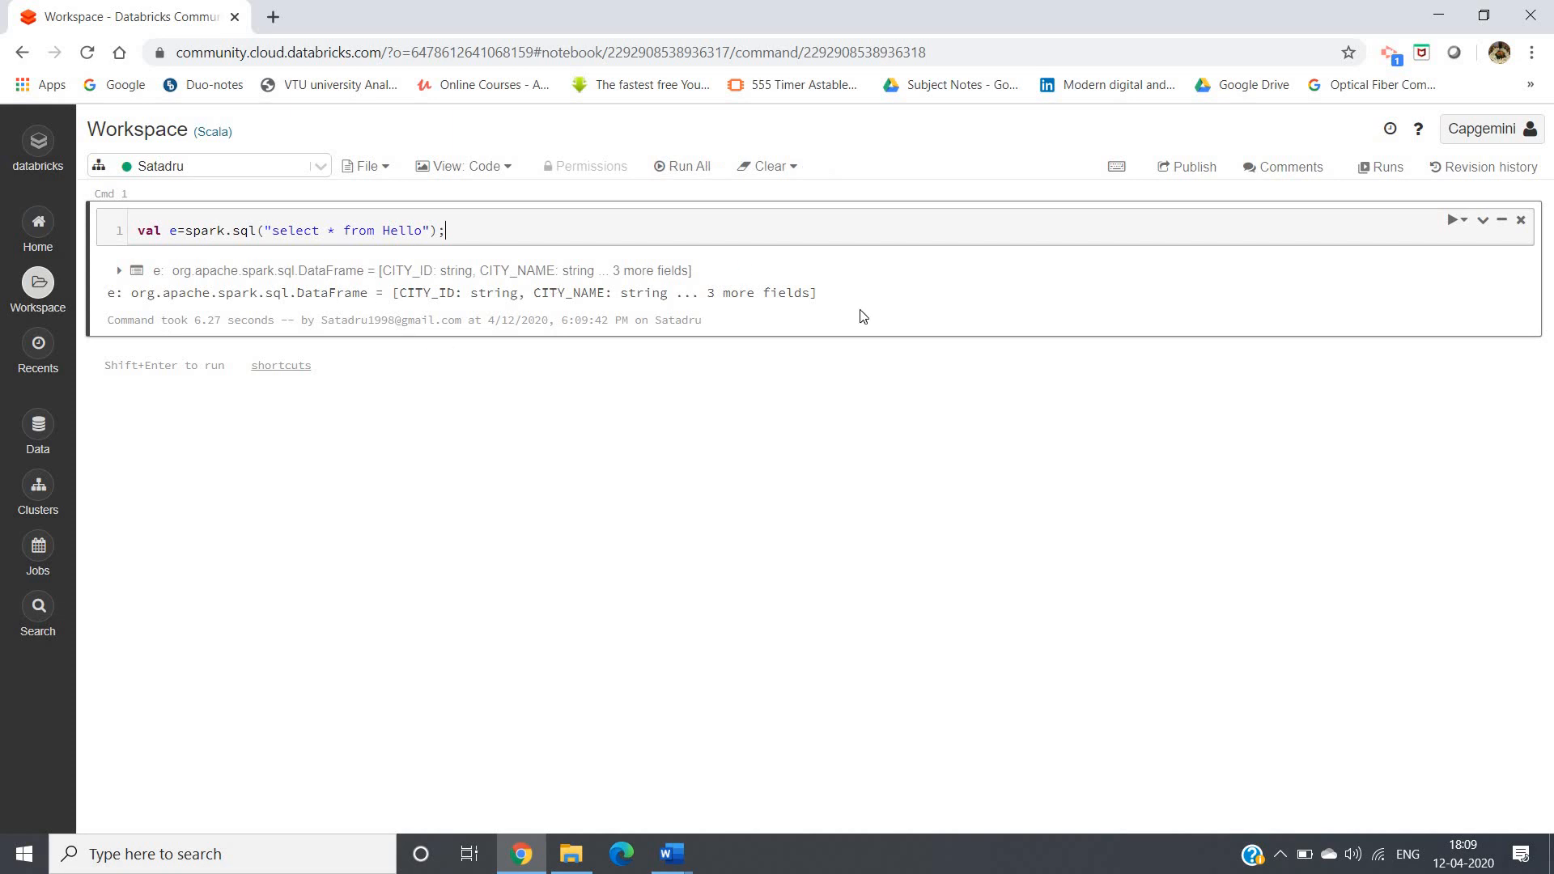
click(824, 345)
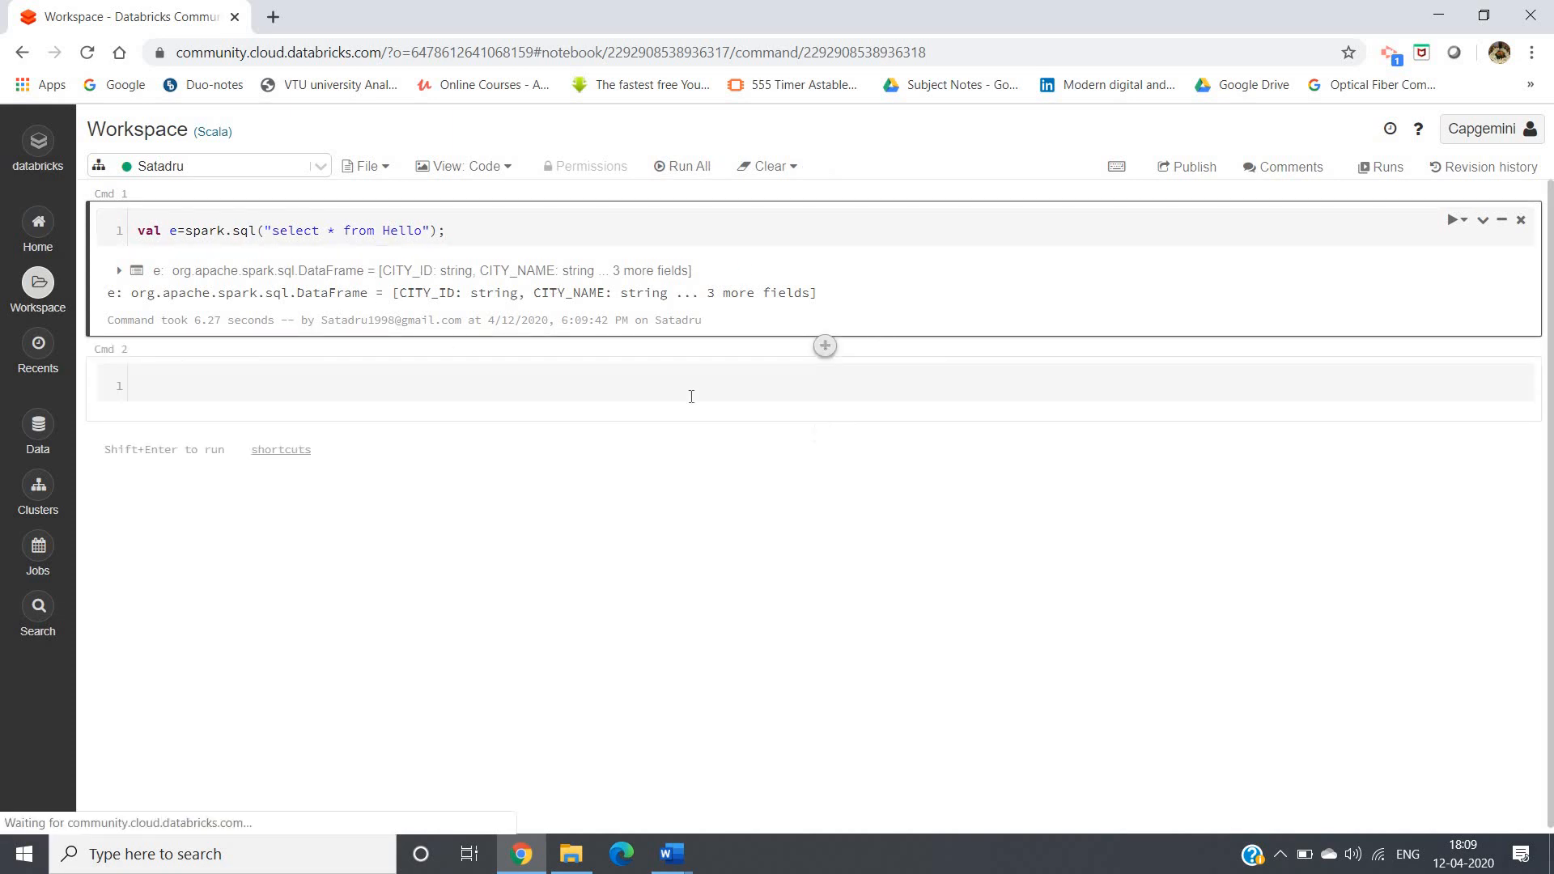
Run e.printSchema(); in Cmd 2 to list the five string columns CITY_ID to COUNTRY
click(698, 386)
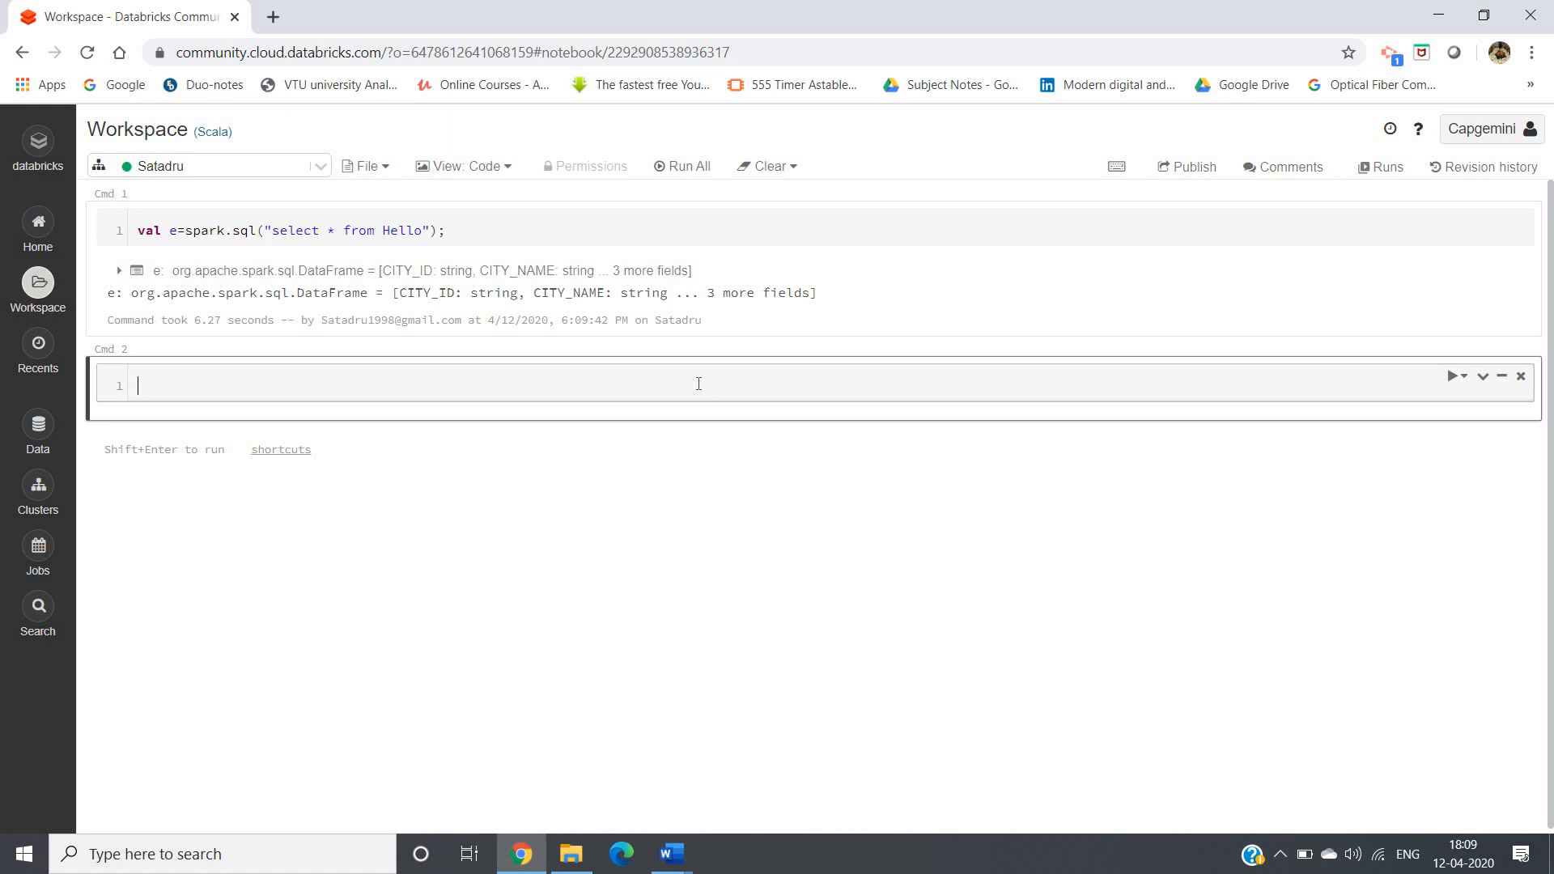
text(e.printSche)
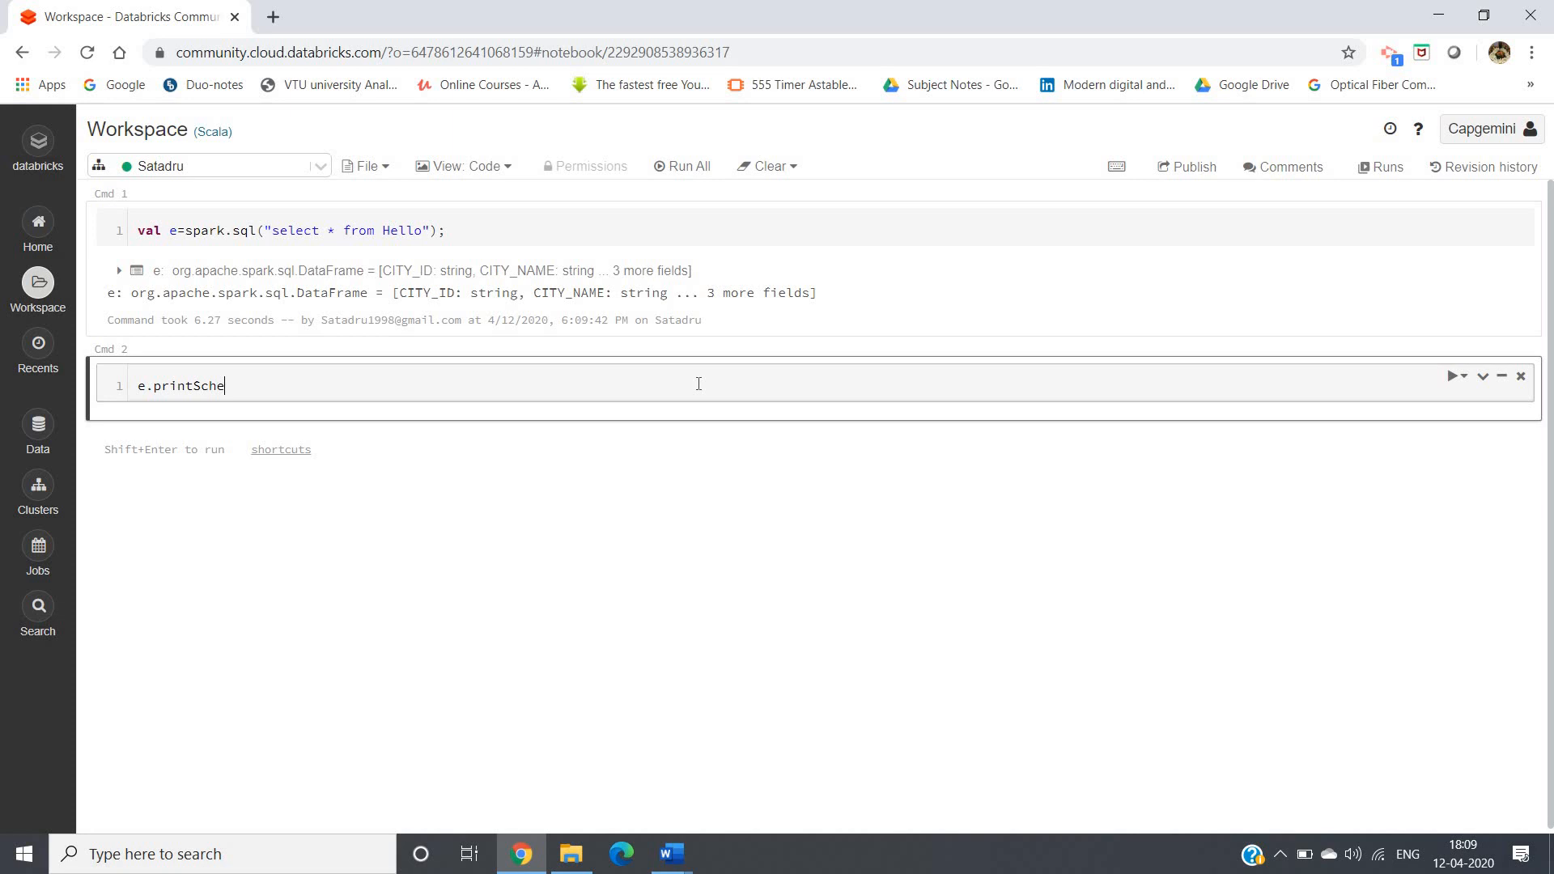
text(ma();)
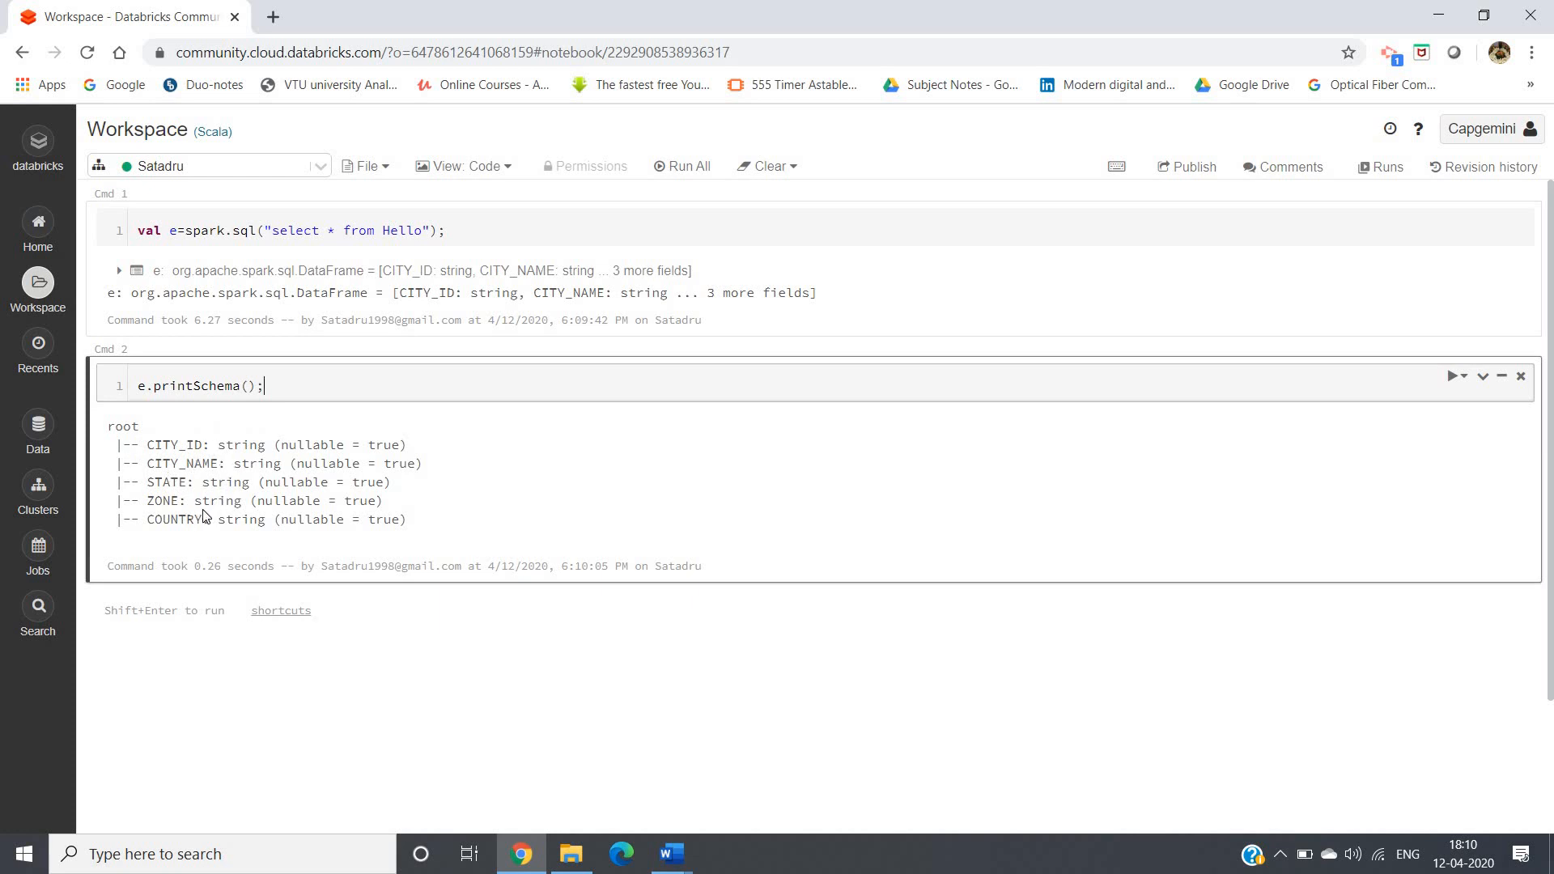
mouse_move(580, 618)
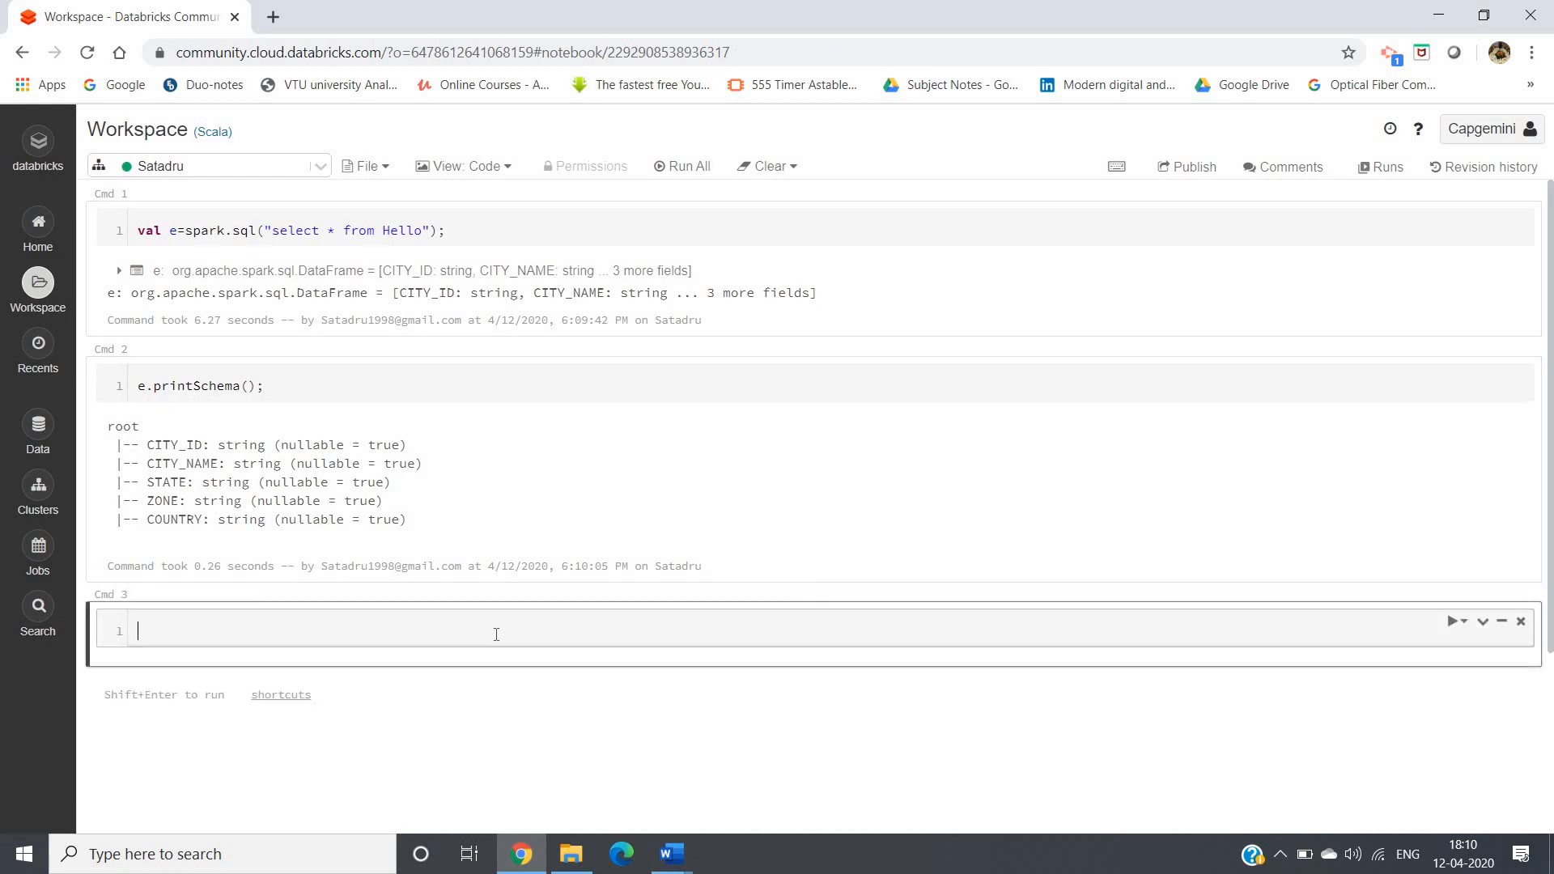
Run e.show(5); in Cmd 3 to list the Meerut-to-Ludhiana city rows
text(e.show)
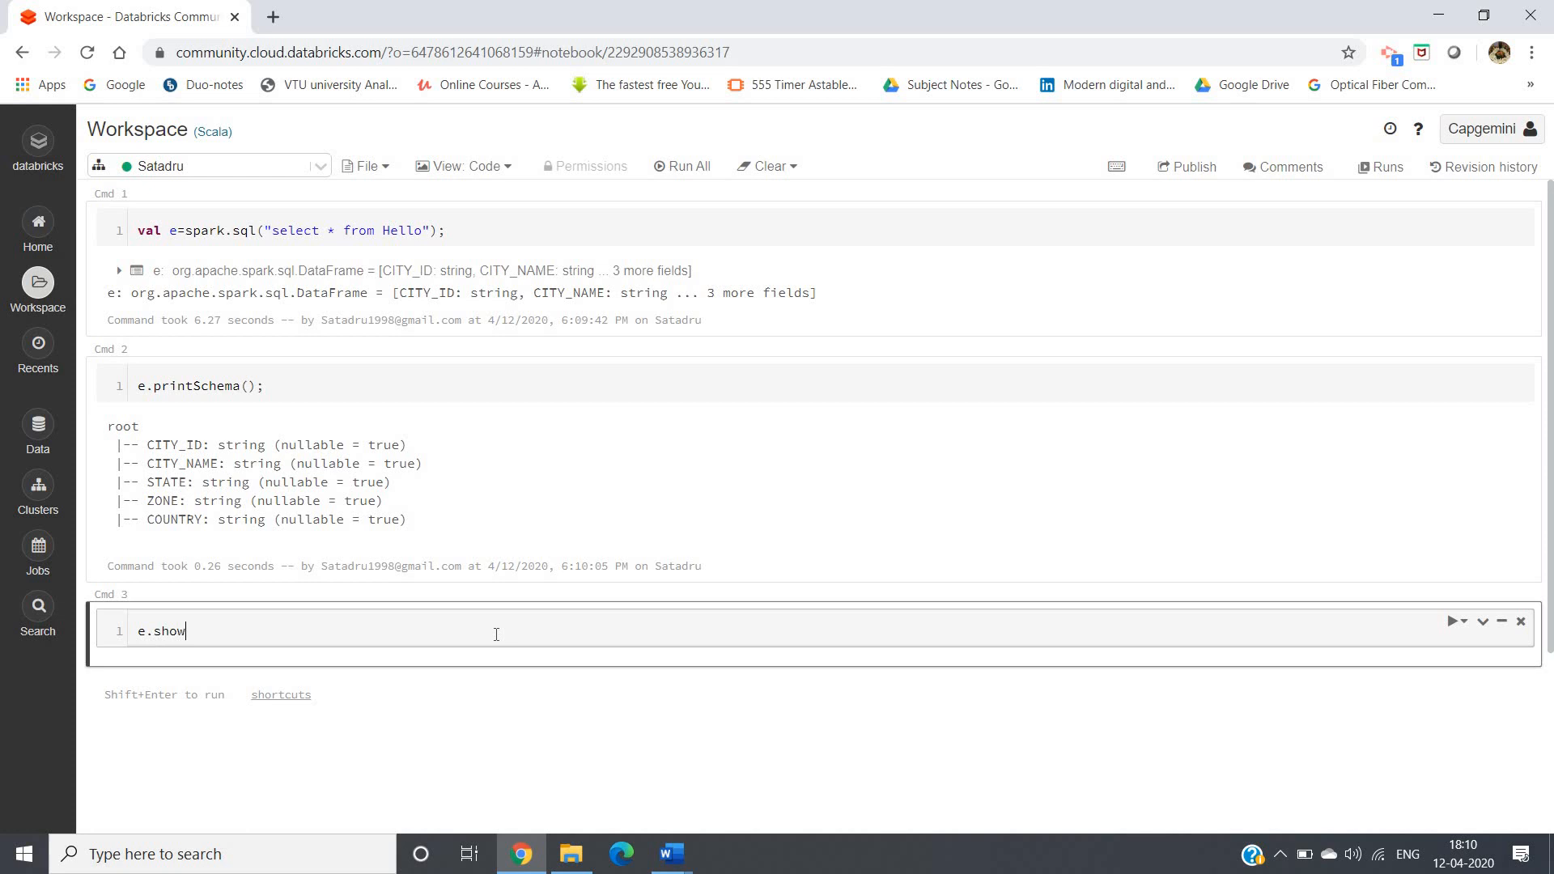
text((5))
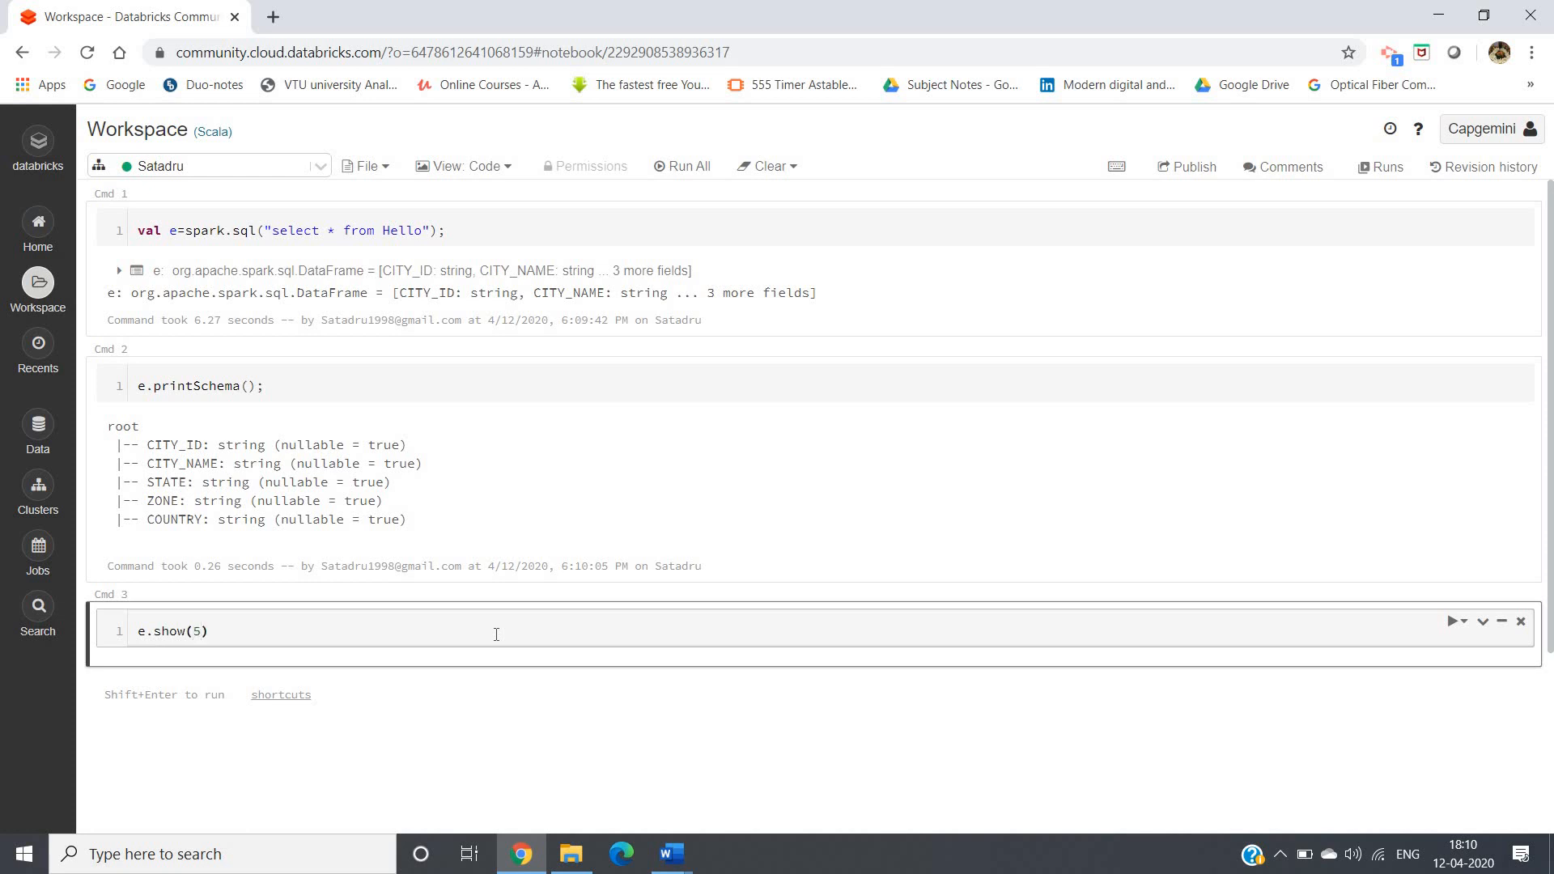
text(;)
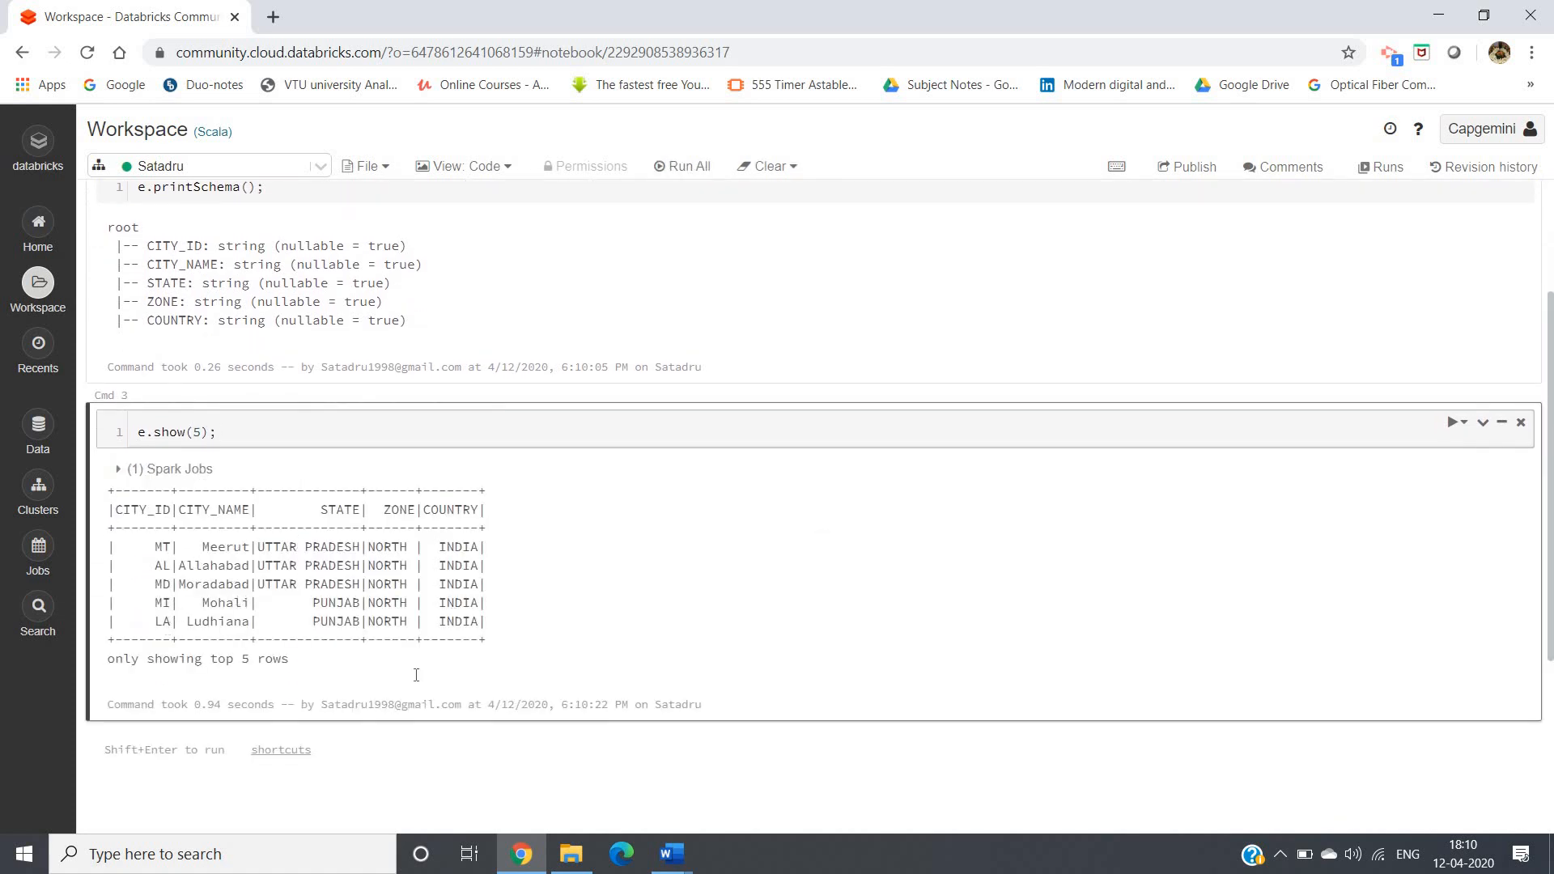
click(219, 432)
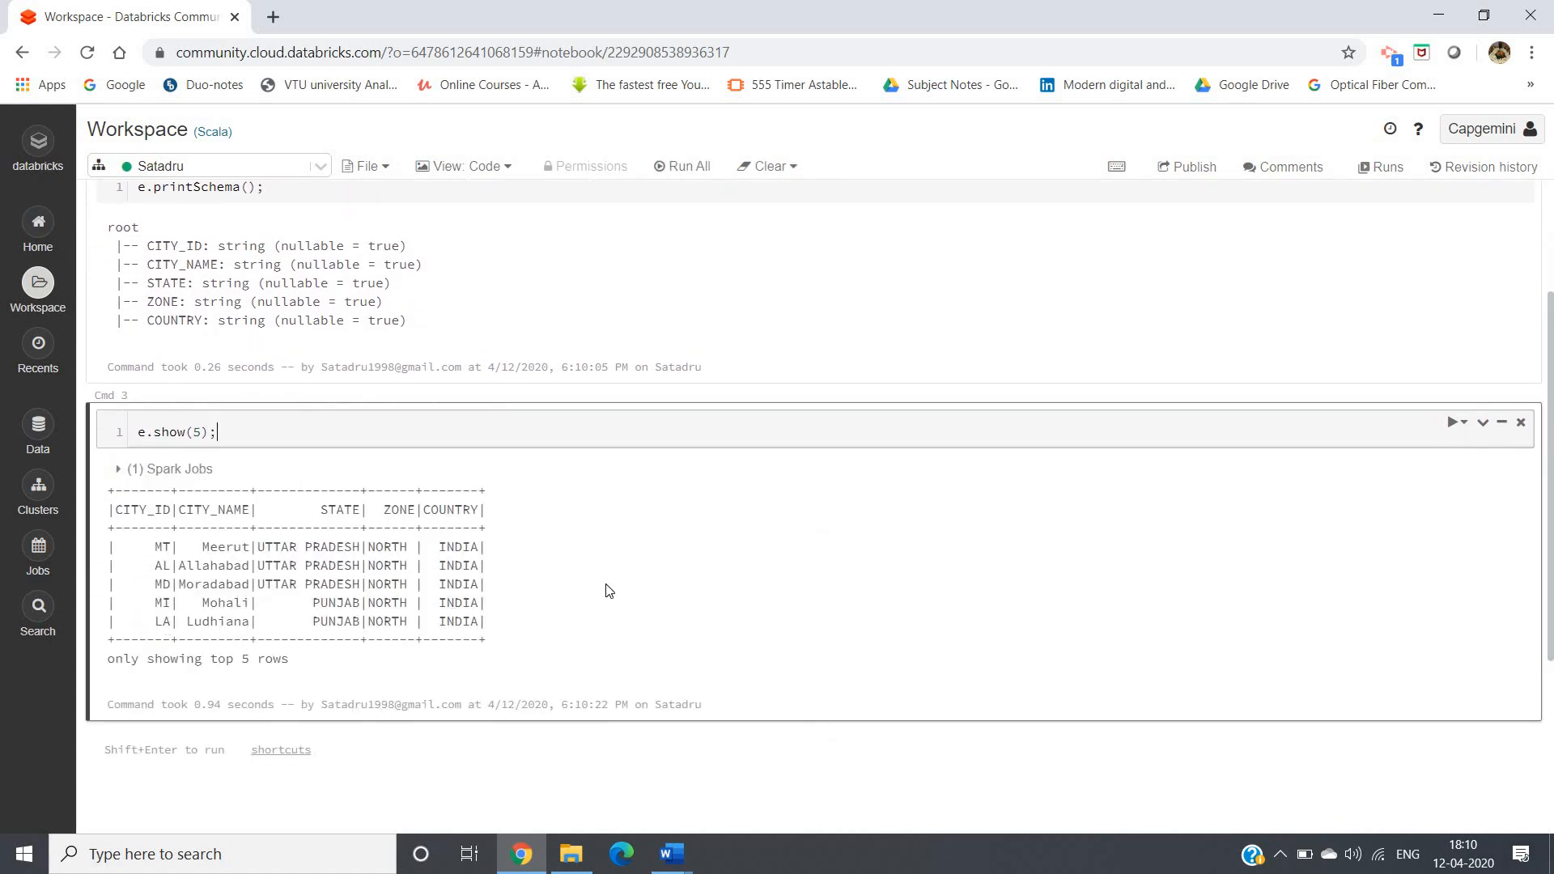
scroll(down, 3)
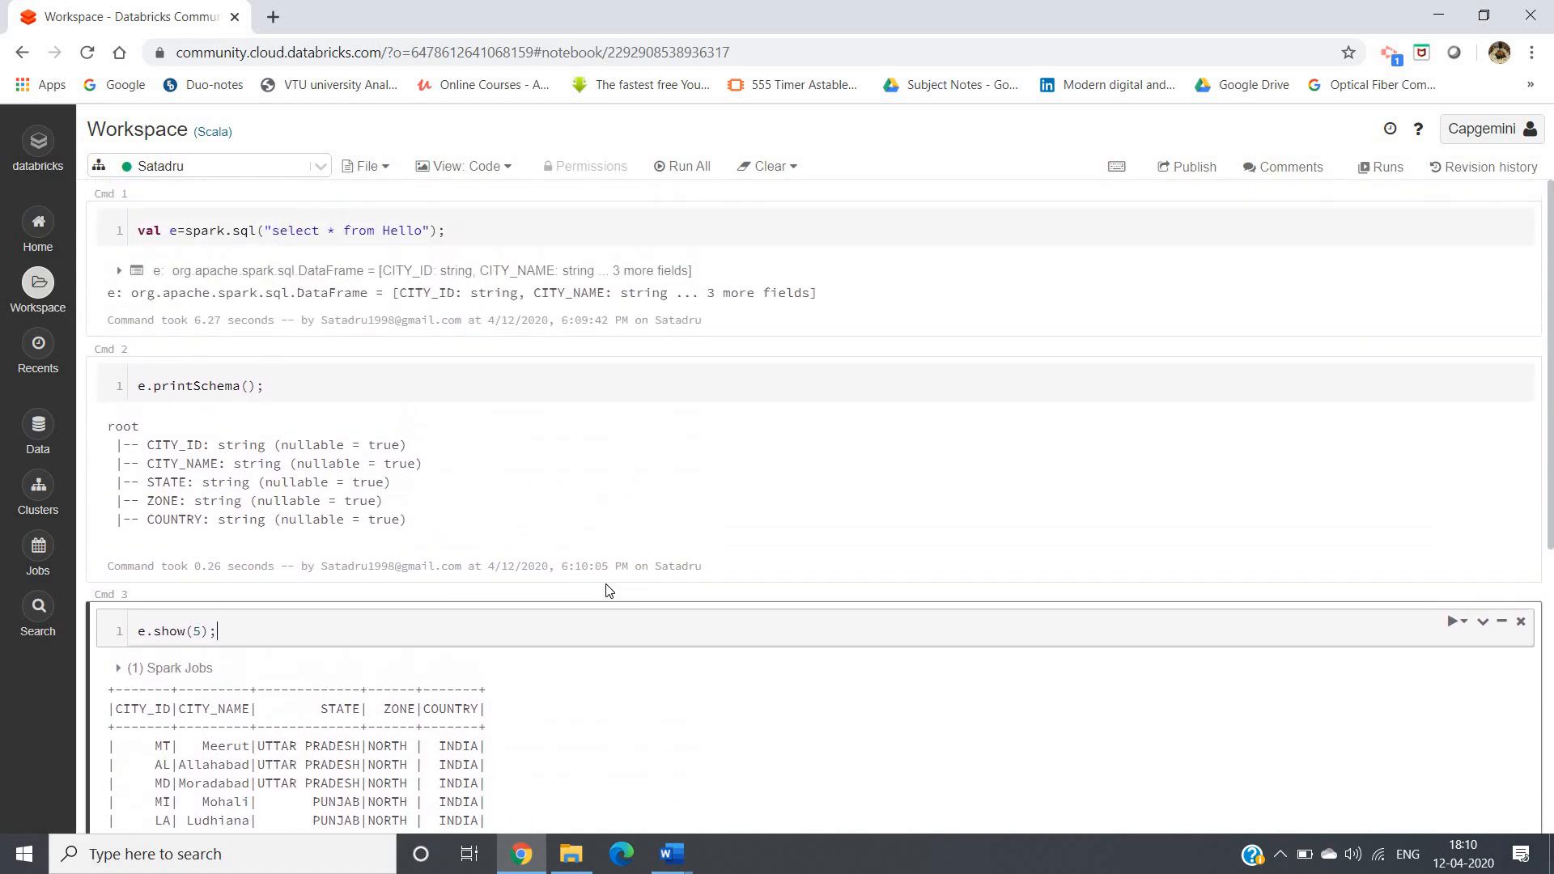